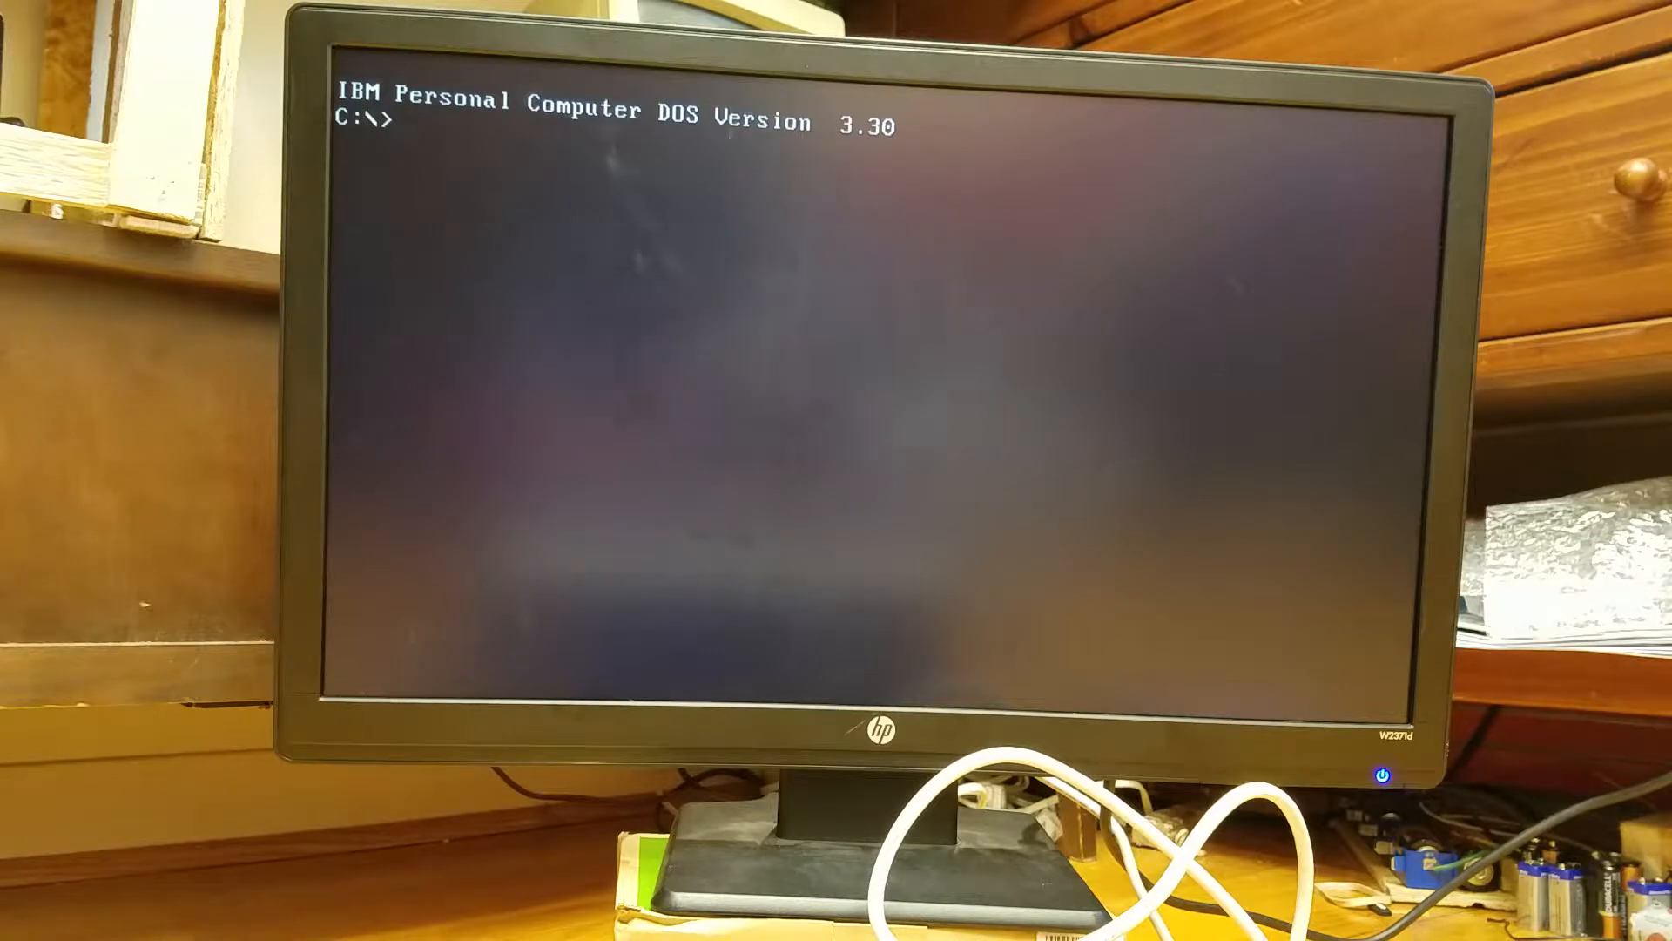
# Launch Windows 2.11 with the win command so MS-DOS Executive lists drive C.
pyautogui.write('win')
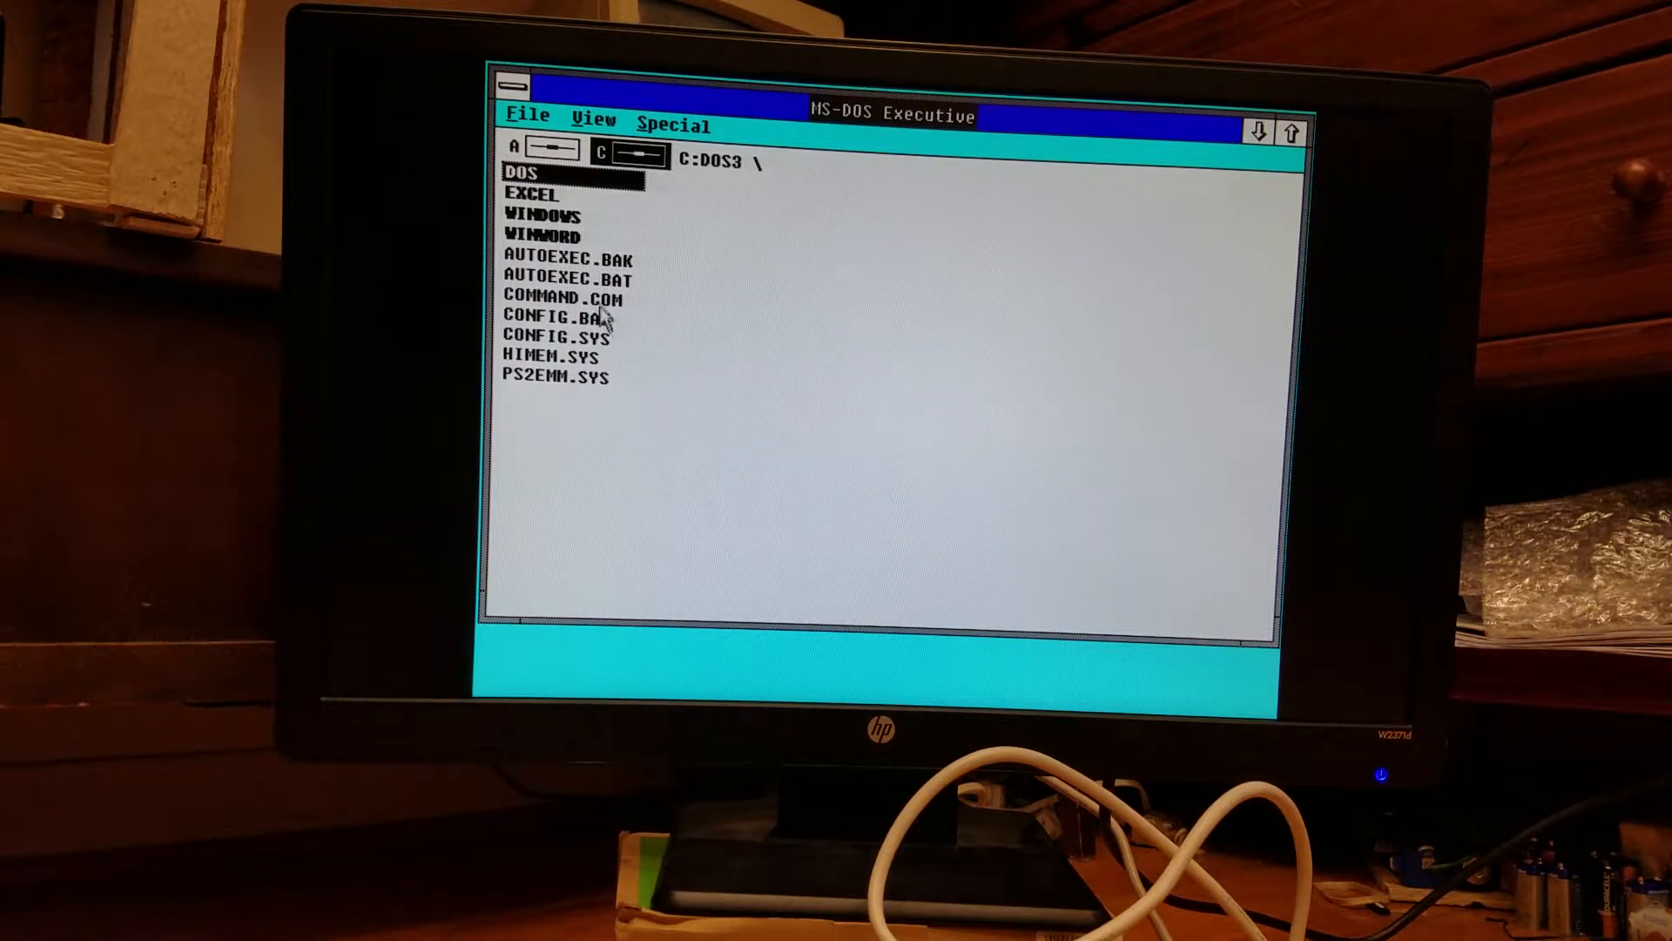
# View the About MS-DOS Executive box with free disk and memory figures, then dismiss it.
pyautogui.click(524, 115)
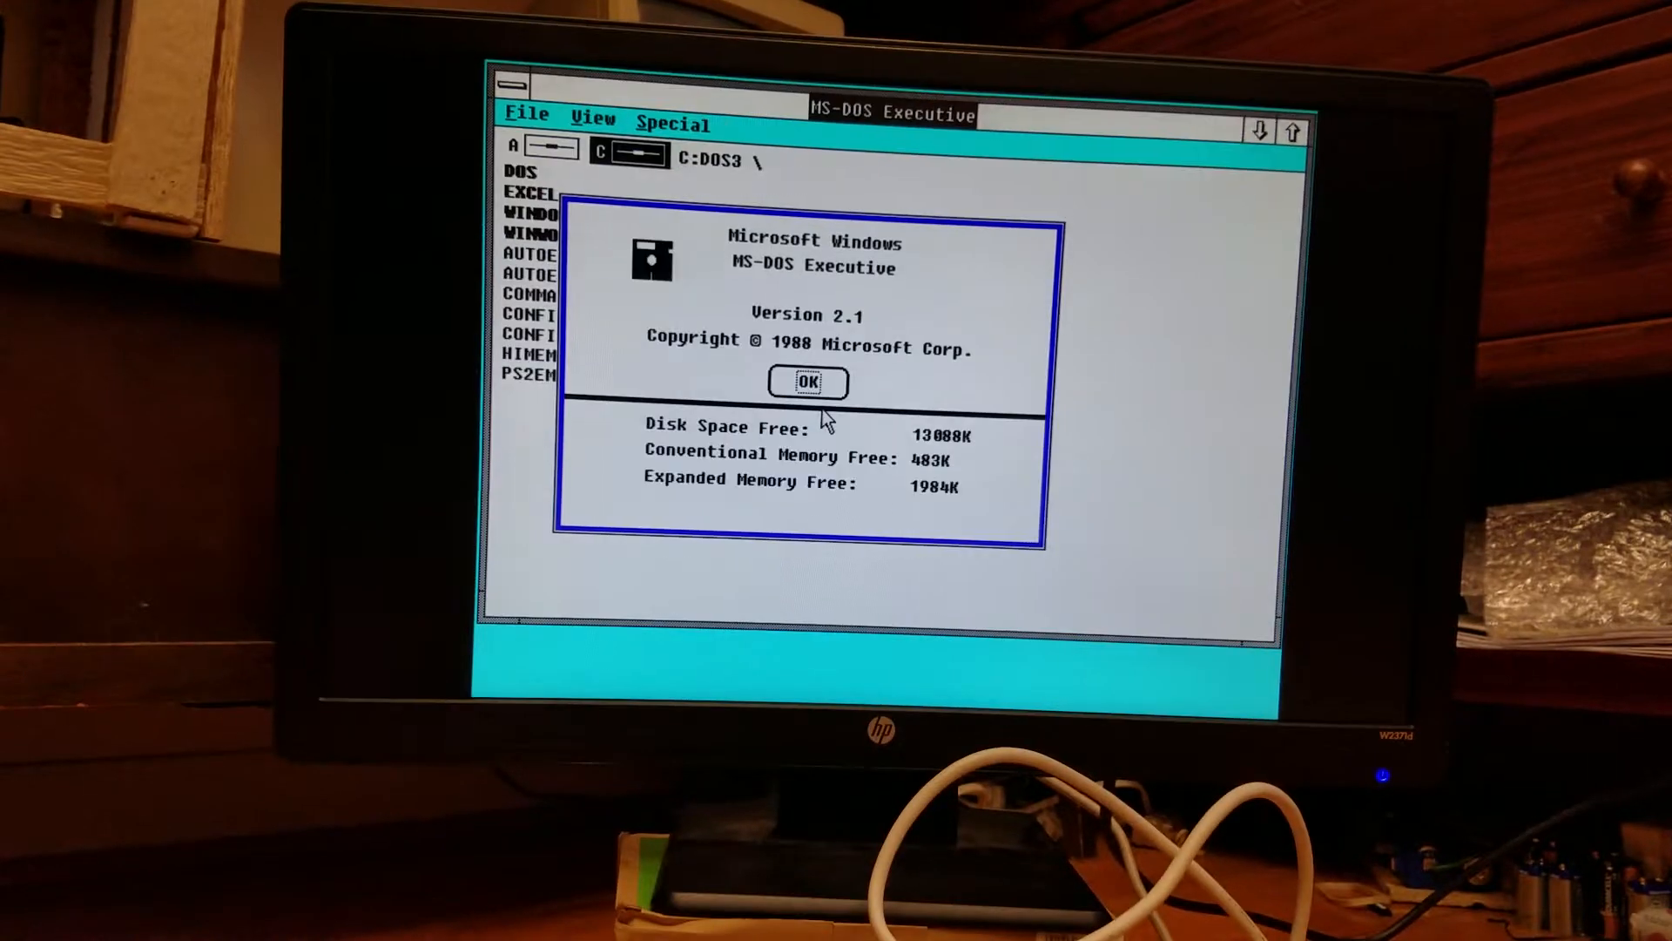
pyautogui.moveTo(969, 511)
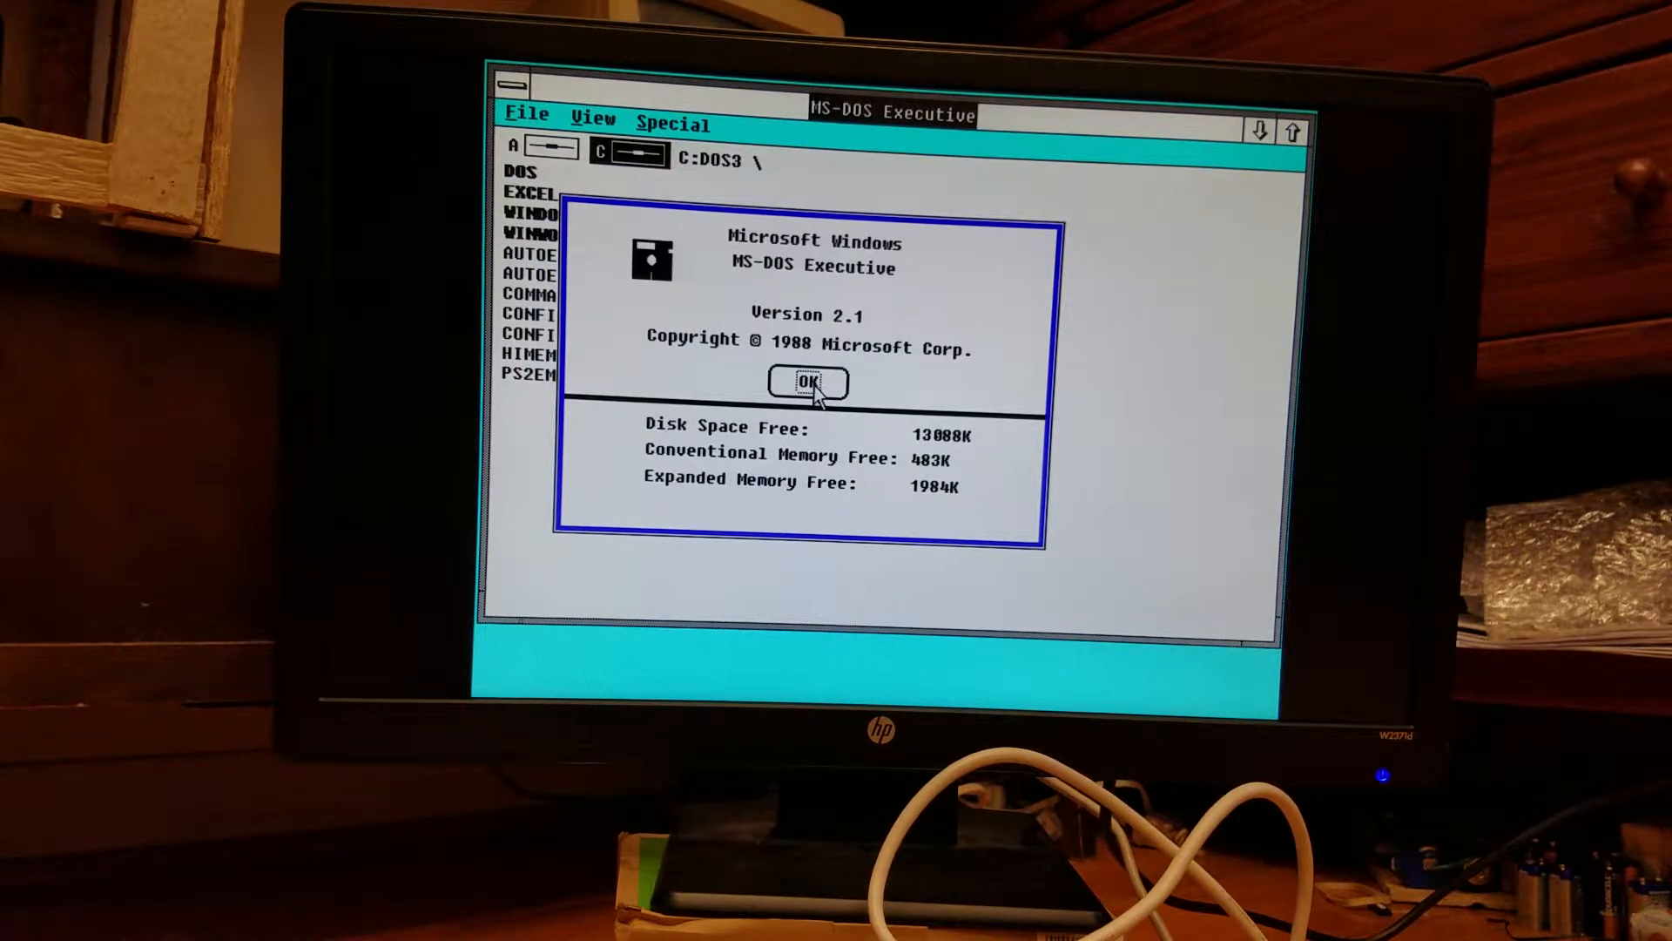
pyautogui.click(809, 384)
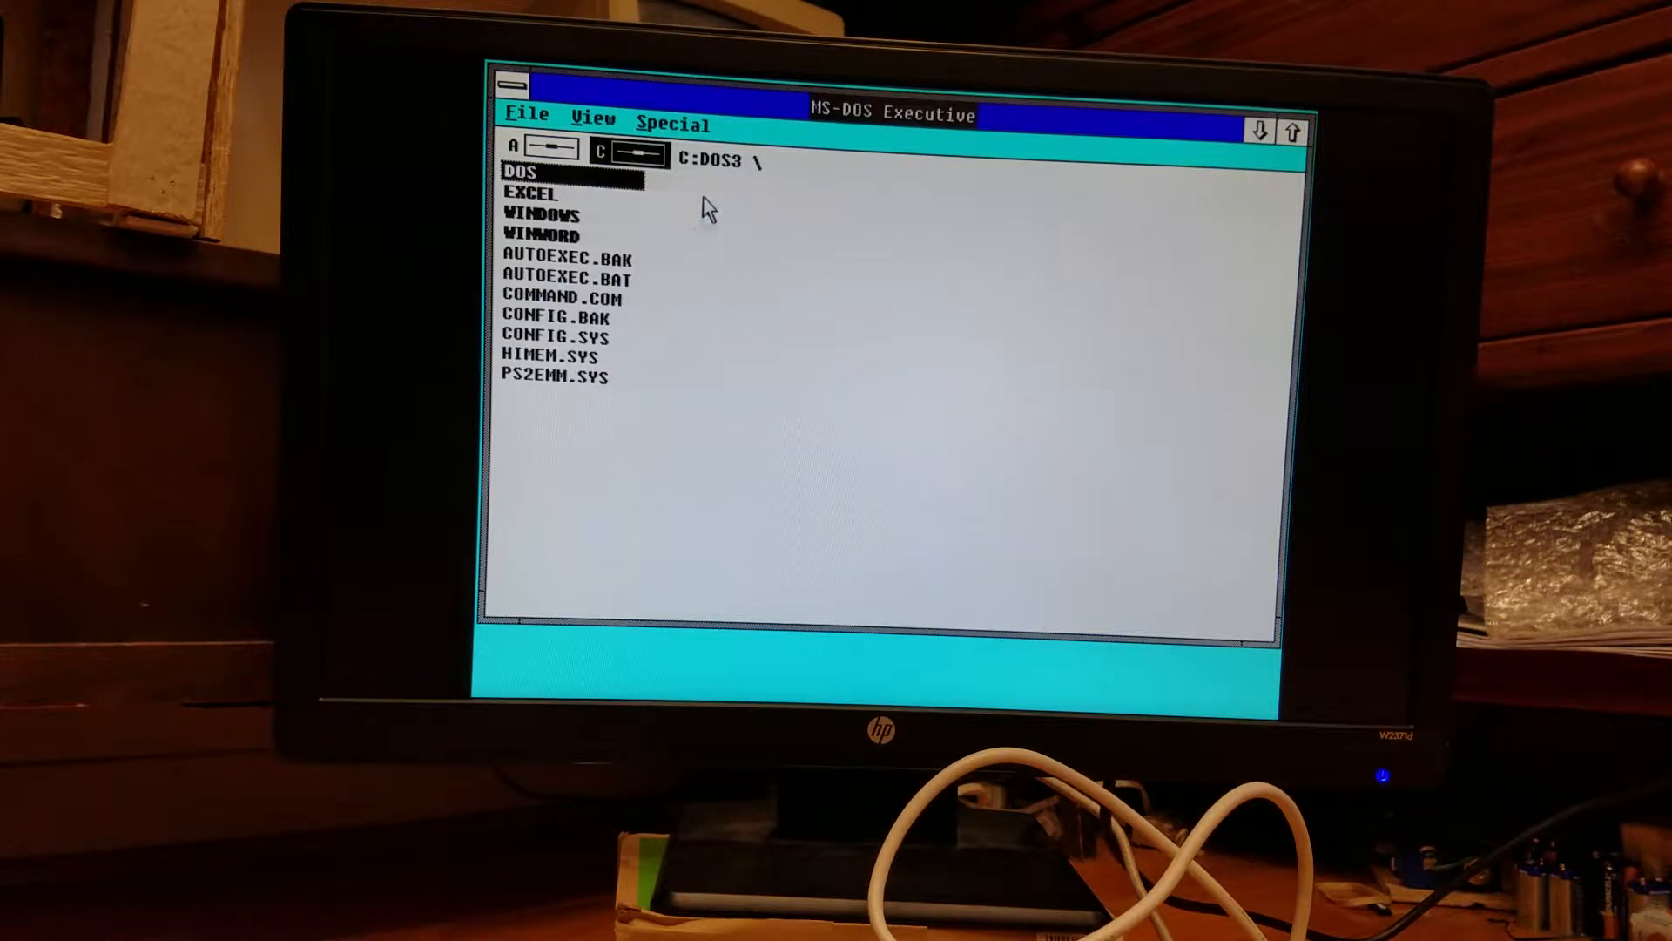
pyautogui.moveTo(680, 323)
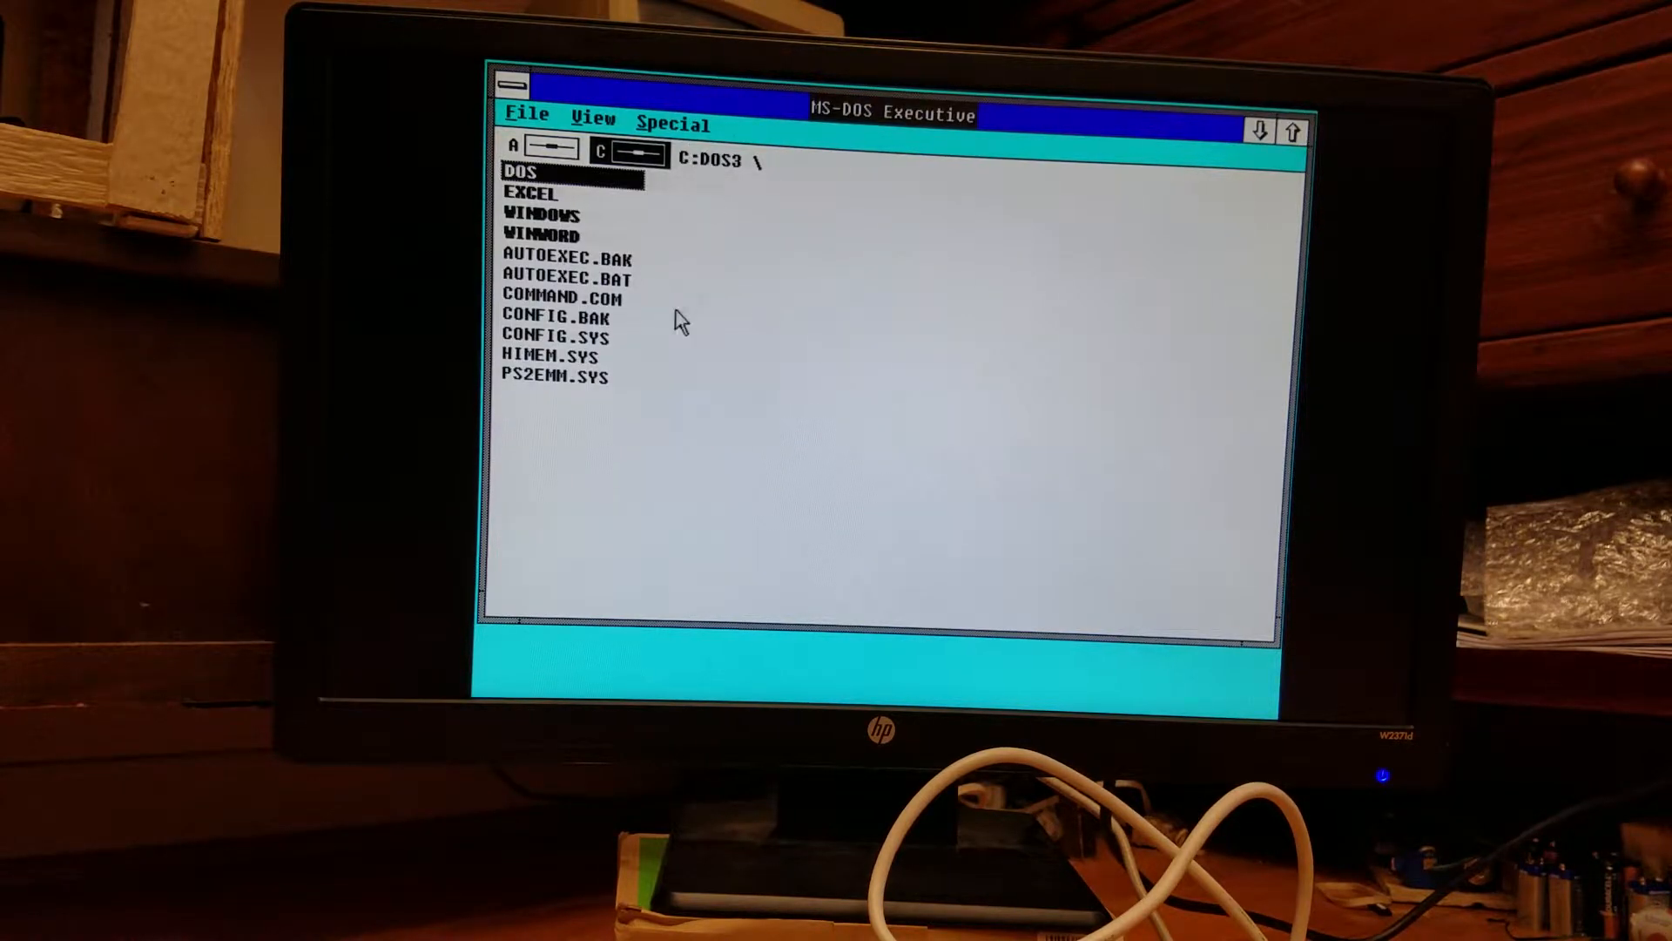
pyautogui.moveTo(563, 246)
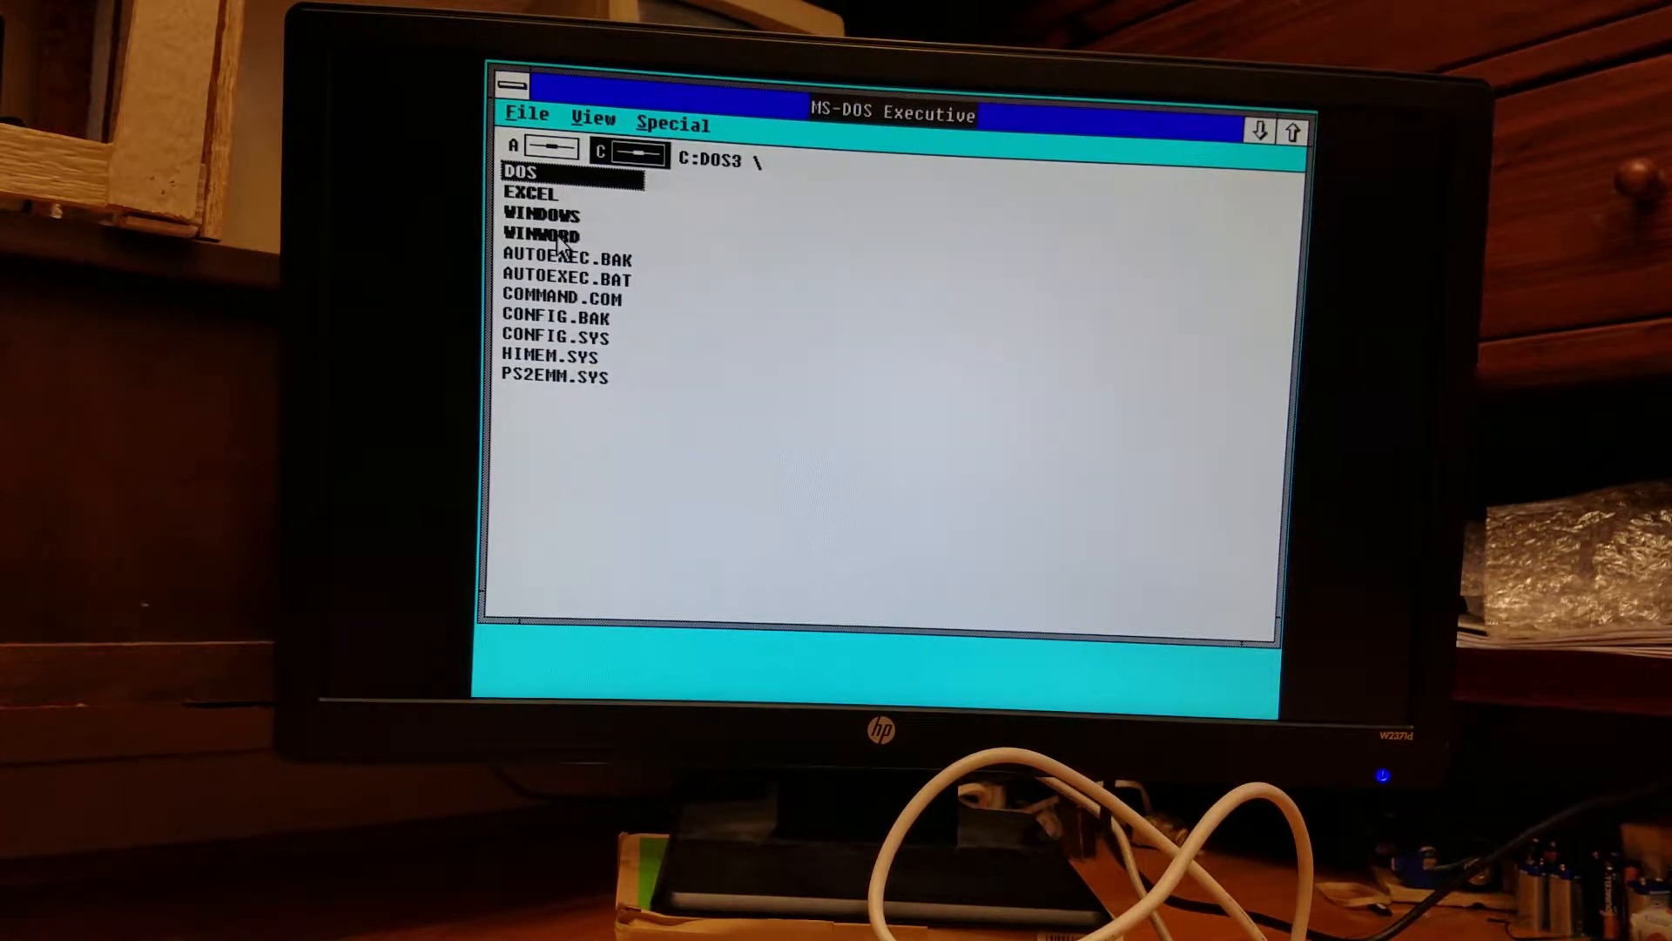
# Start WINWORD.EXE from the WINWORD folder, giving a blank Document1.
pyautogui.doubleClick(539, 235)
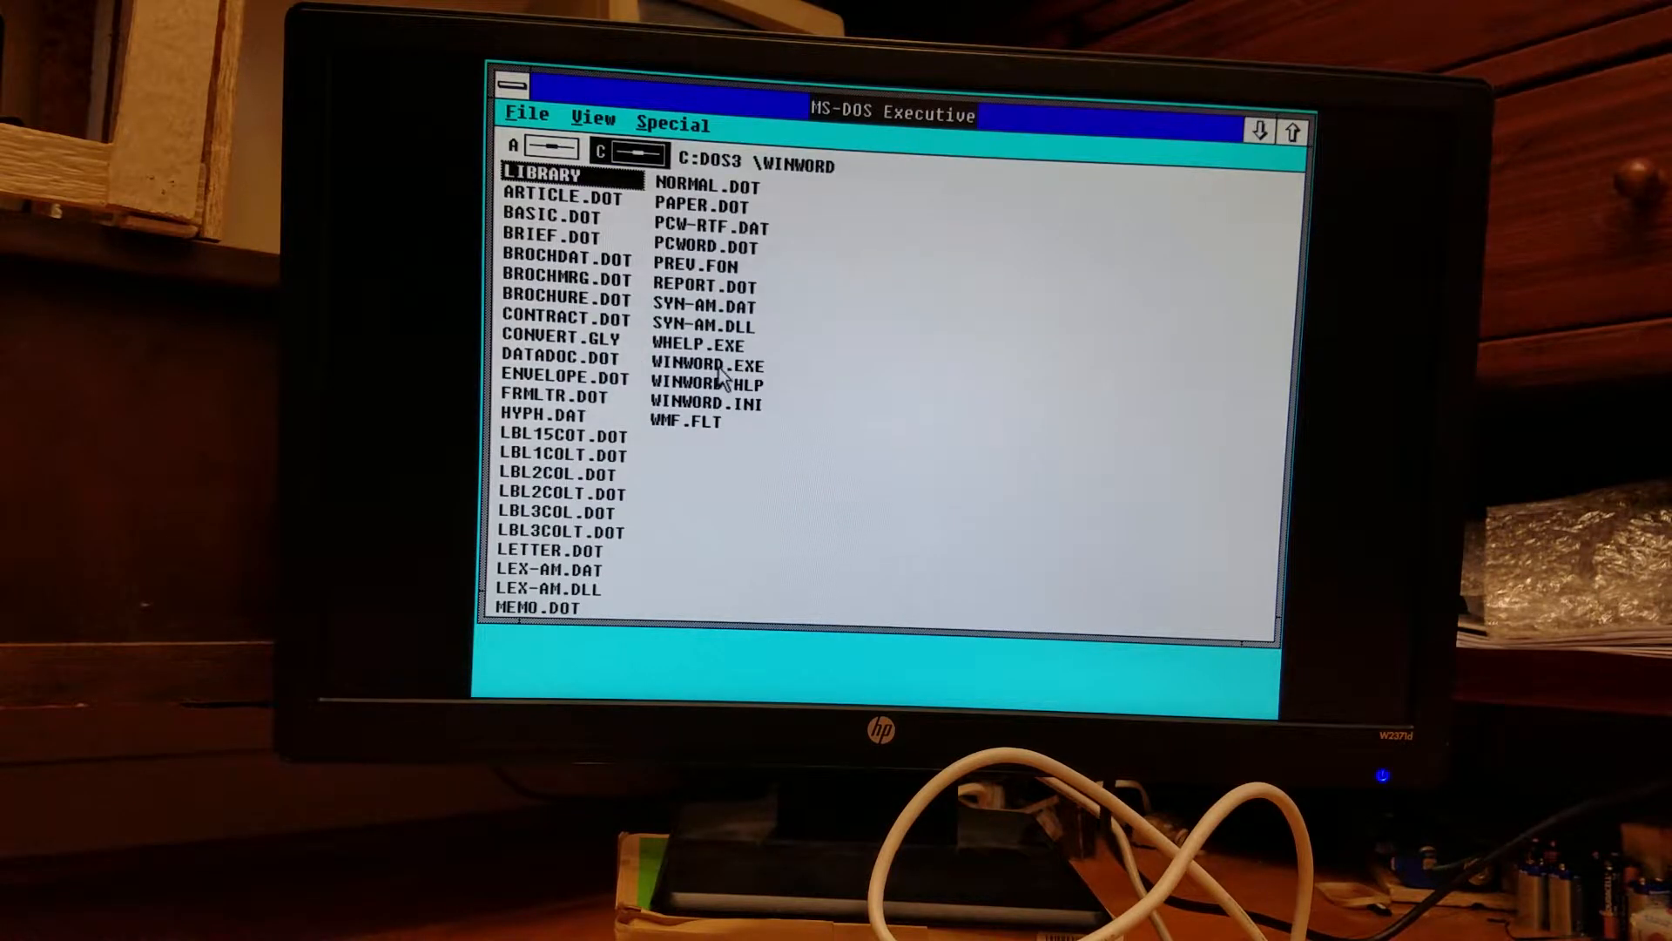
pyautogui.doubleClick(702, 364)
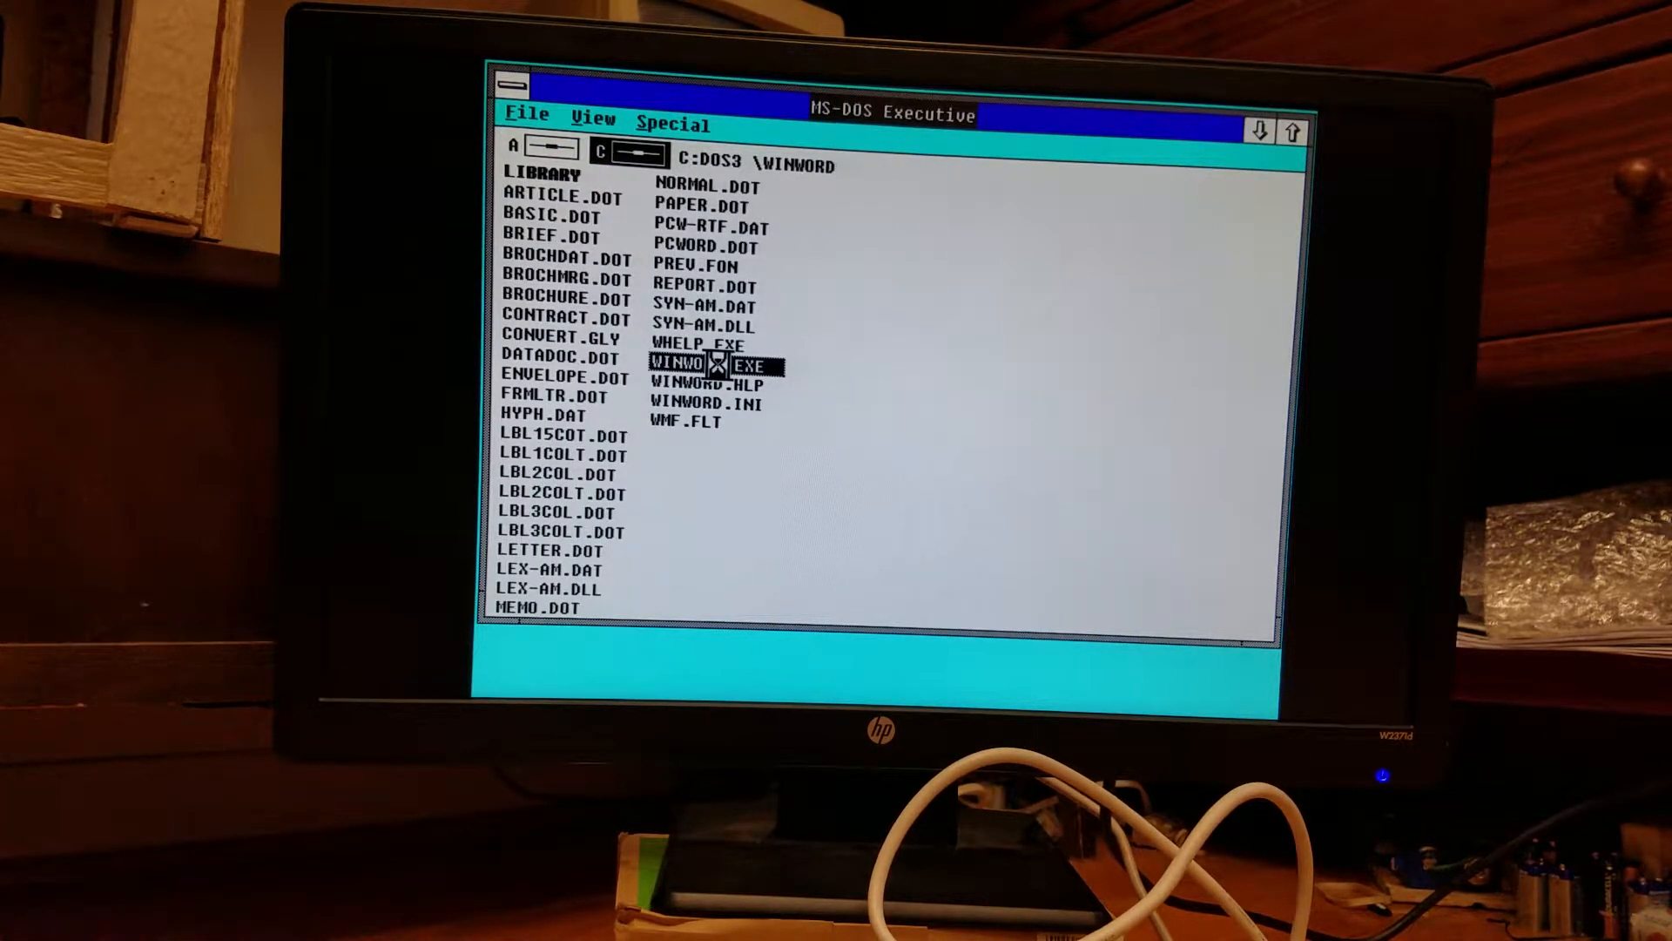
pyautogui.doubleClick(694, 364)
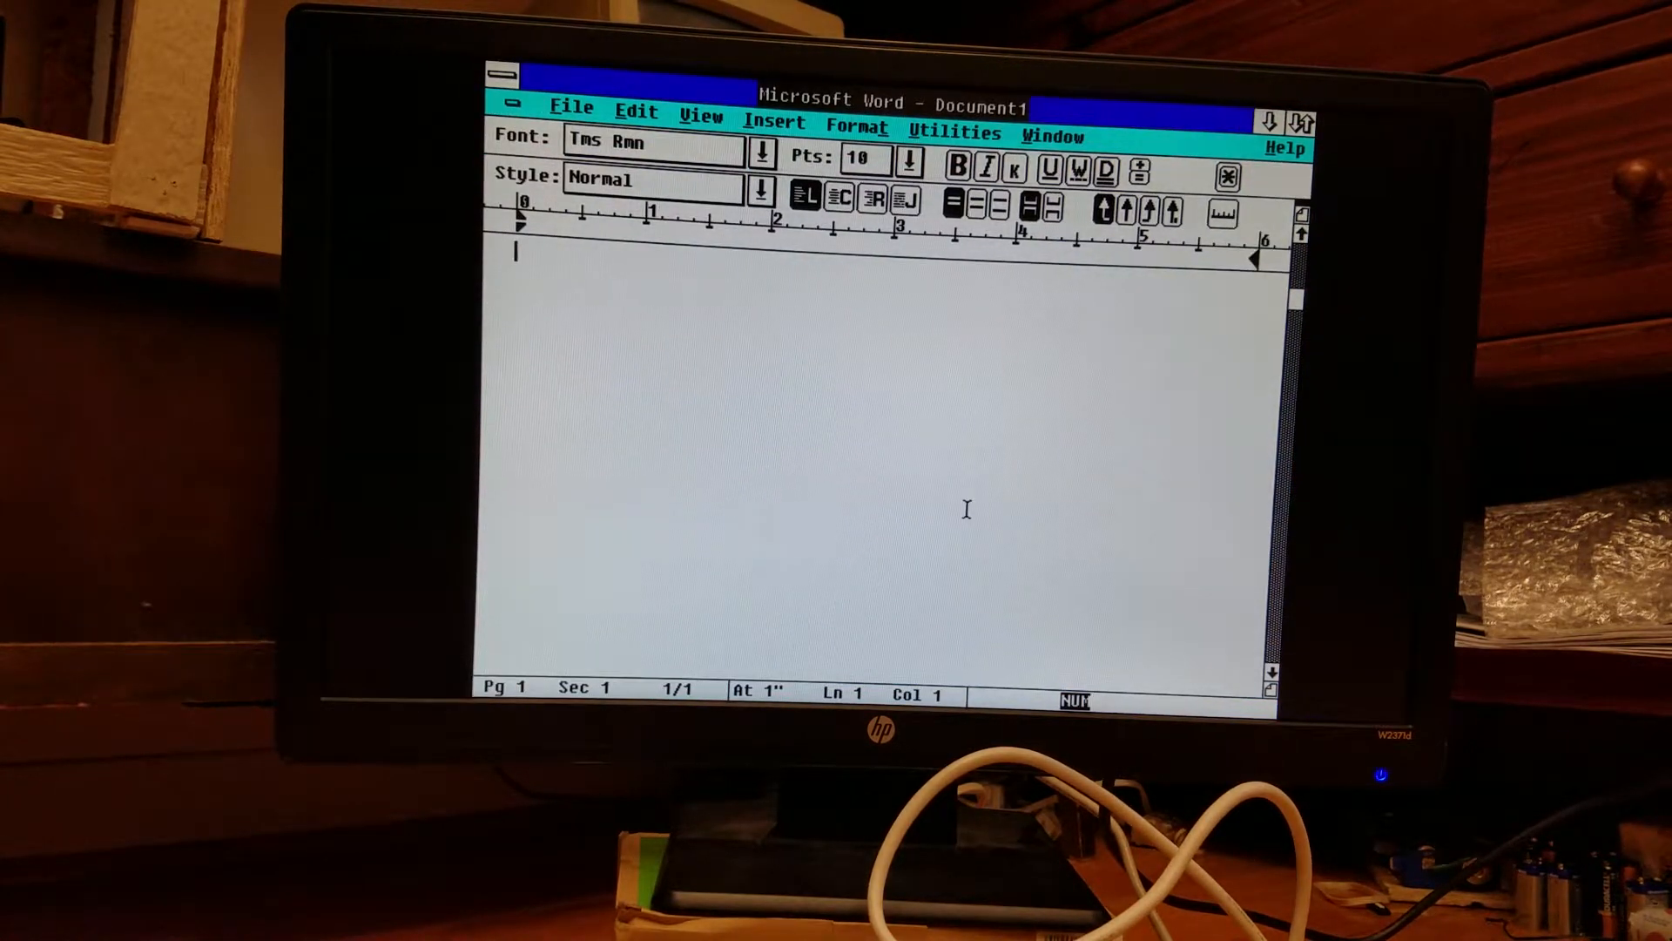
pyautogui.moveTo(799, 376)
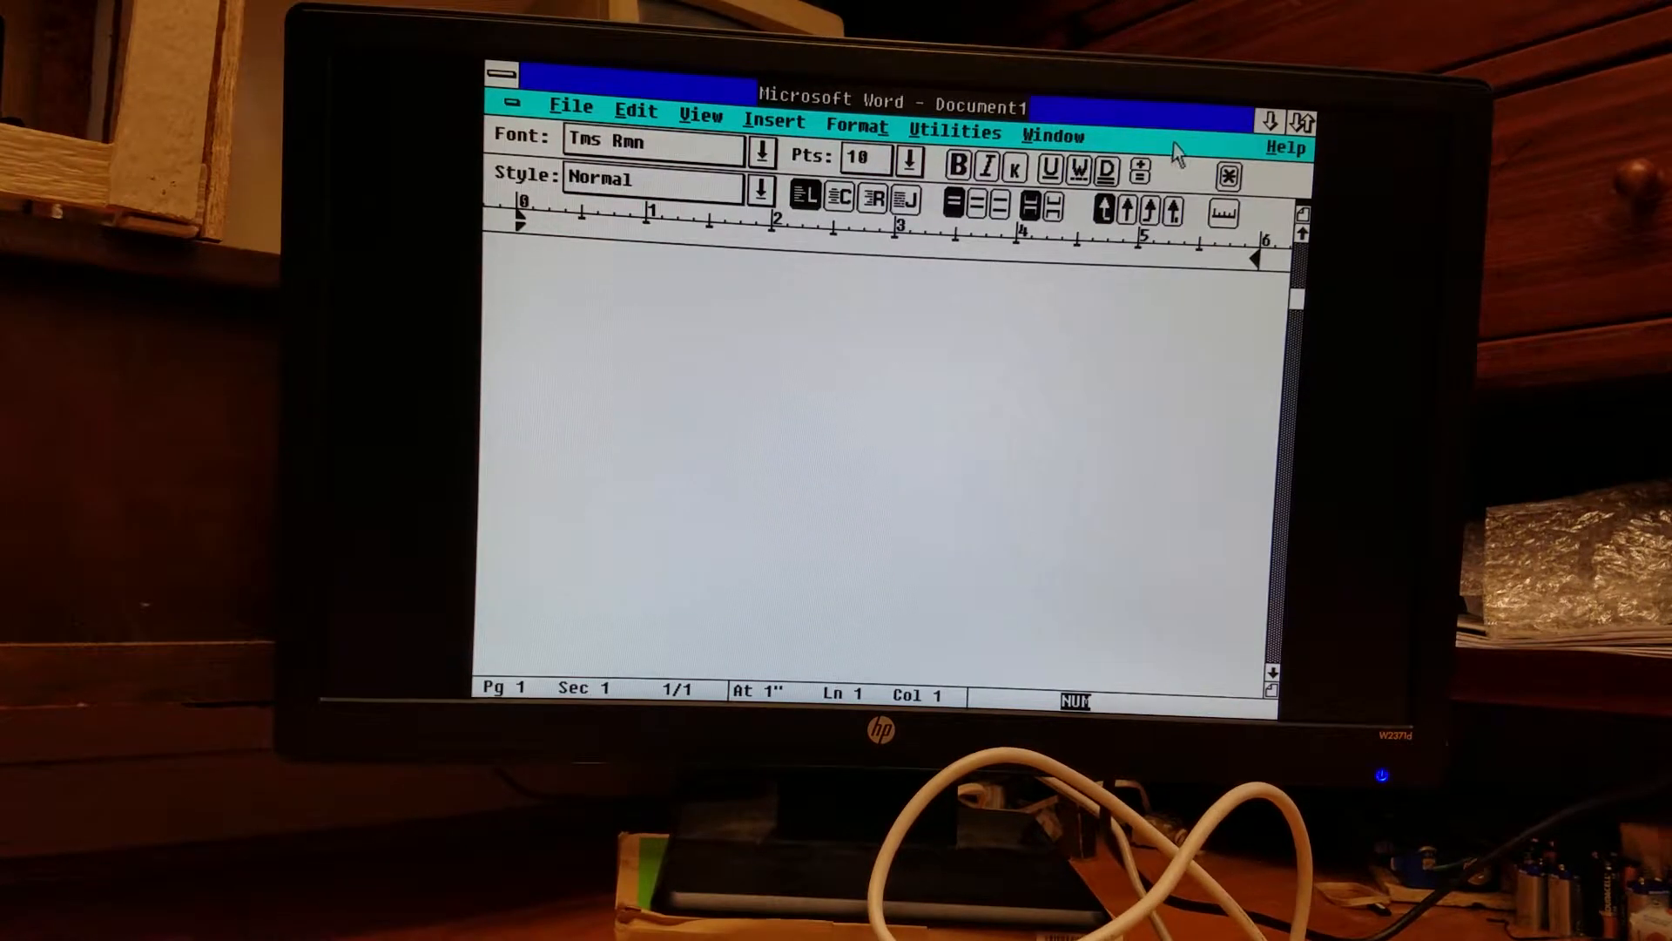
pyautogui.click(1286, 146)
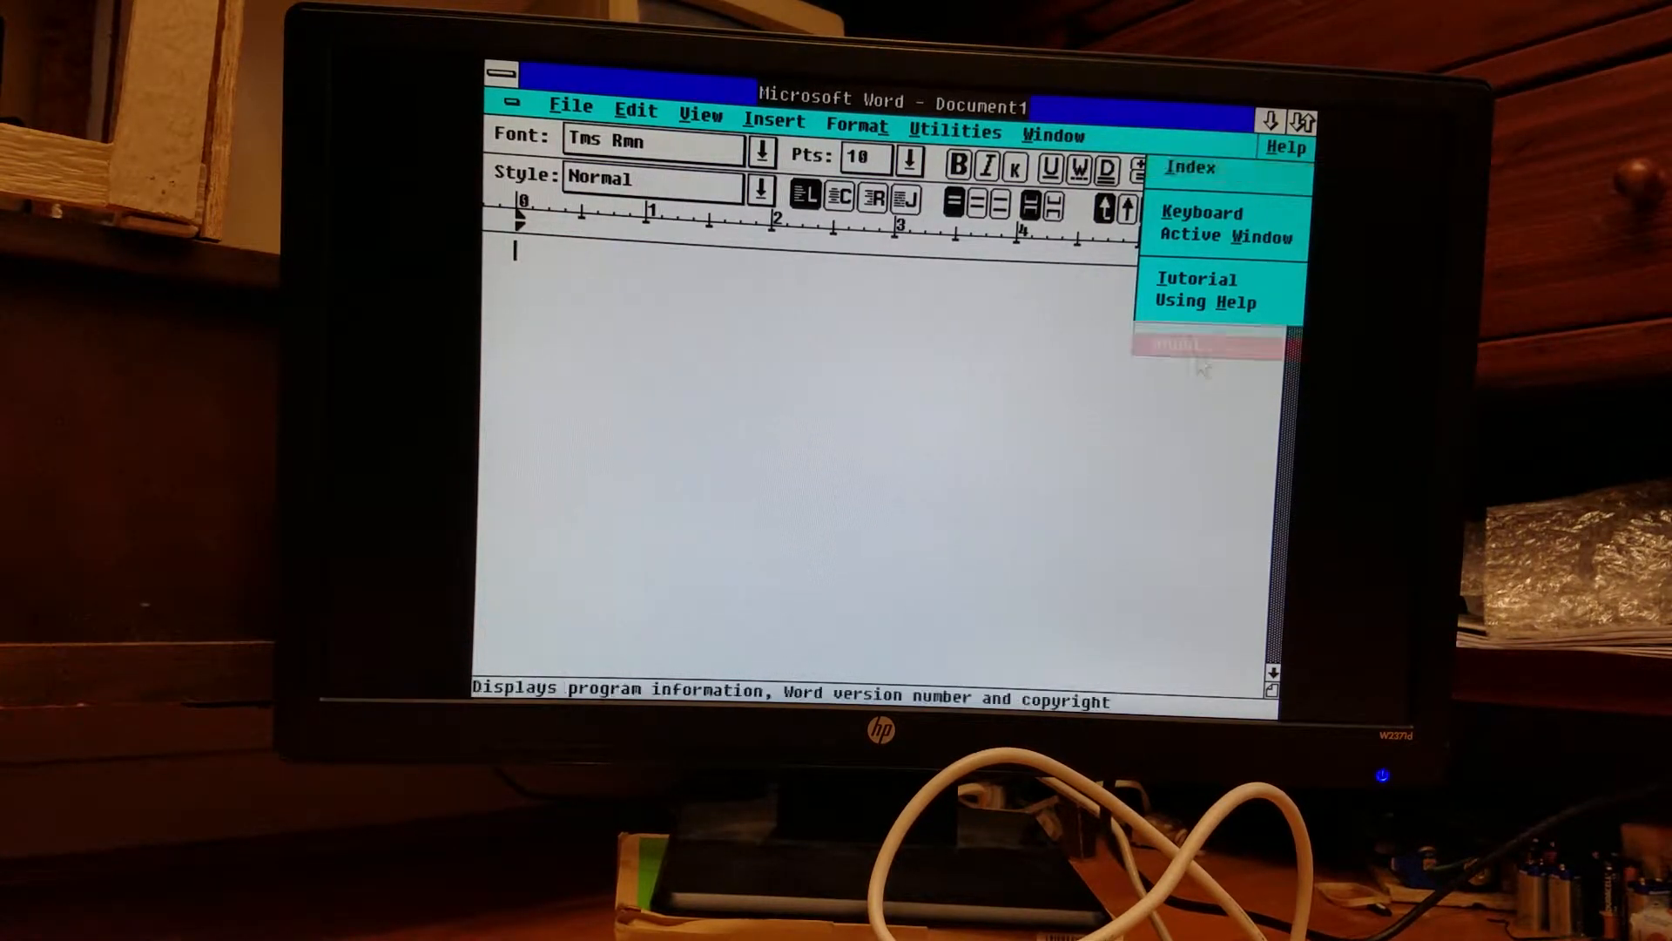
pyautogui.click(1172, 346)
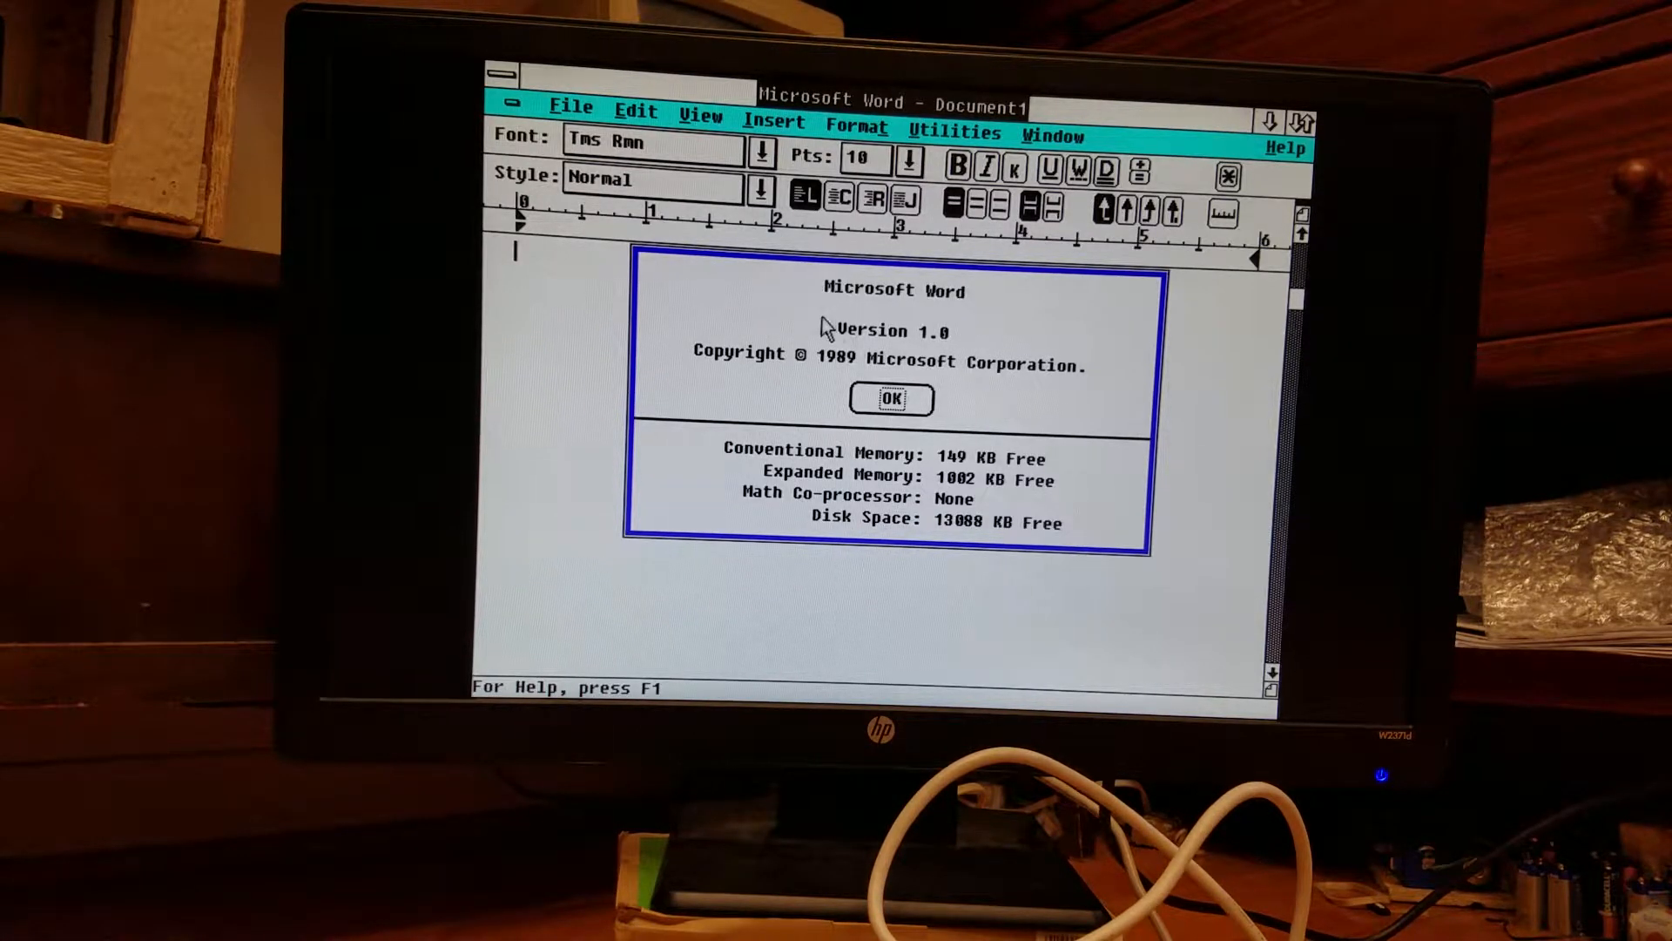
pyautogui.moveTo(977, 387)
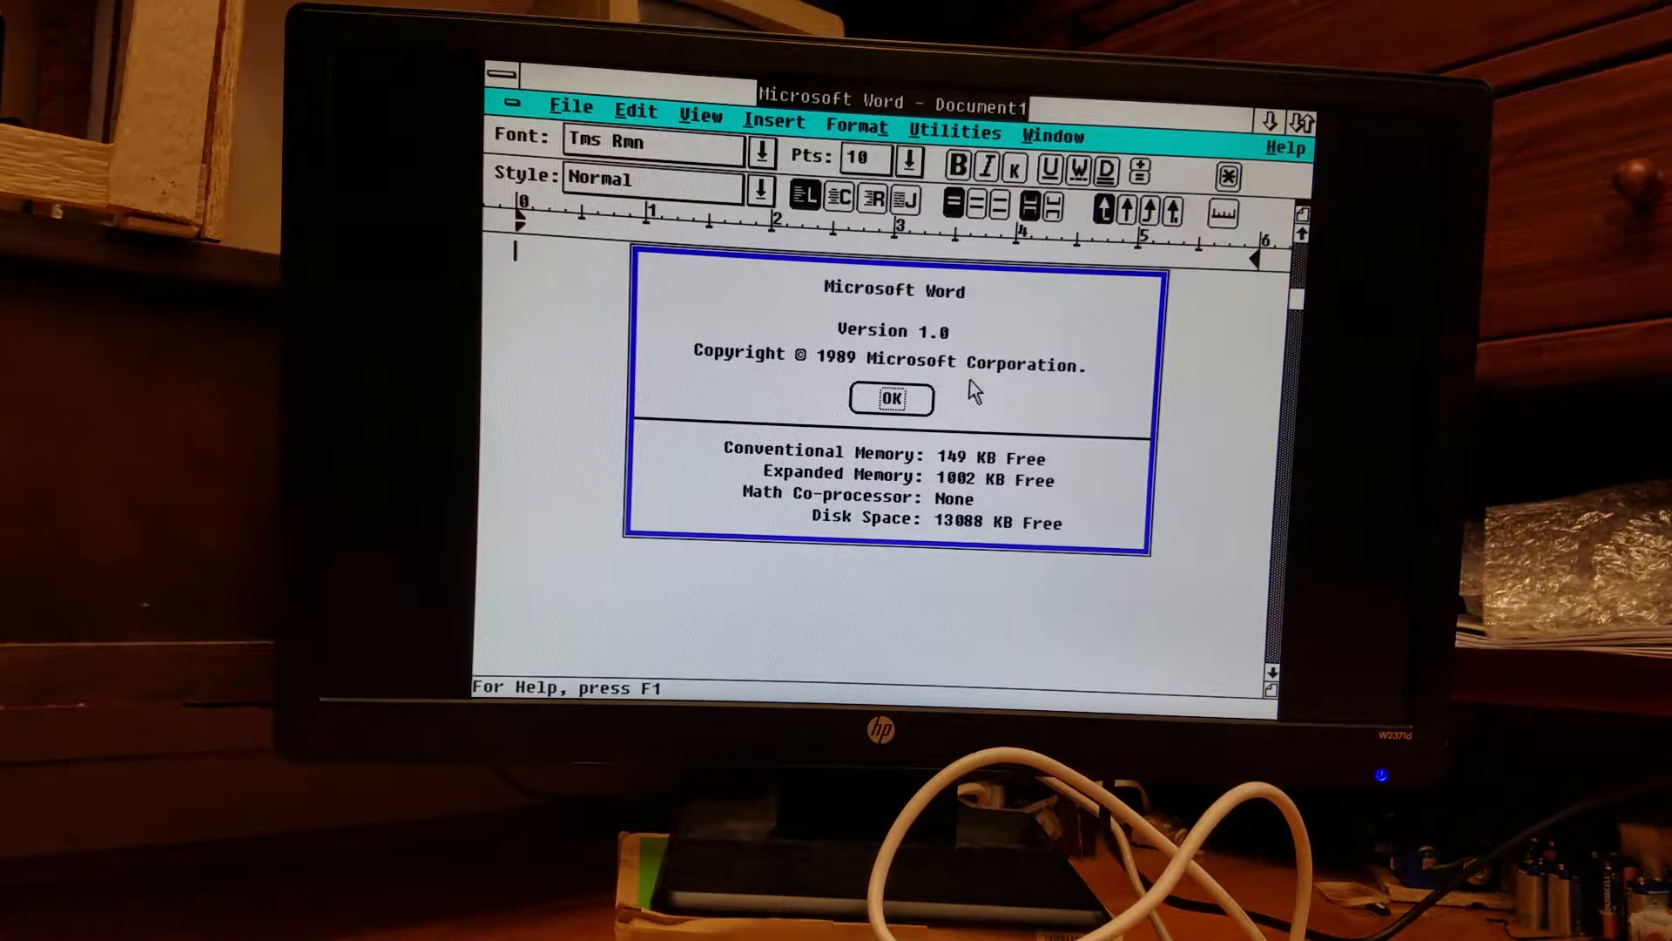
pyautogui.moveTo(986, 443)
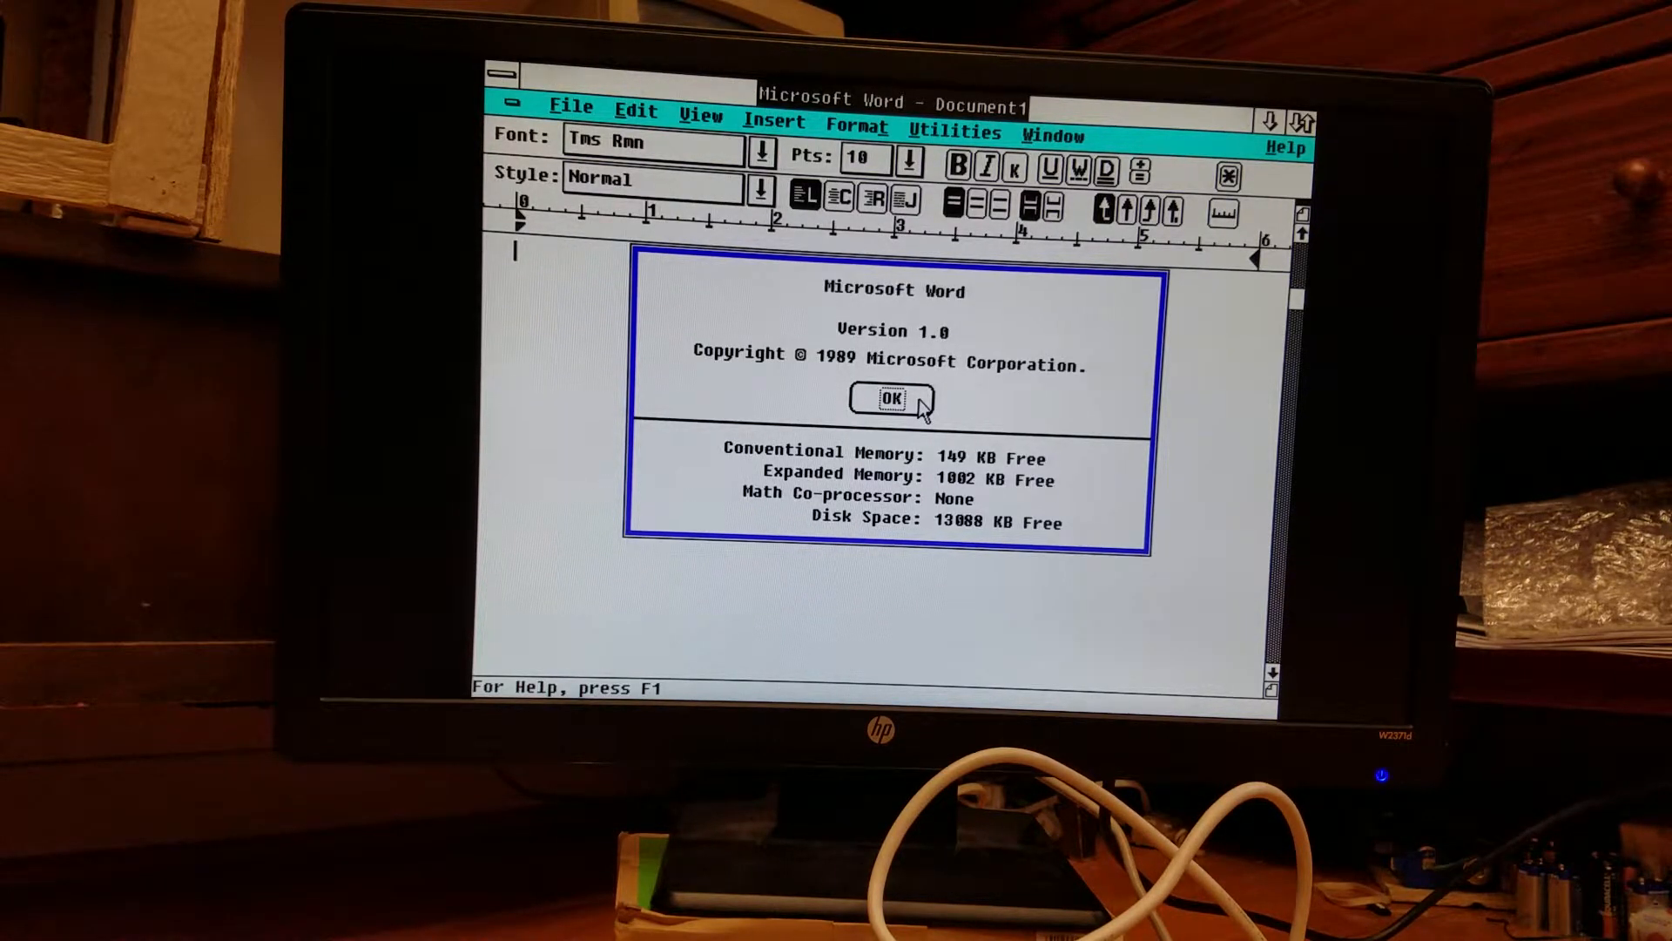
pyautogui.click(893, 398)
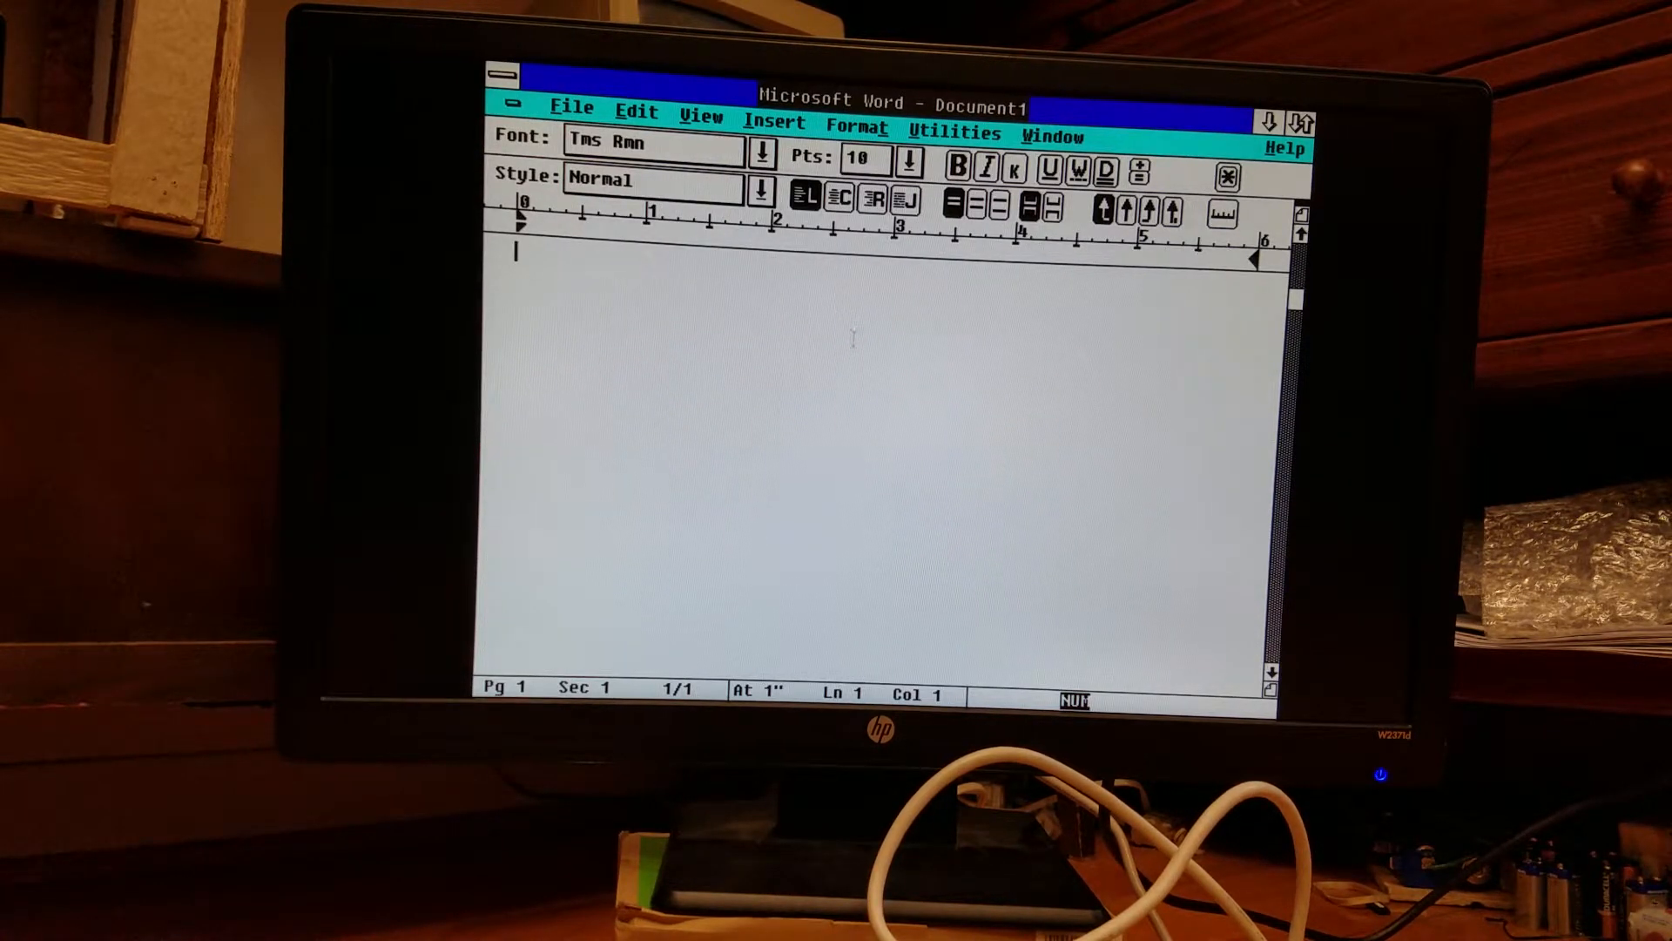
# Enter 'This is a test' and set the word test in small capitals.
pyautogui.write('This')
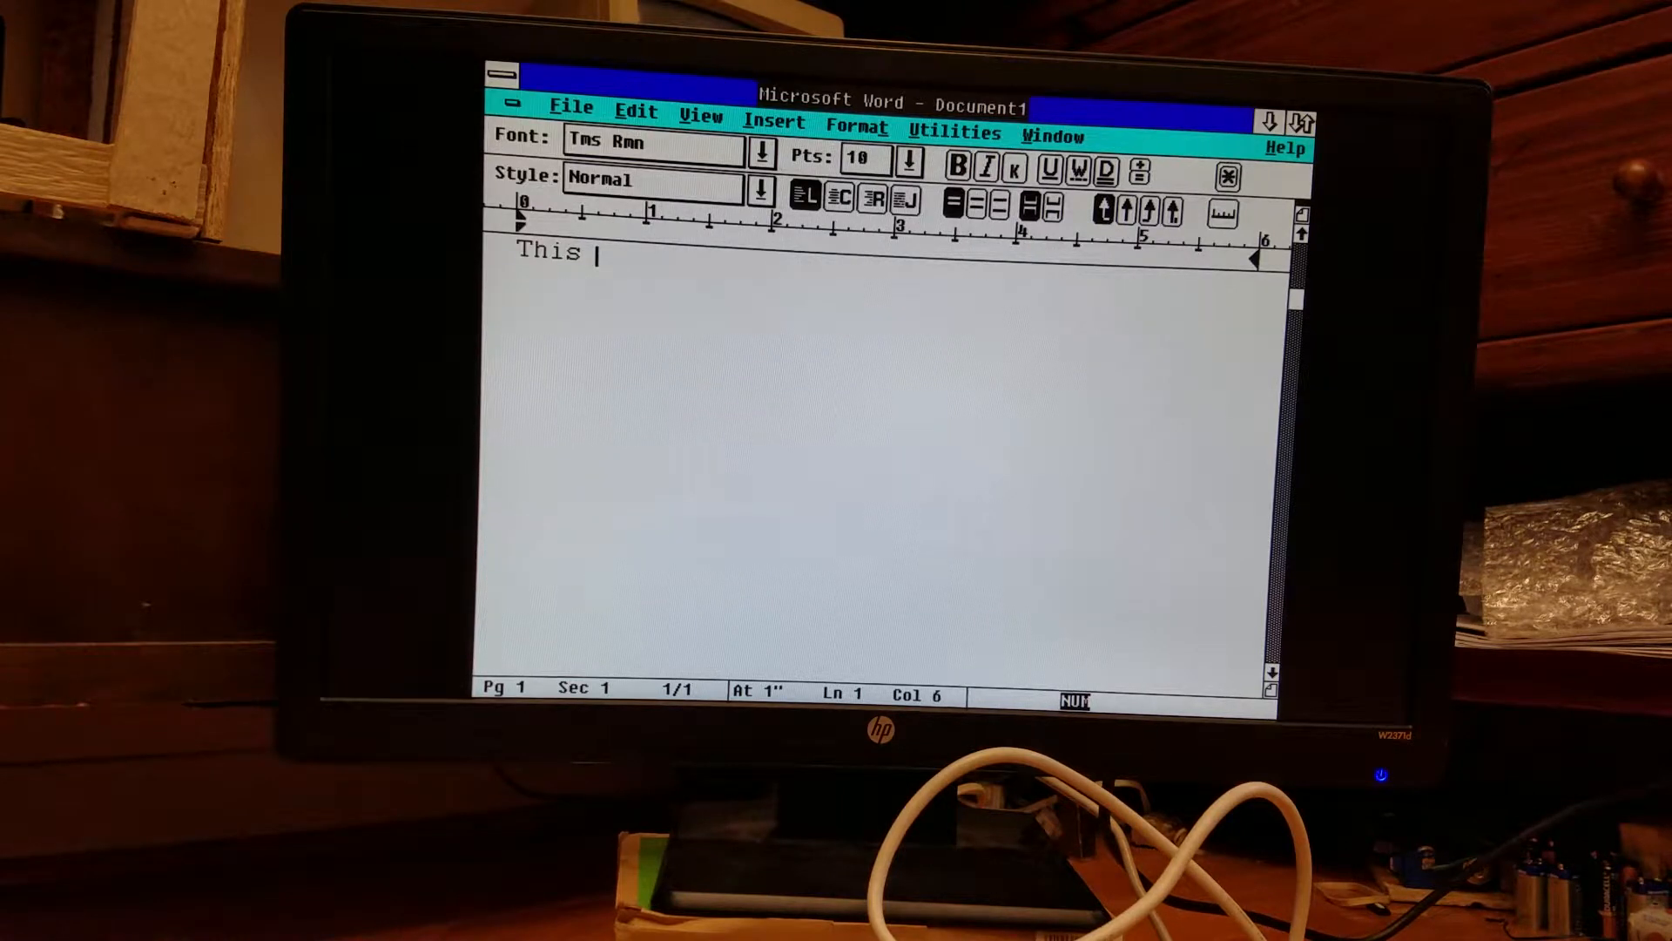
pyautogui.write('is a test')
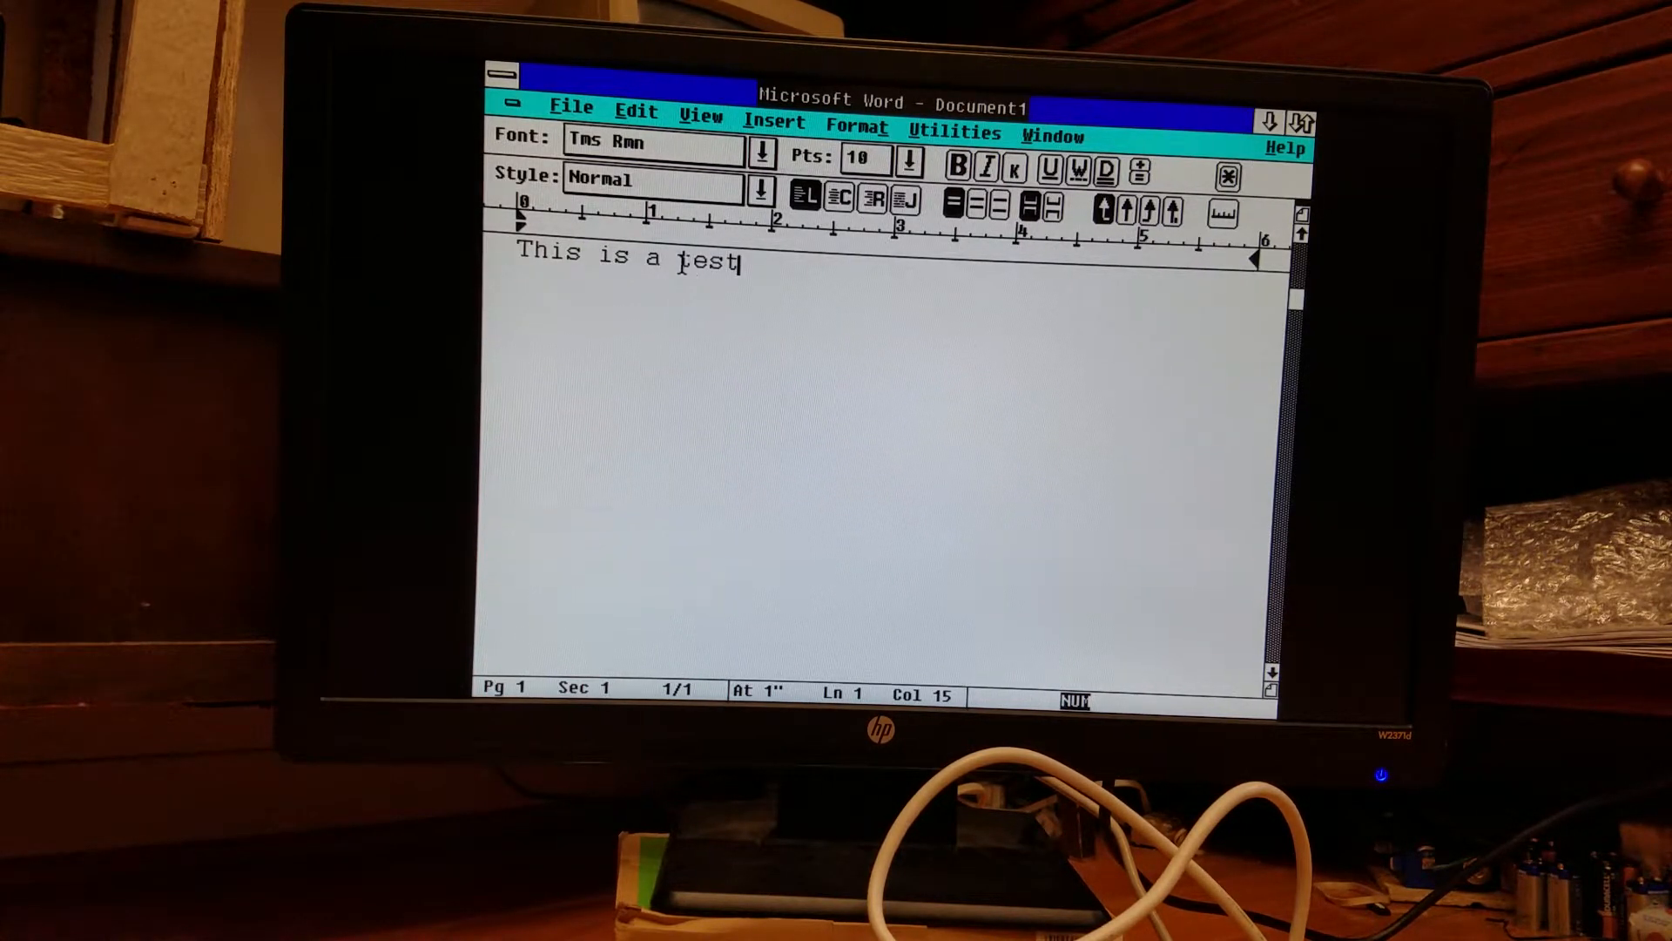
pyautogui.doubleClick(708, 258)
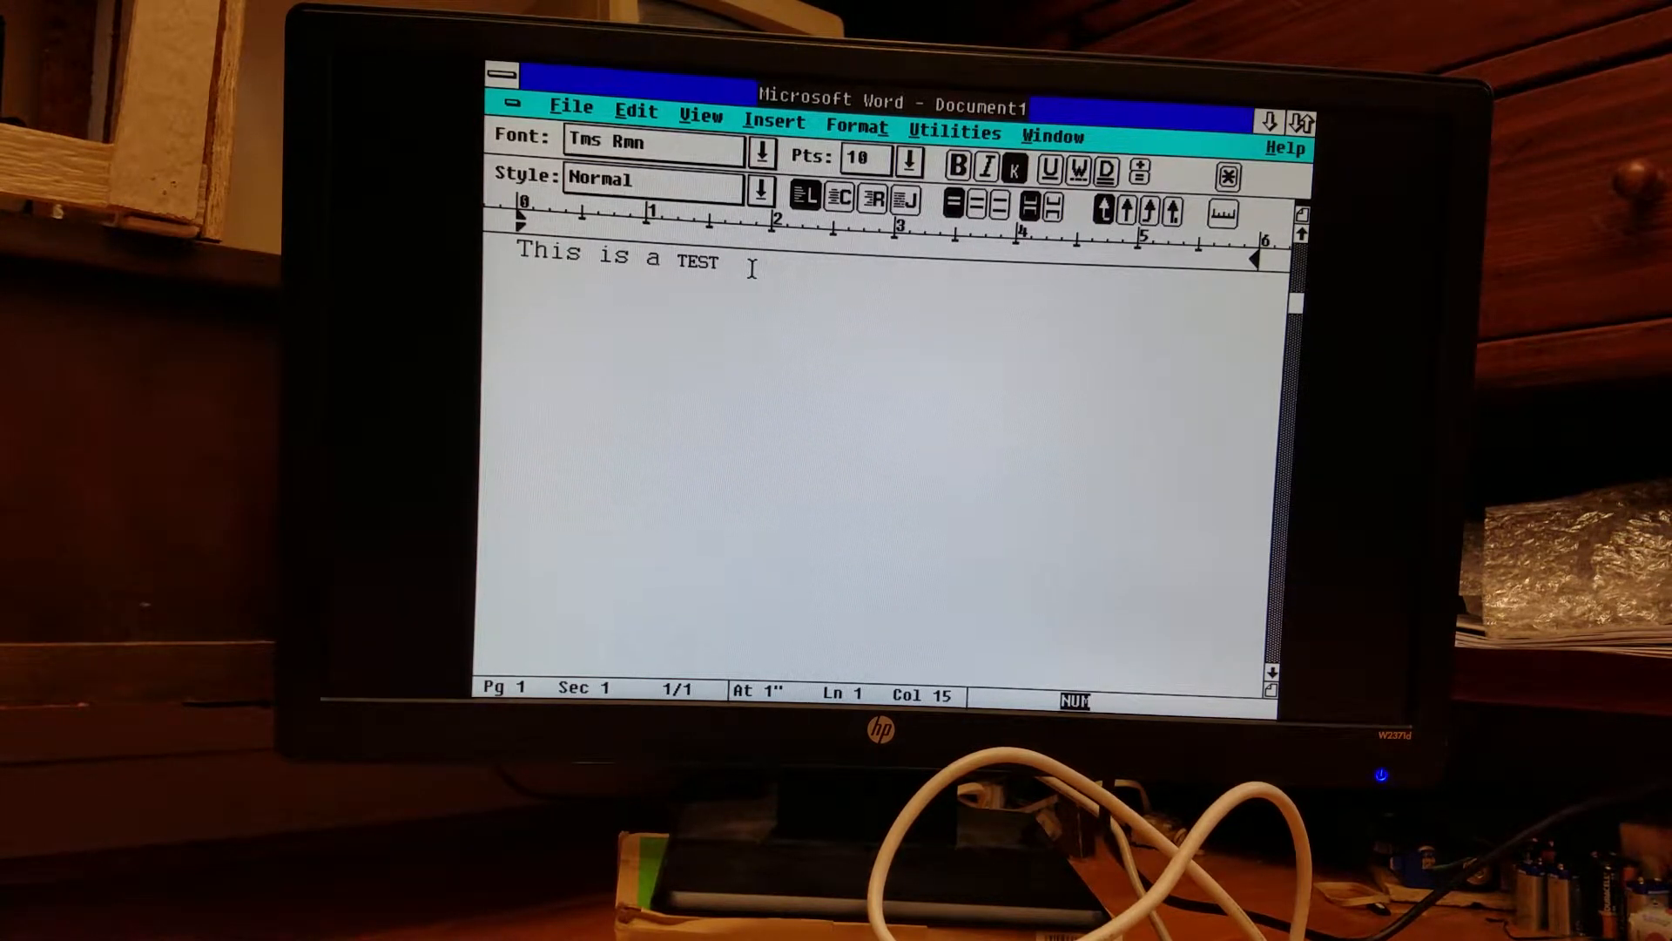
pyautogui.write('" "')
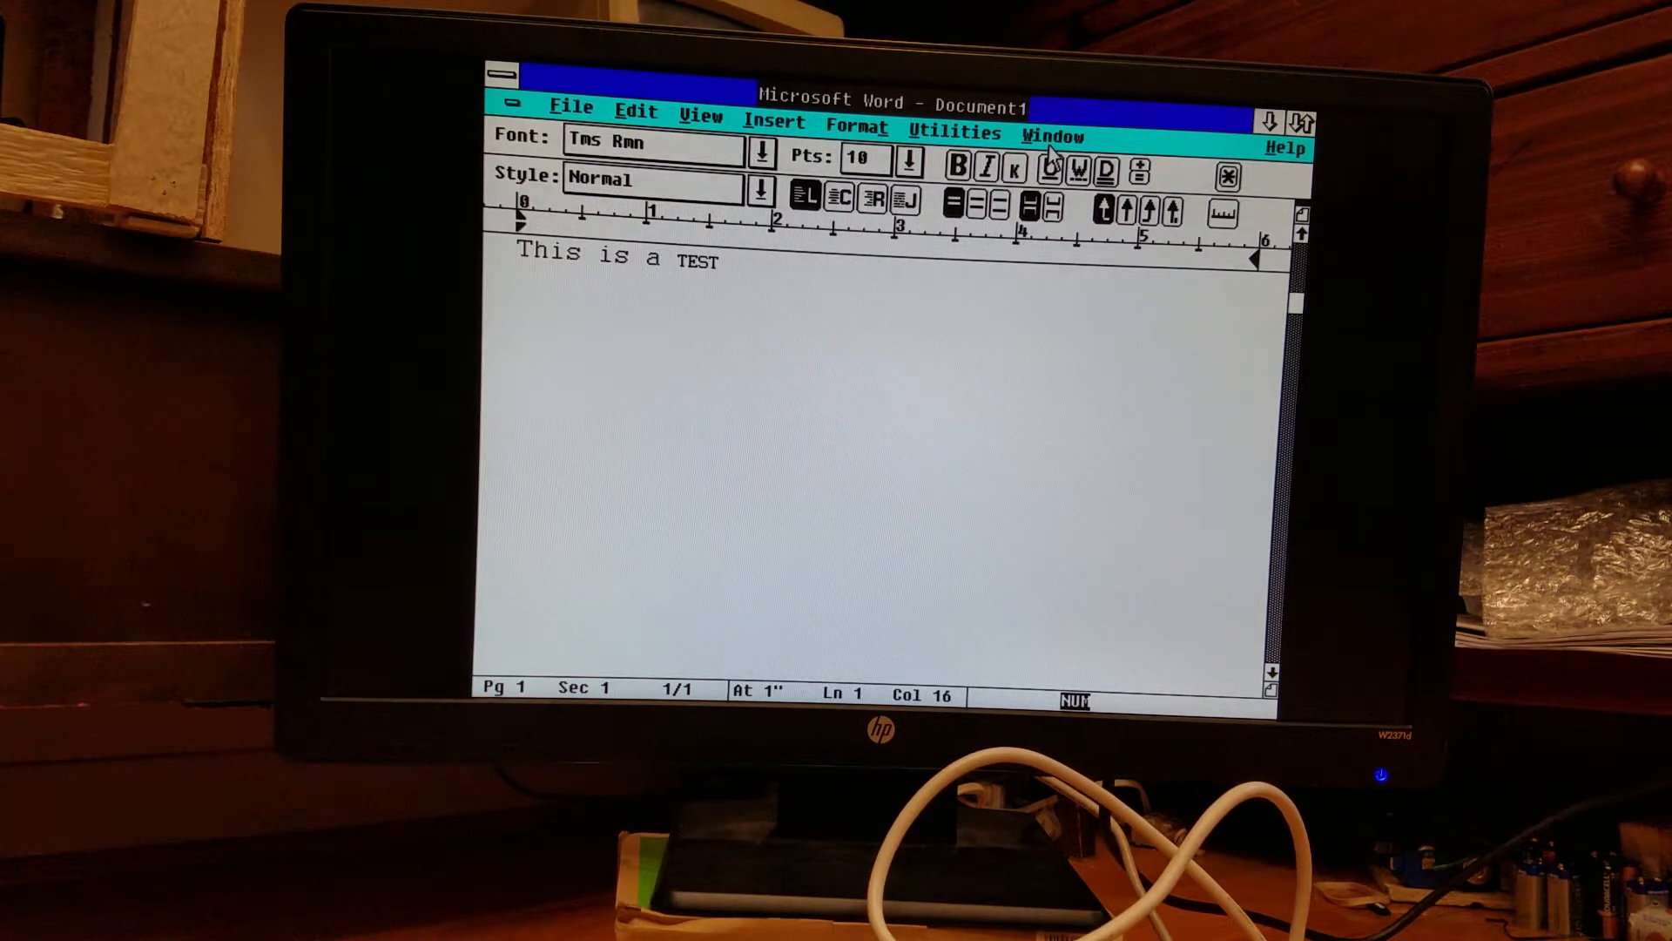
# Continue the line after the small-caps word so it reads 'This is a TEST THIS'.
pyautogui.write("'th")
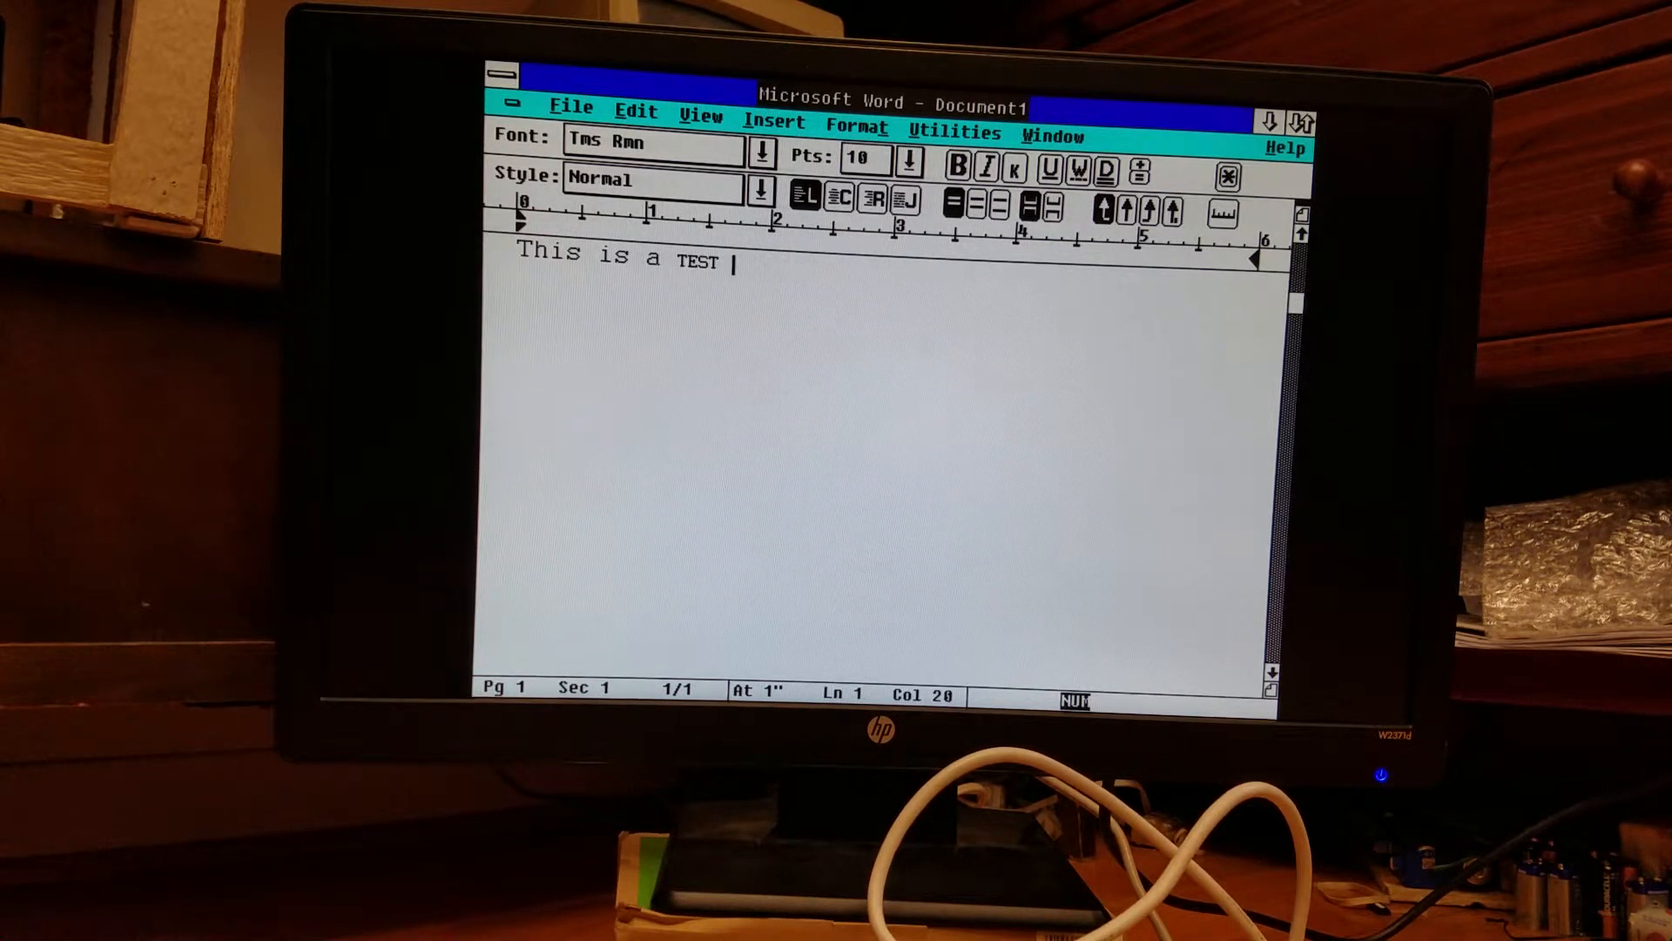
pyautogui.write('THOS')
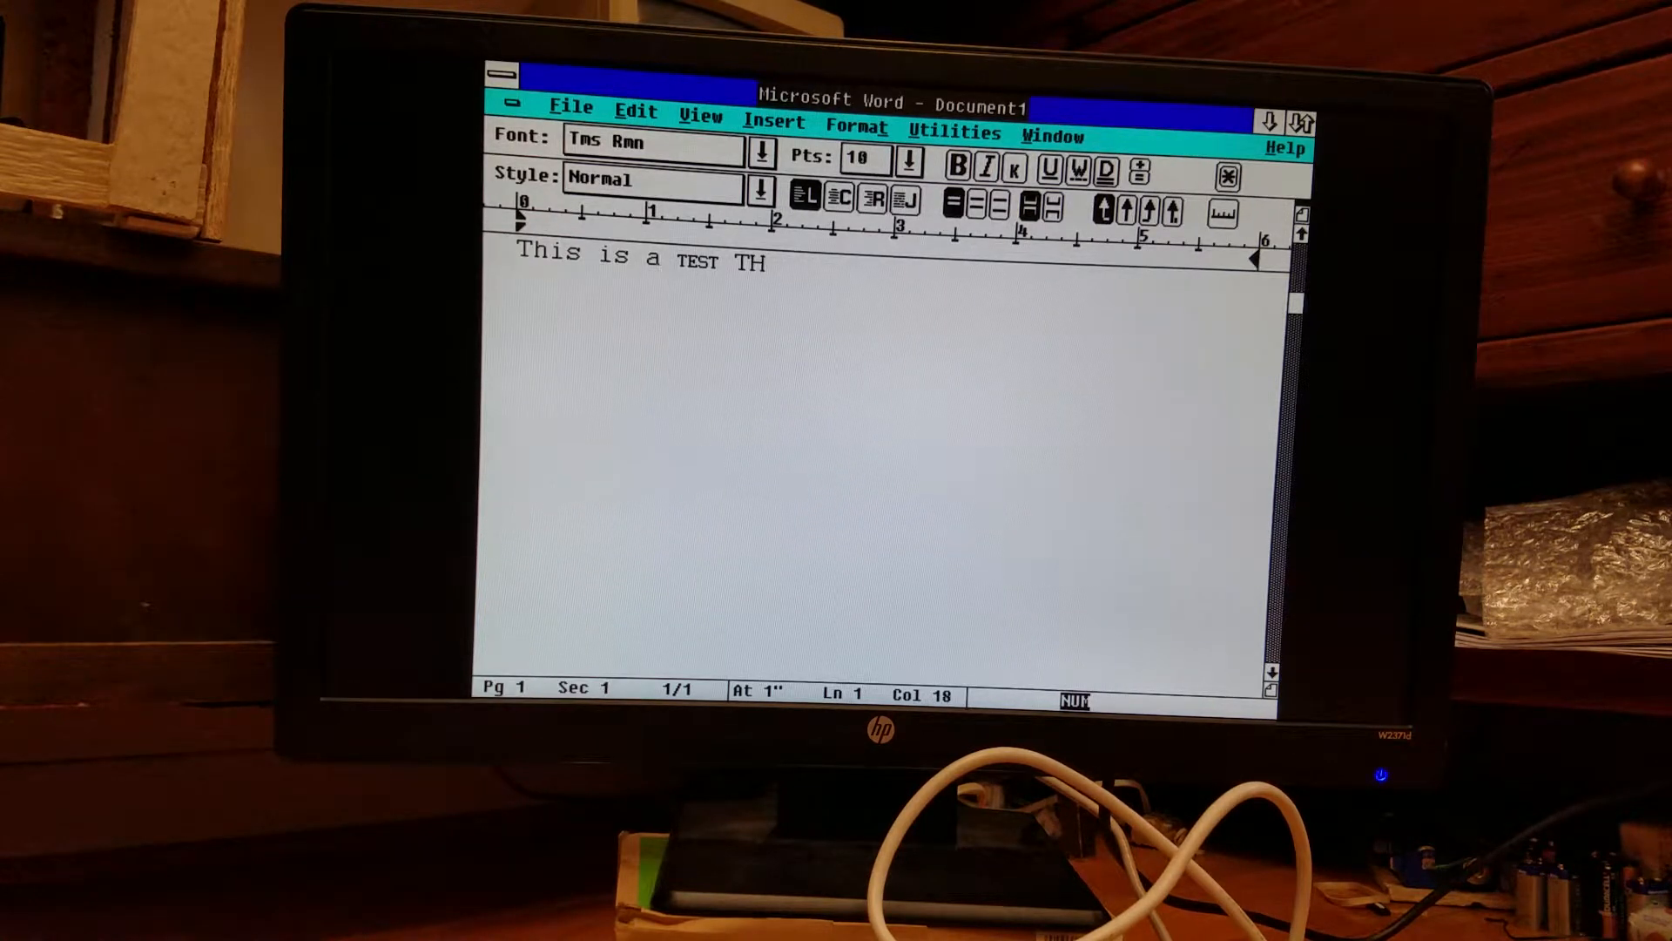
pyautogui.write('IS')
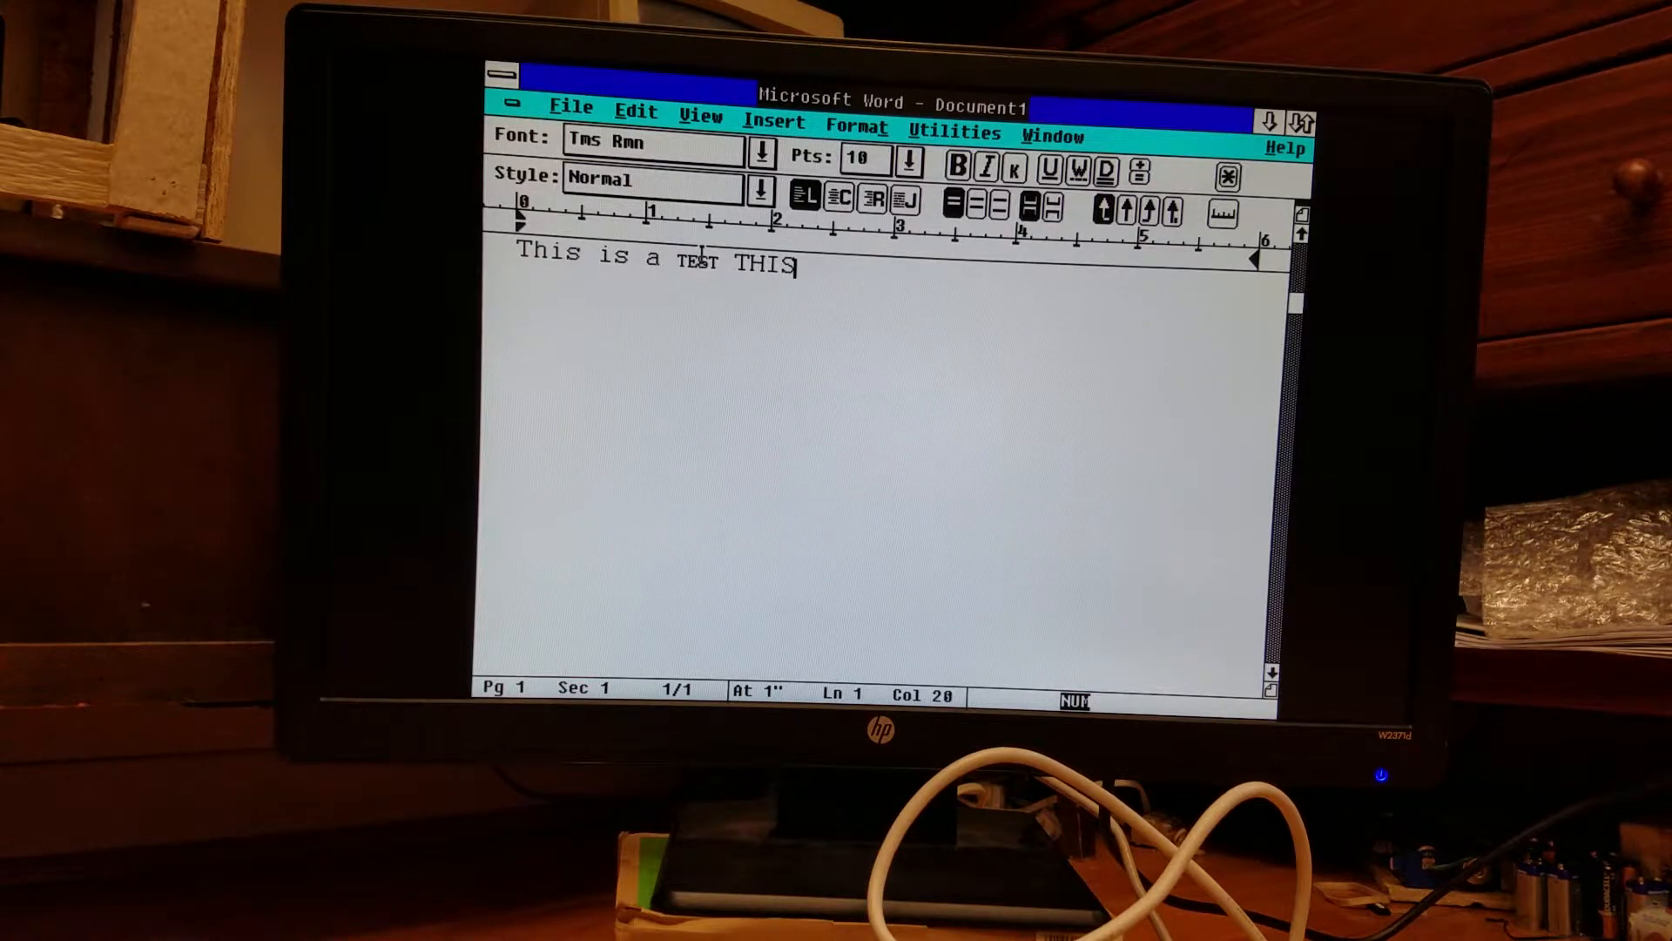
pyautogui.moveTo(925, 310)
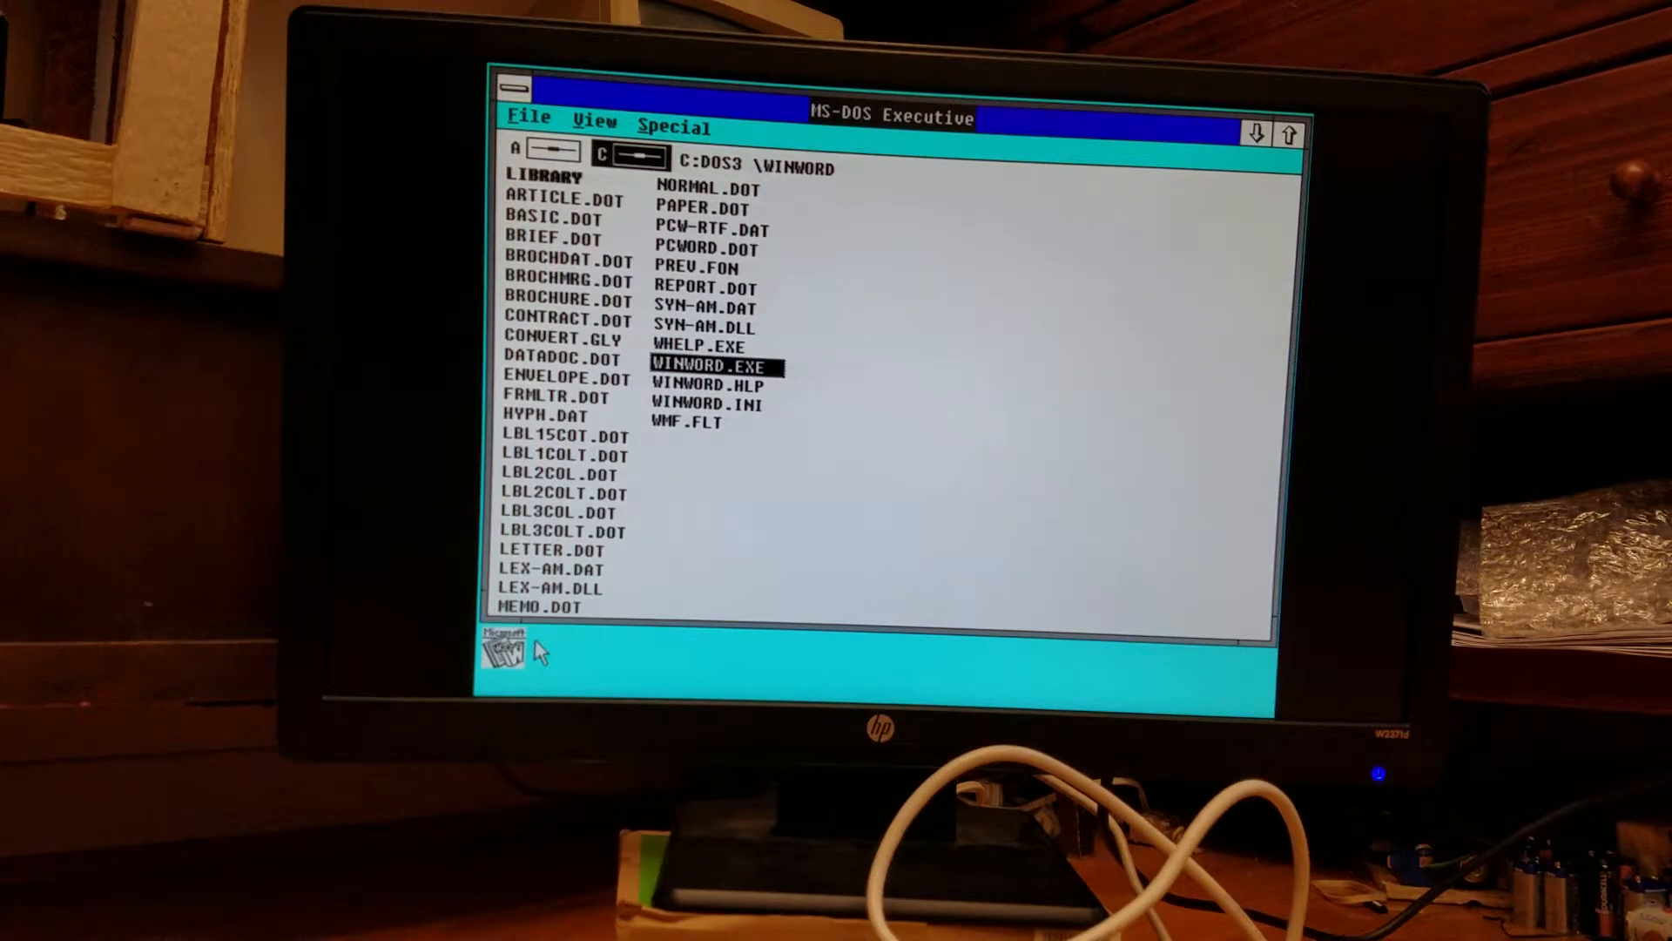
pyautogui.moveTo(538, 667)
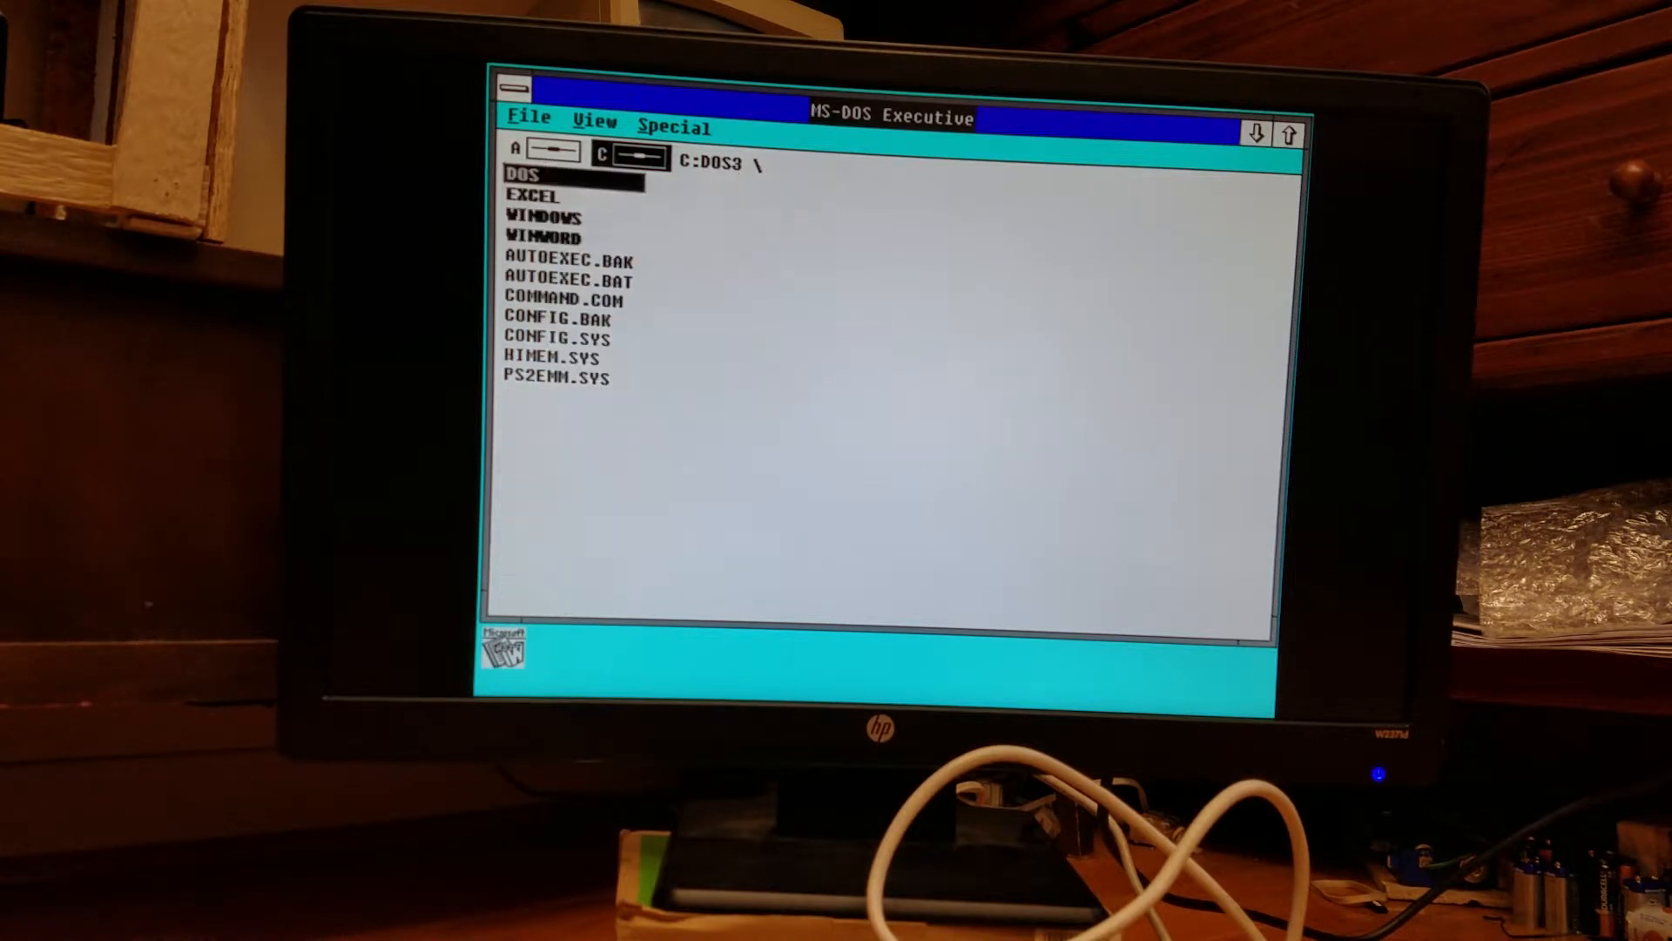
# Enter the EXCEL folder in MS-DOS Executive and start EXCEL.EXE.
pyautogui.click(533, 197)
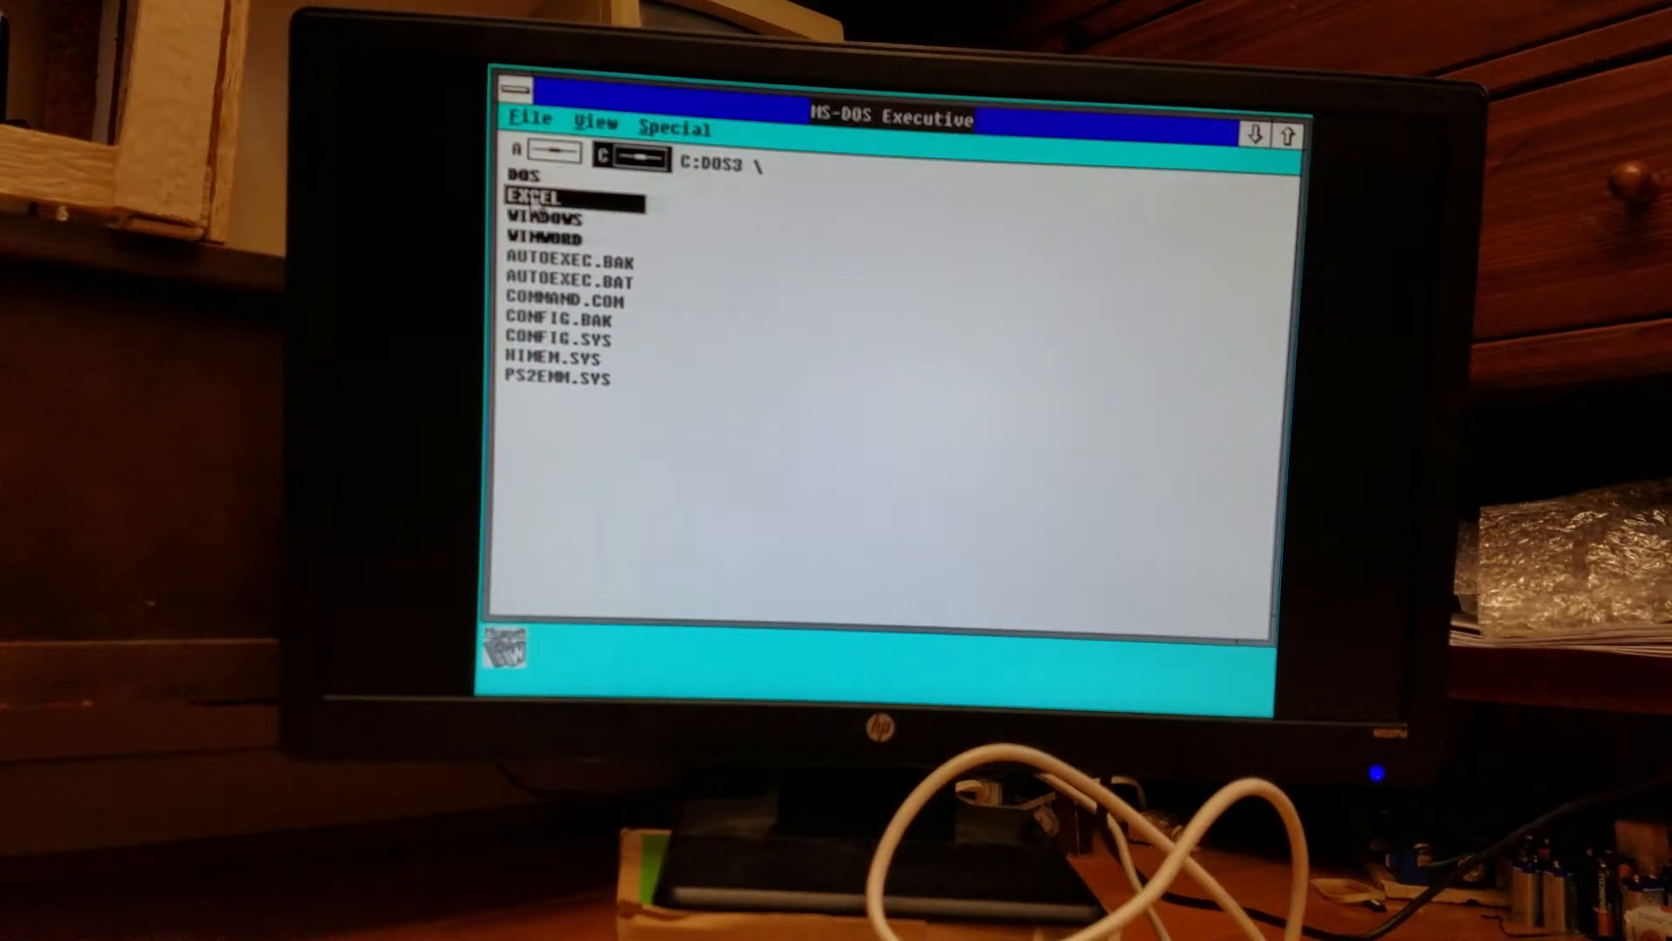
pyautogui.doubleClick(540, 197)
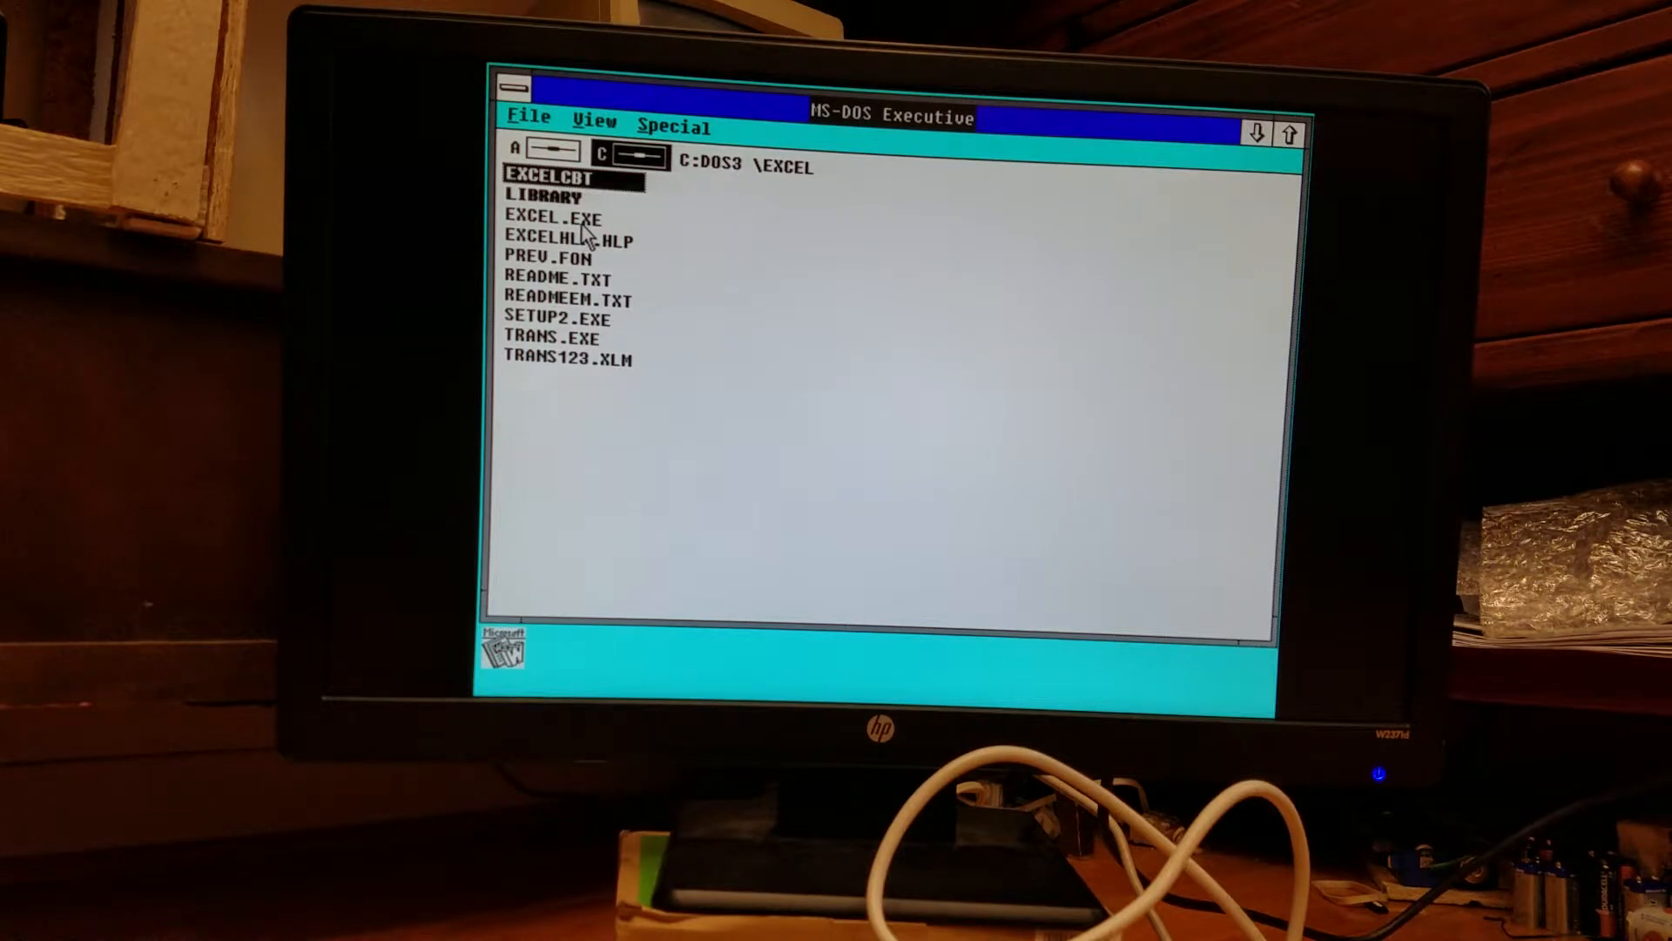
pyautogui.doubleClick(552, 220)
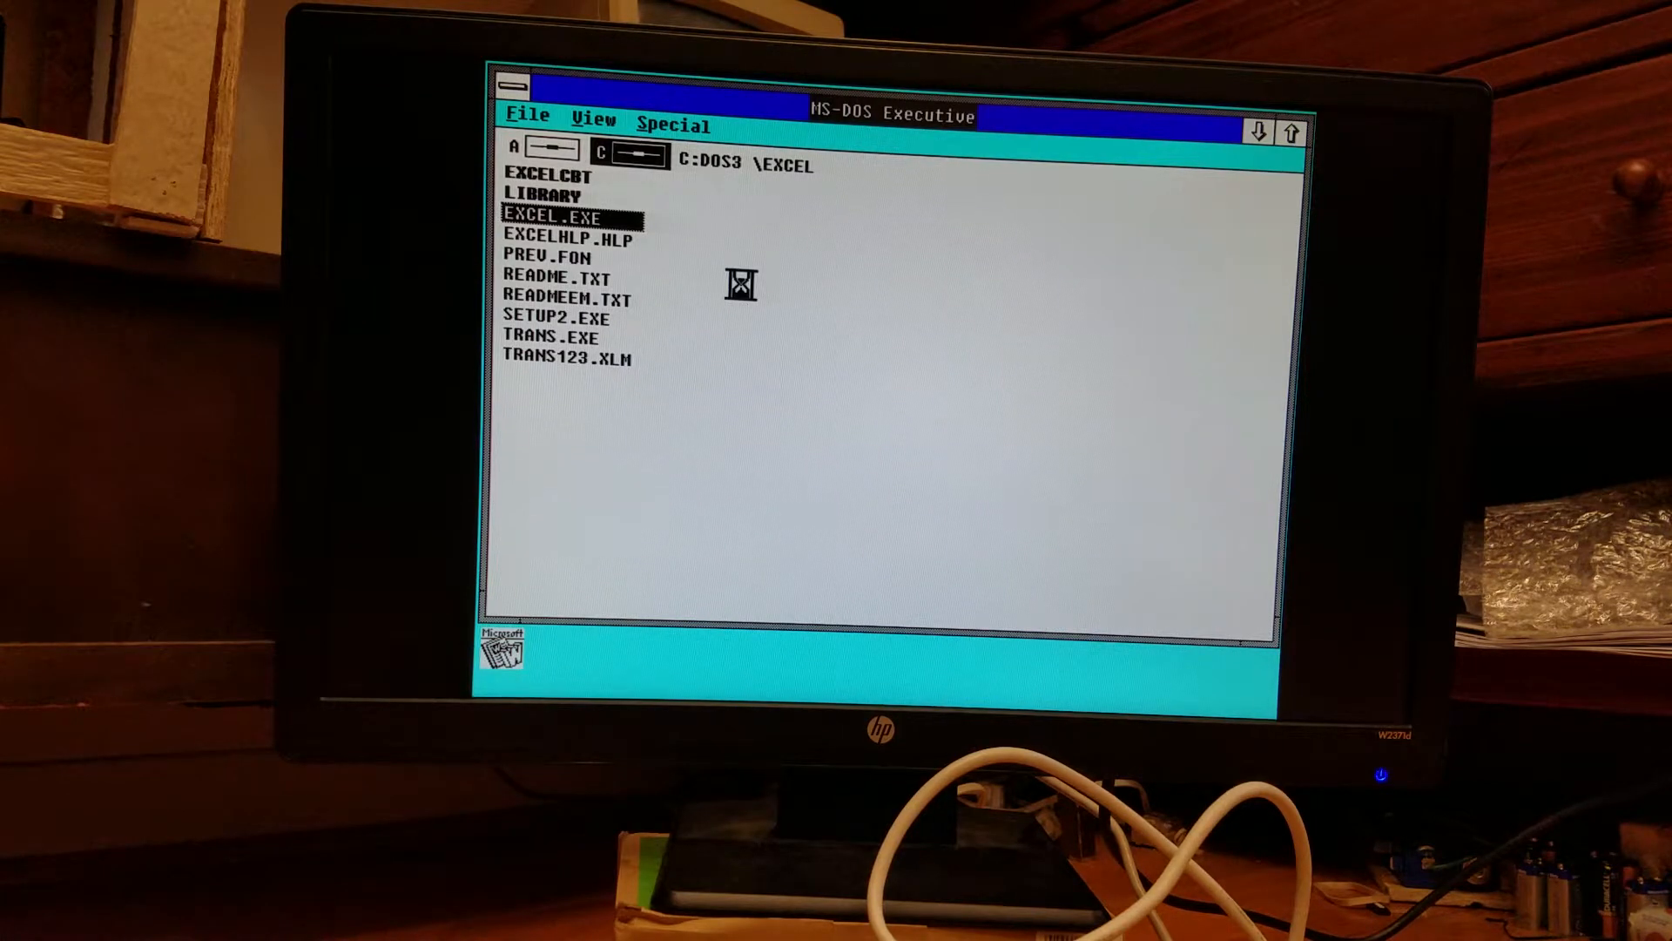
# Launch EXCEL.EXE so Excel 2.0 loads with a blank Sheet1.
pyautogui.doubleClick(554, 220)
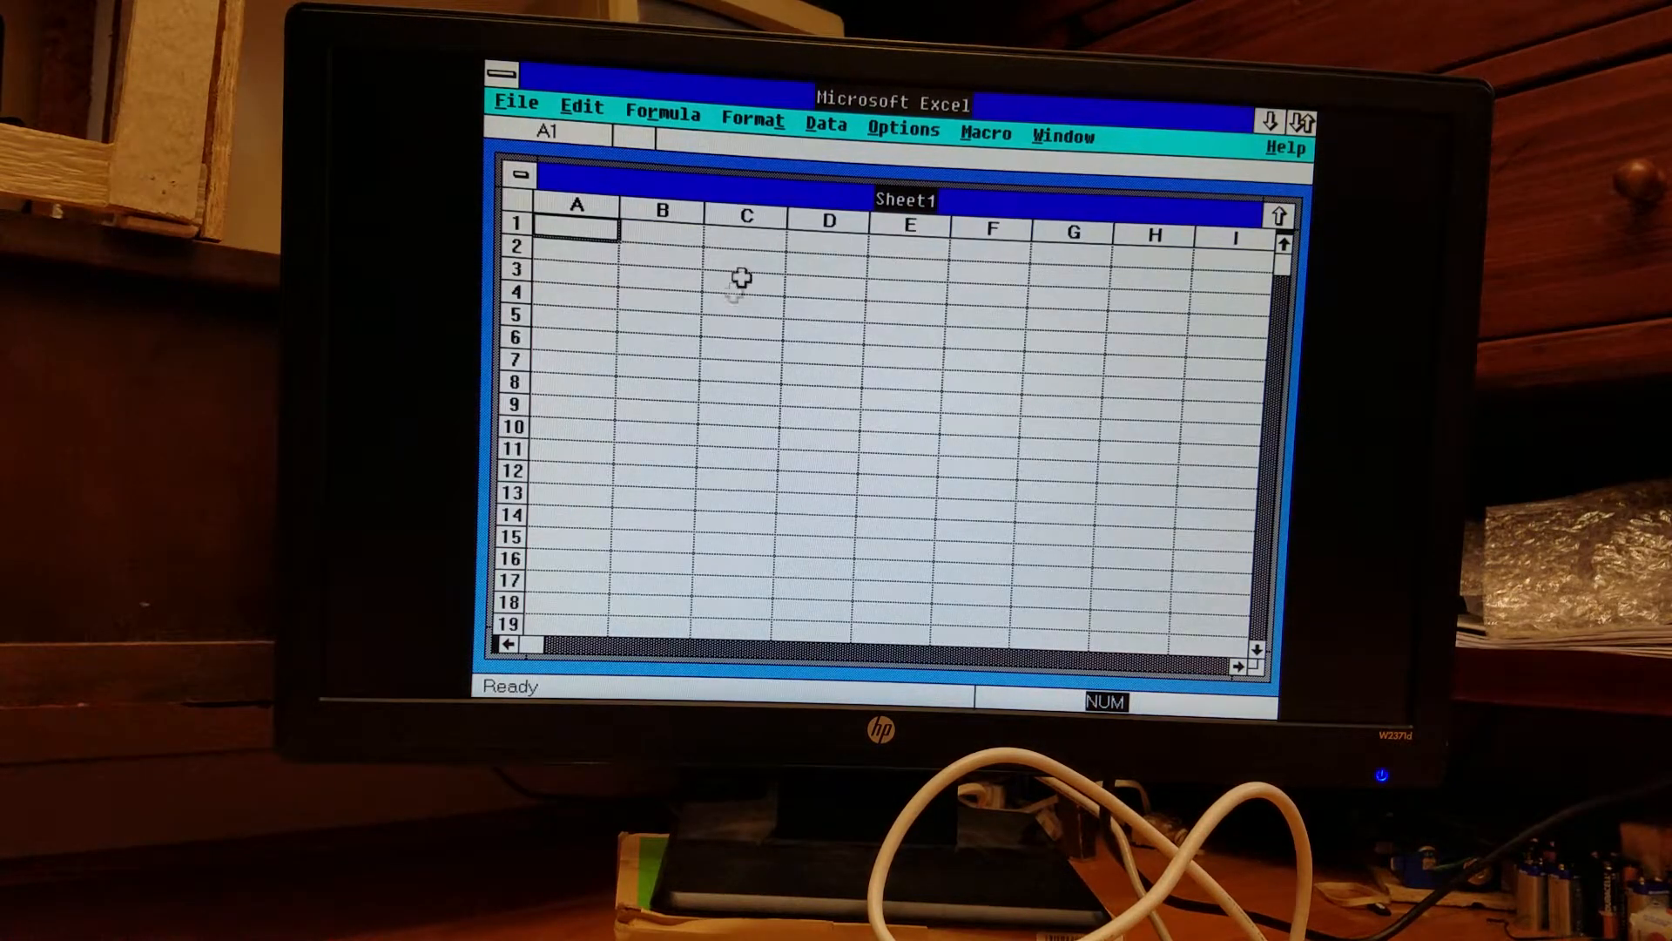
pyautogui.moveTo(829, 254)
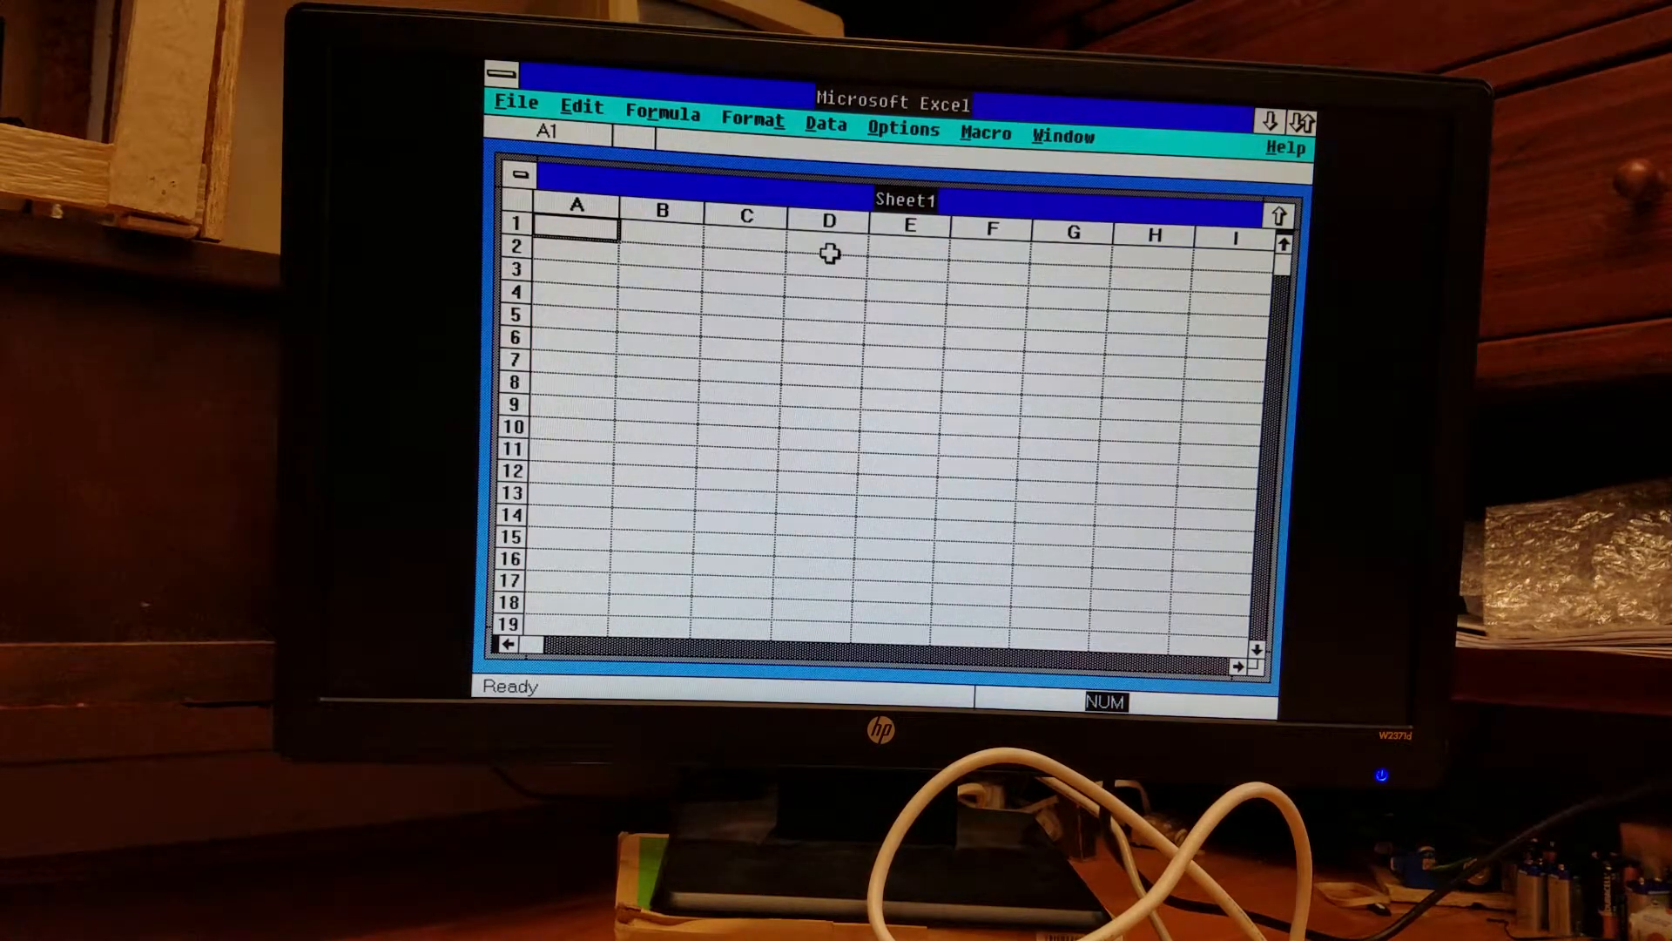
pyautogui.moveTo(744, 224)
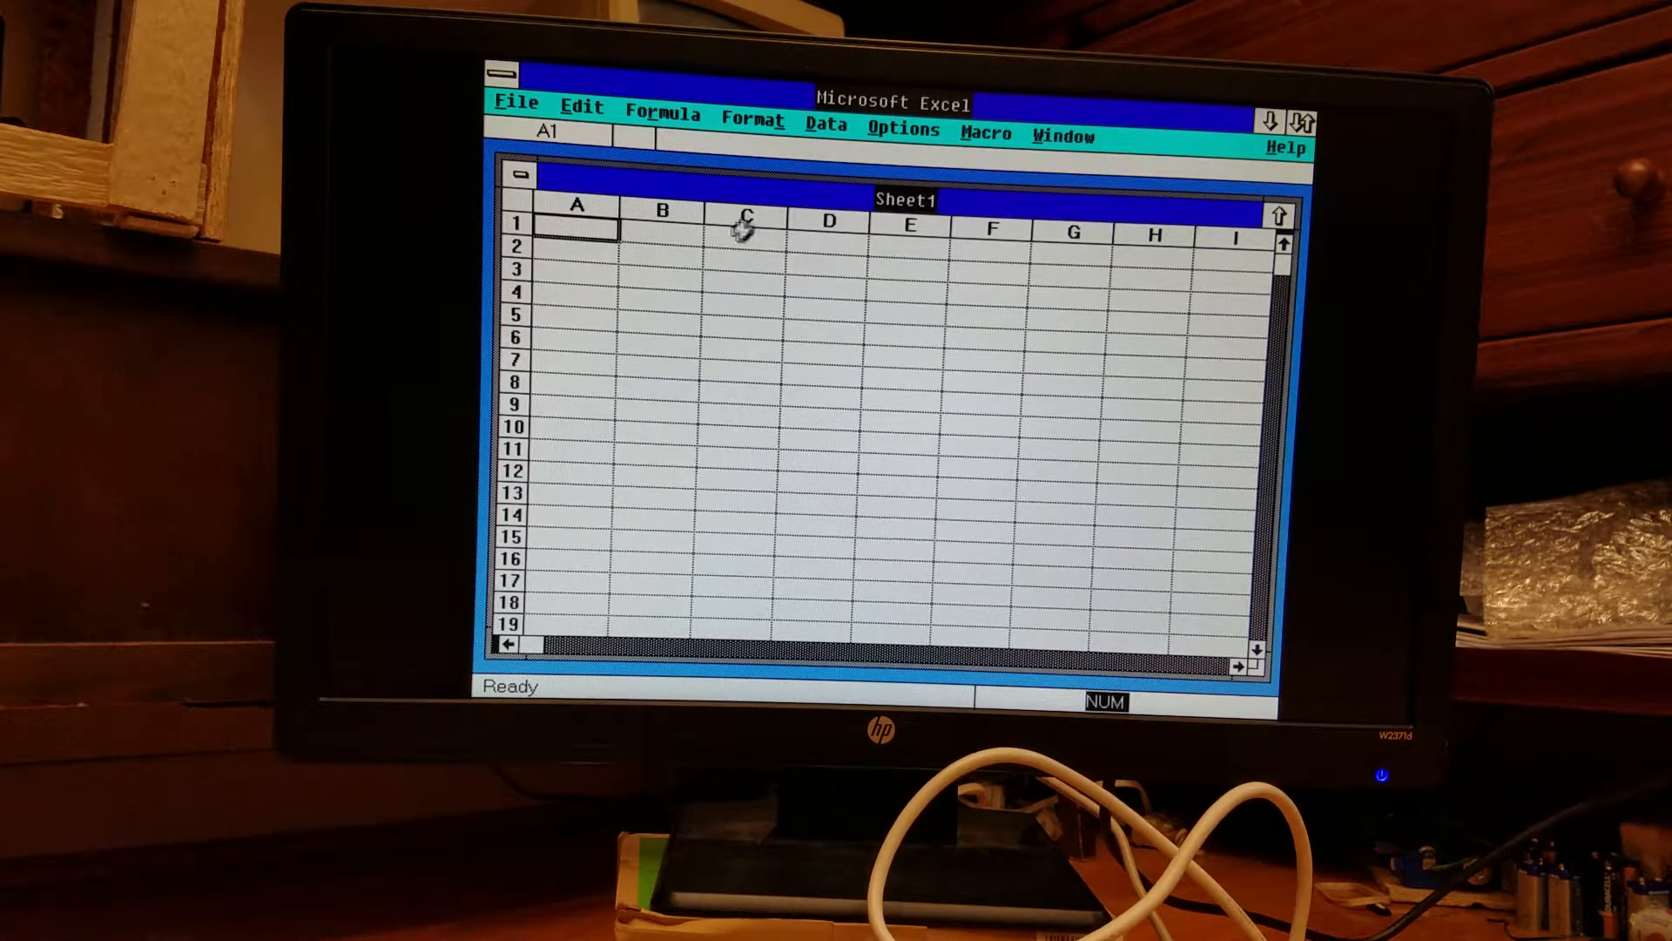
pyautogui.moveTo(697, 265)
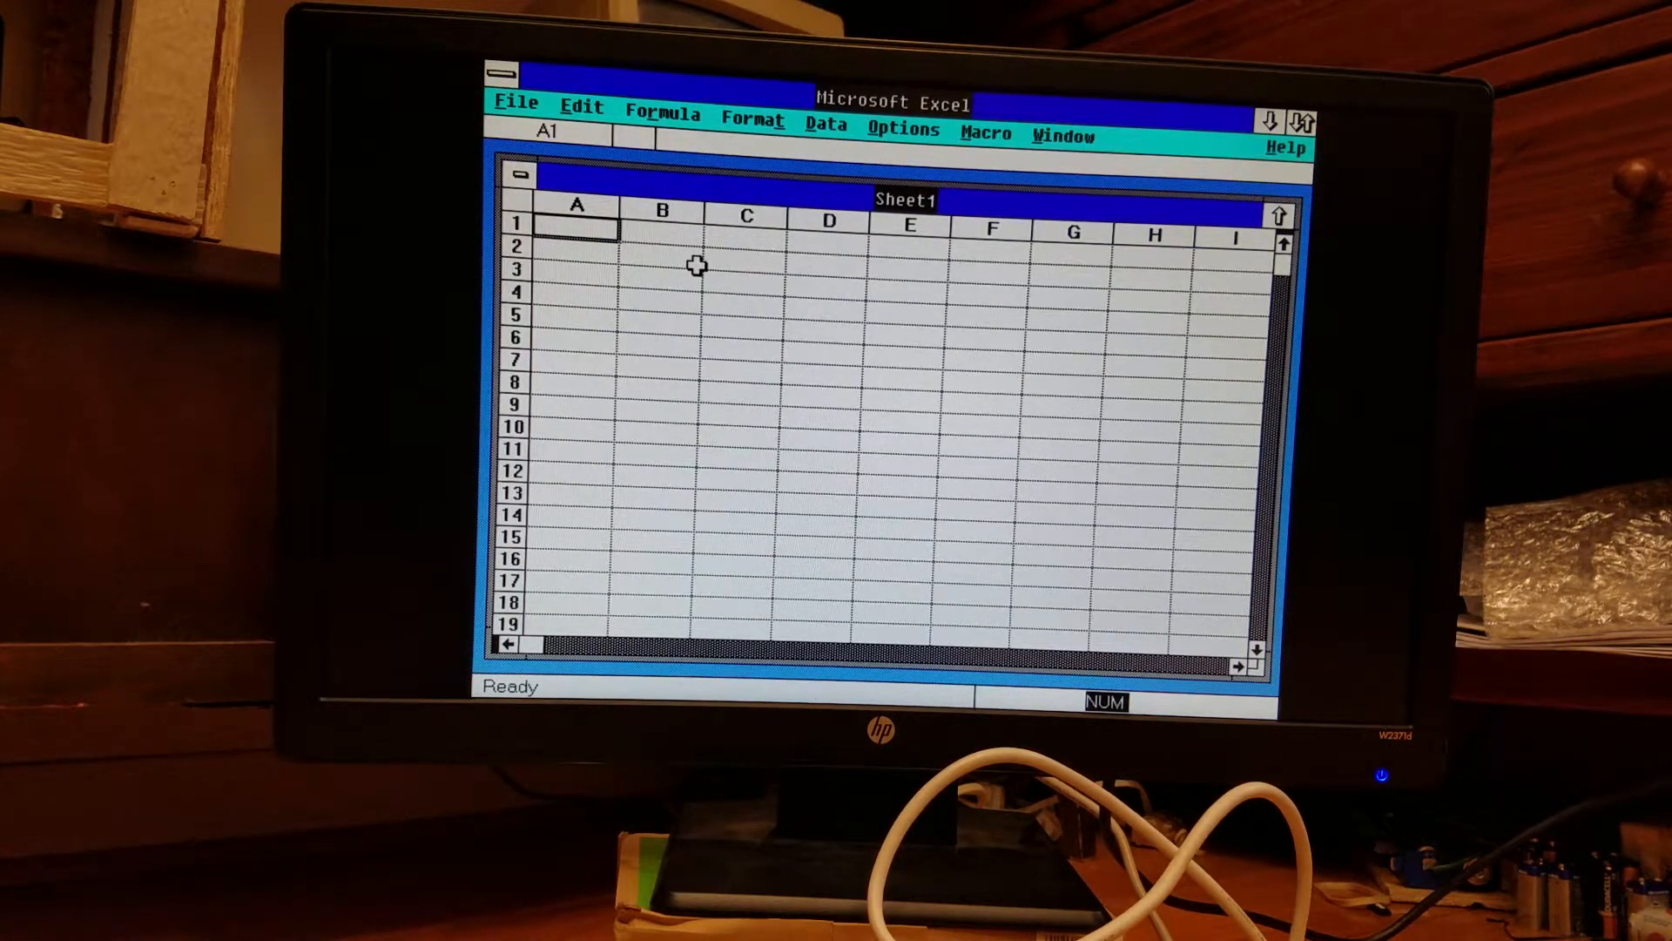
pyautogui.moveTo(653, 247)
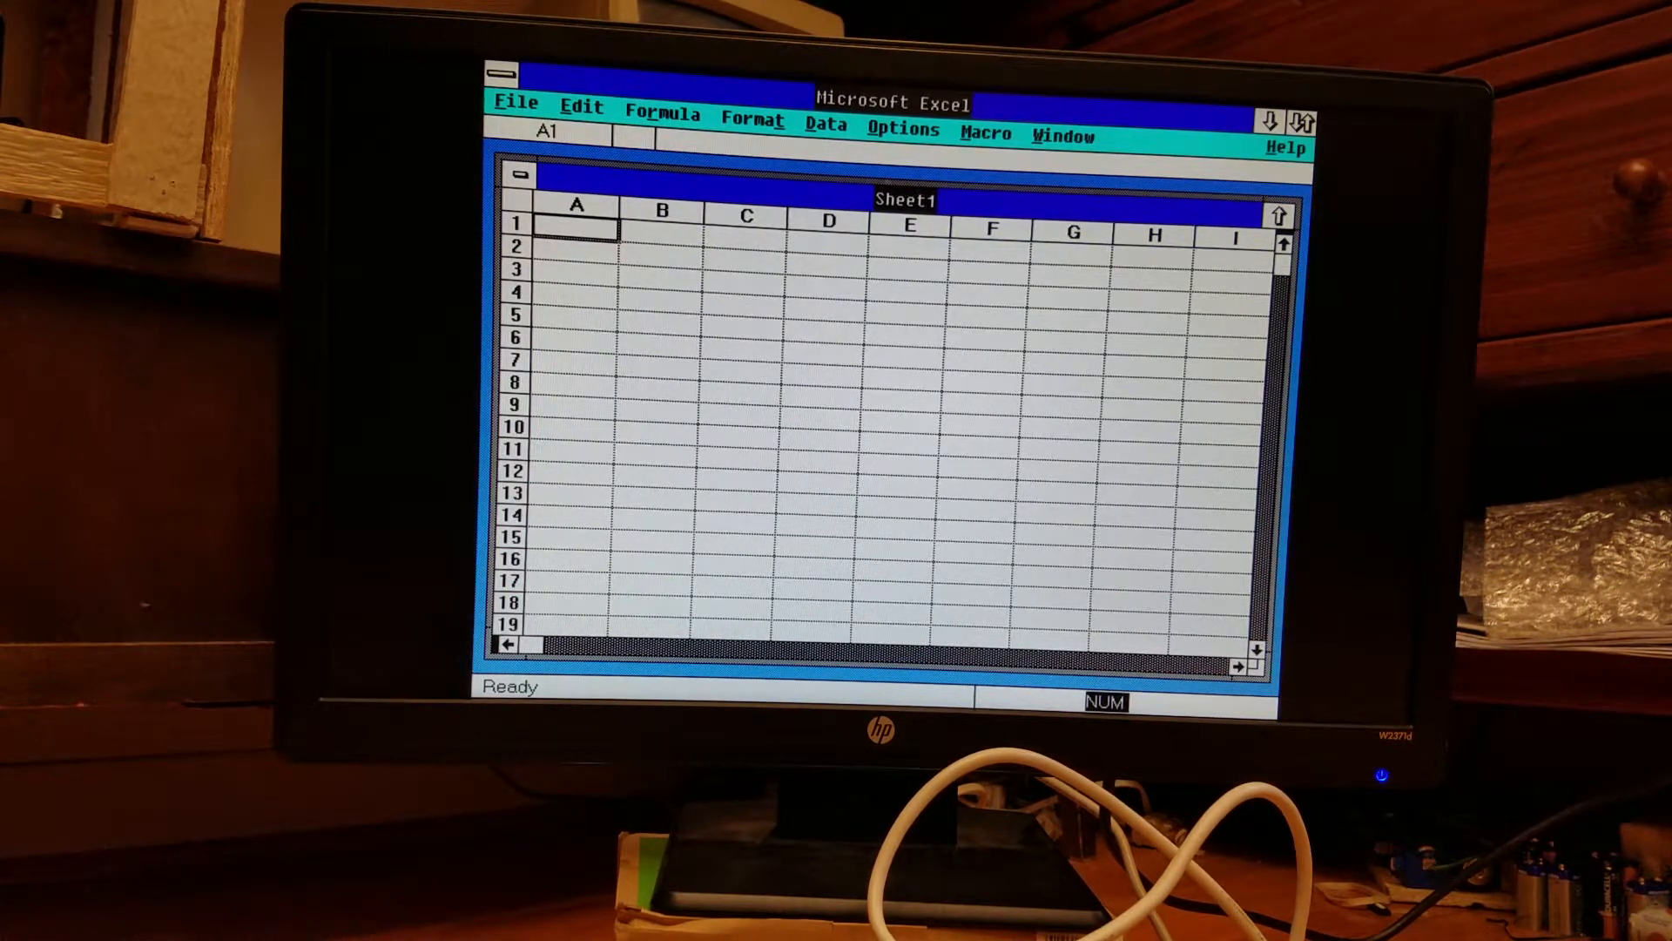
pyautogui.moveTo(709, 316)
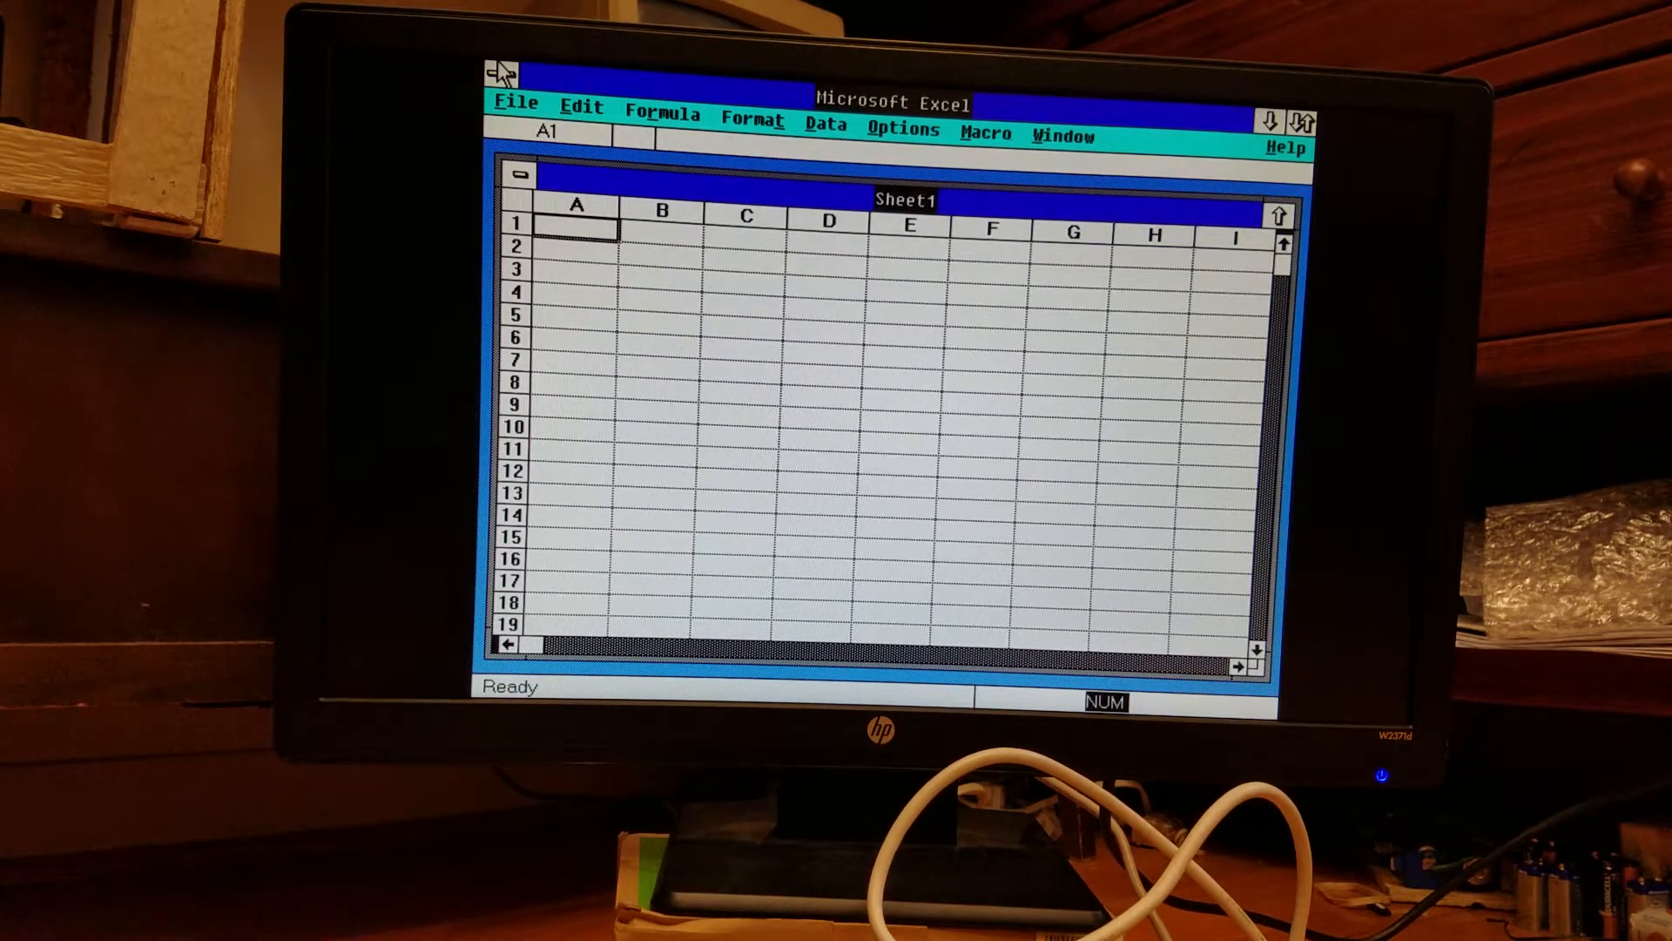
# View About Microsoft Excel showing 141/141 KB conventional and 731/734 KB expanded free, then dismiss it.
pyautogui.click(1285, 147)
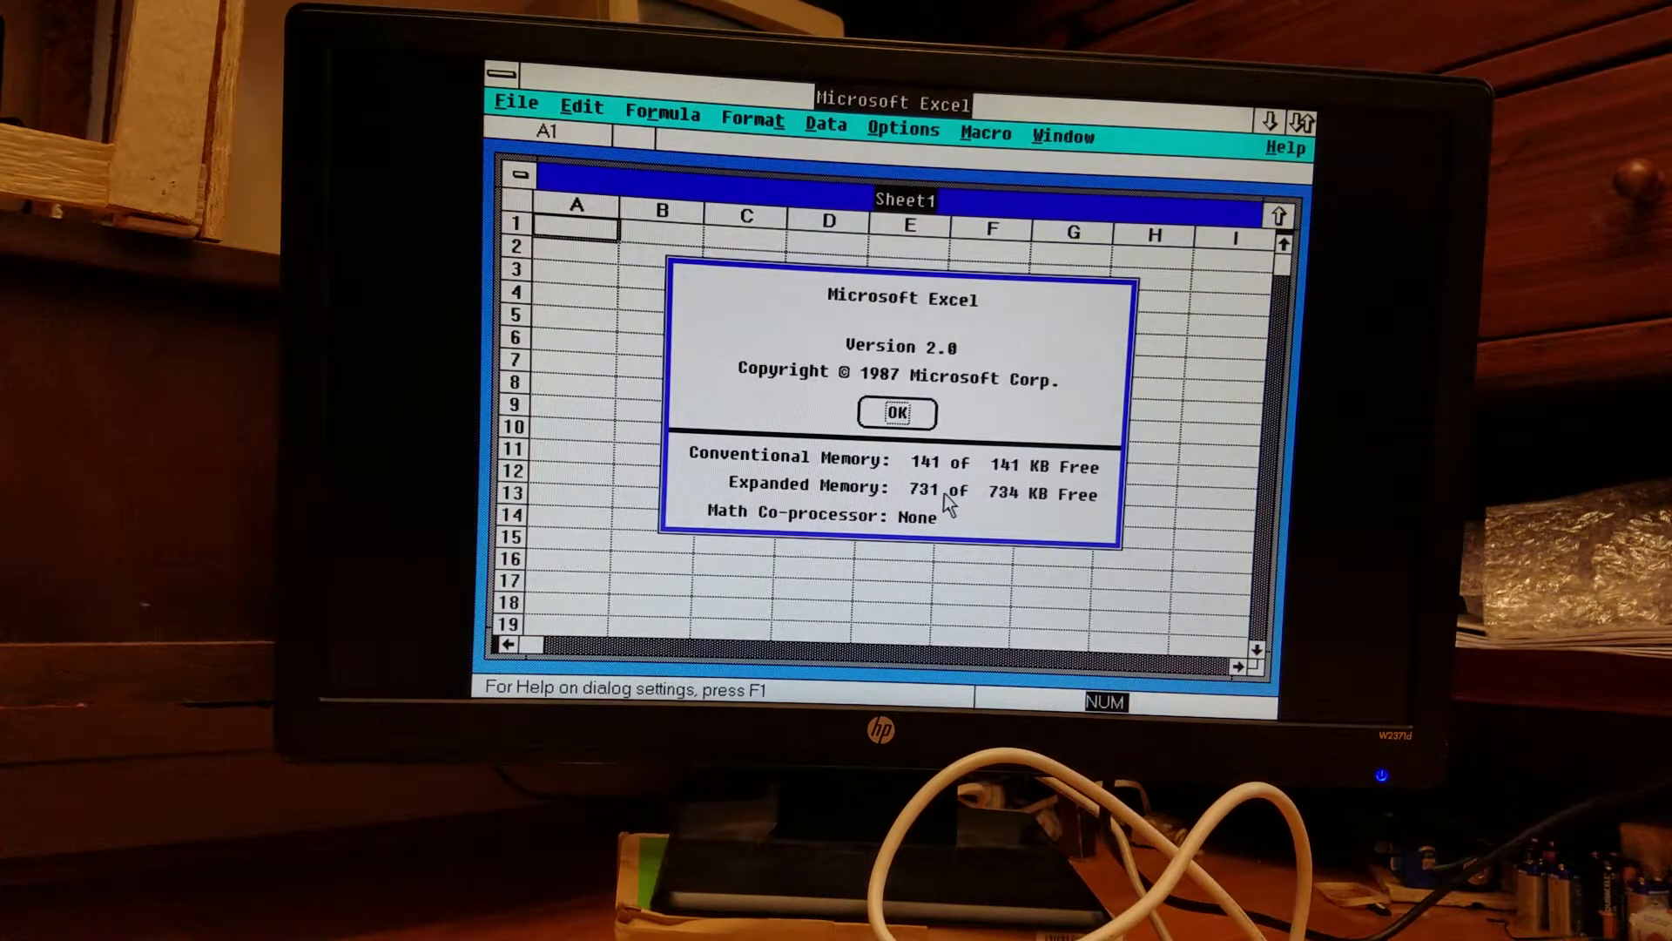
pyautogui.moveTo(975, 501)
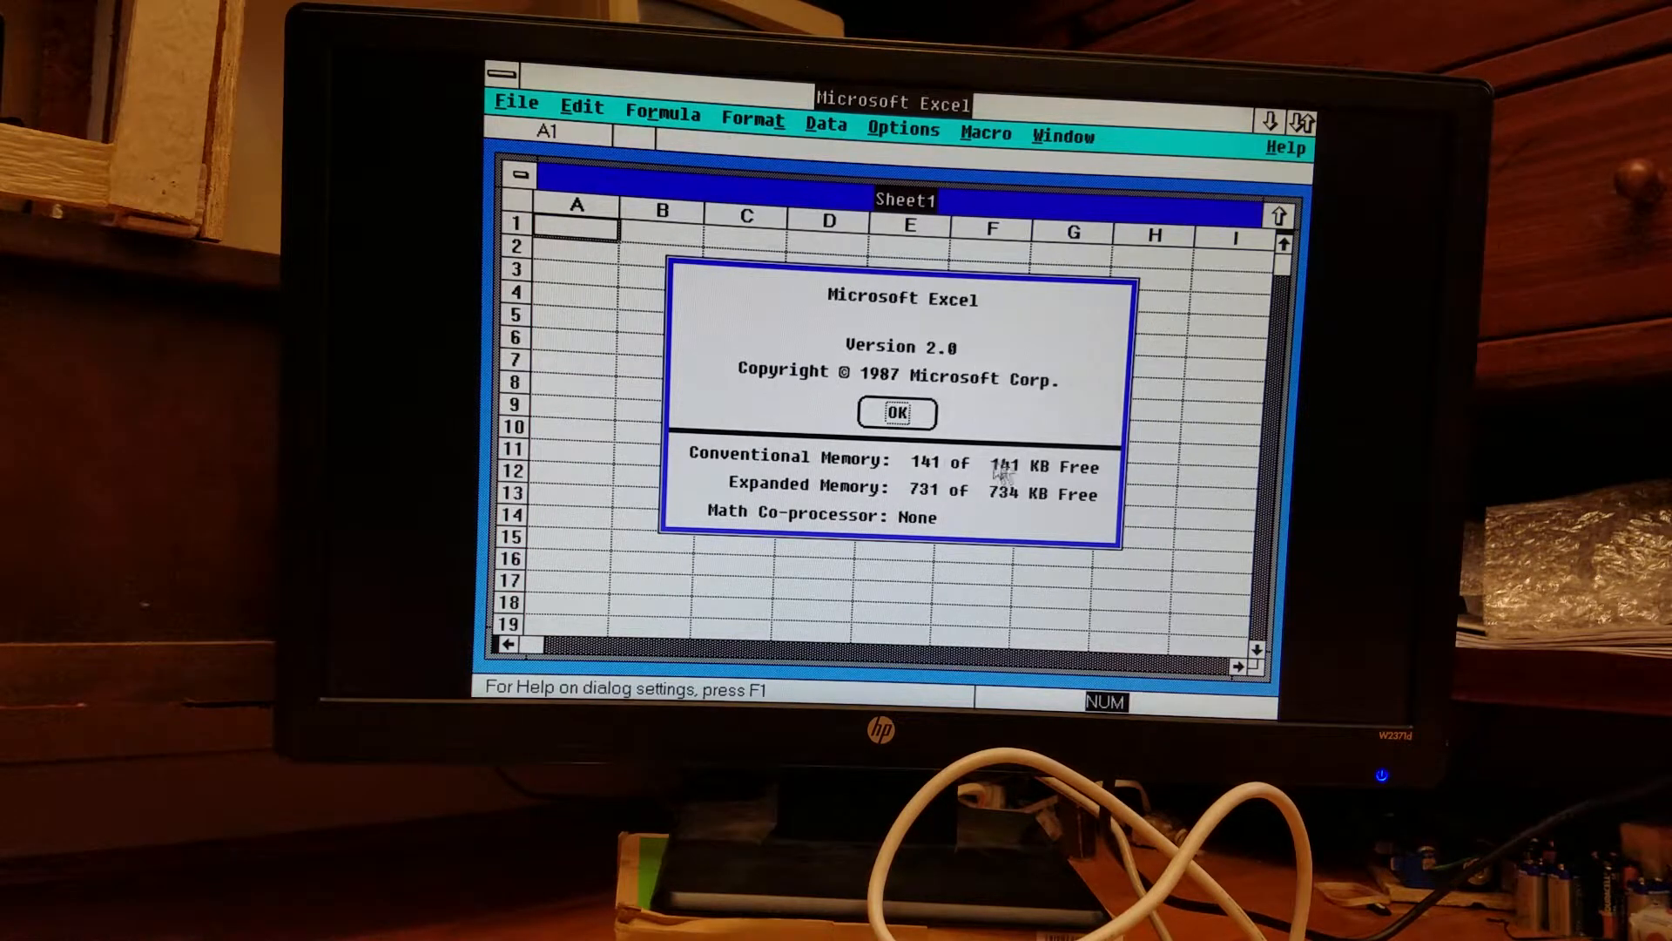
pyautogui.moveTo(1022, 512)
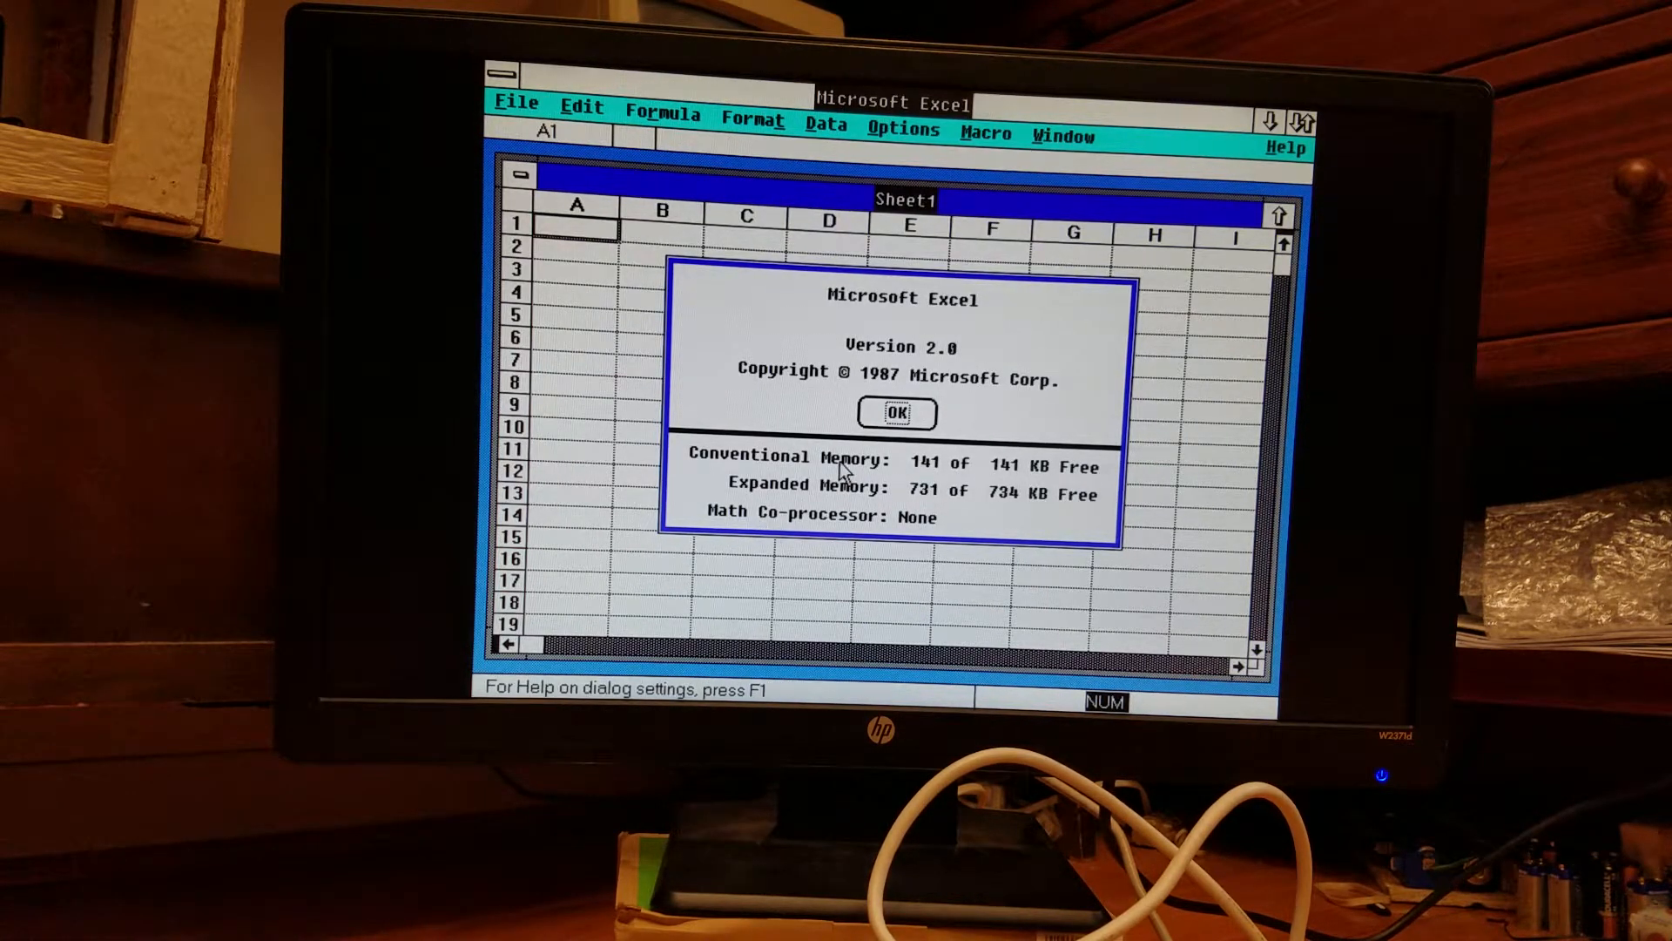
pyautogui.moveTo(939, 502)
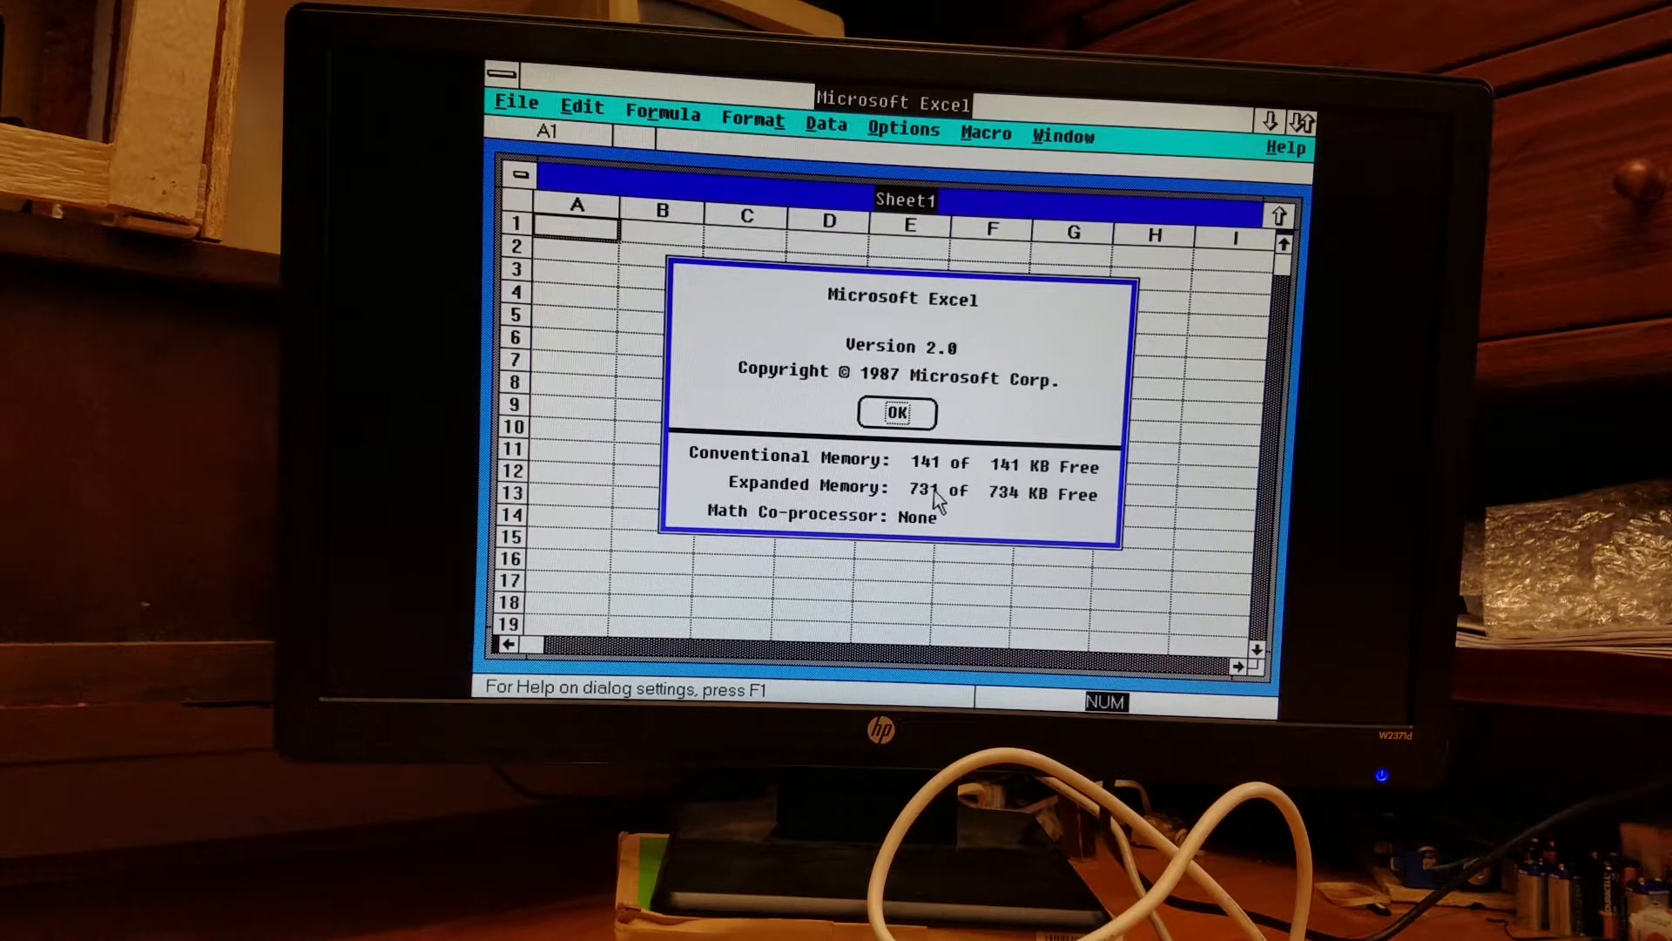
pyautogui.moveTo(1019, 512)
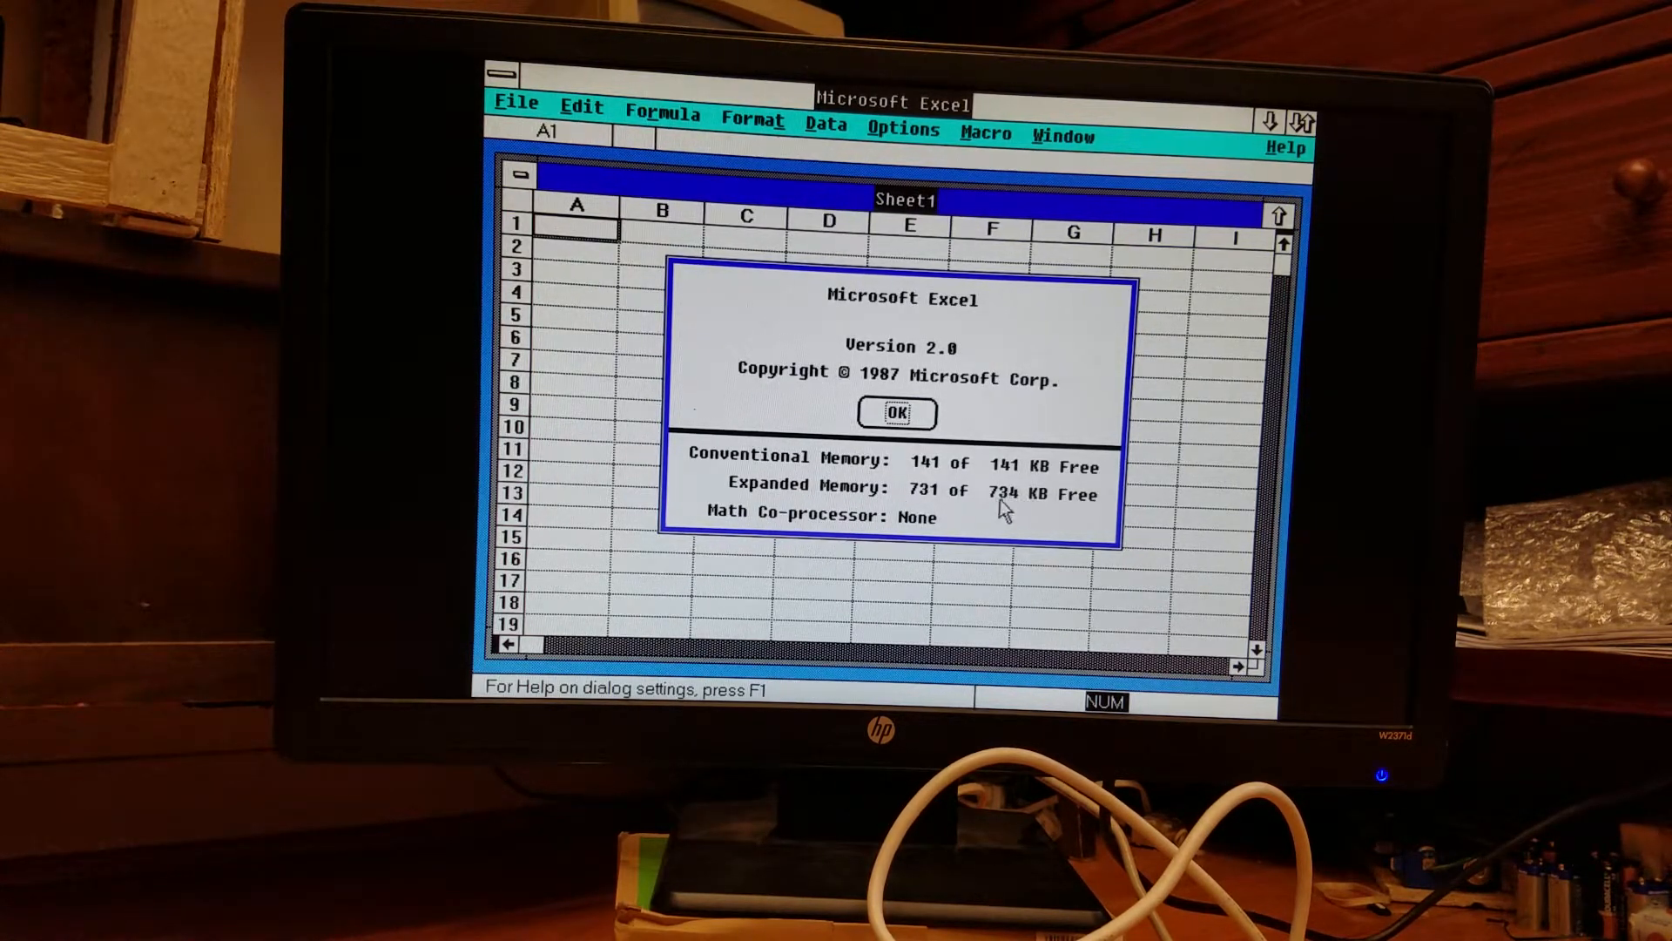
pyautogui.click(899, 413)
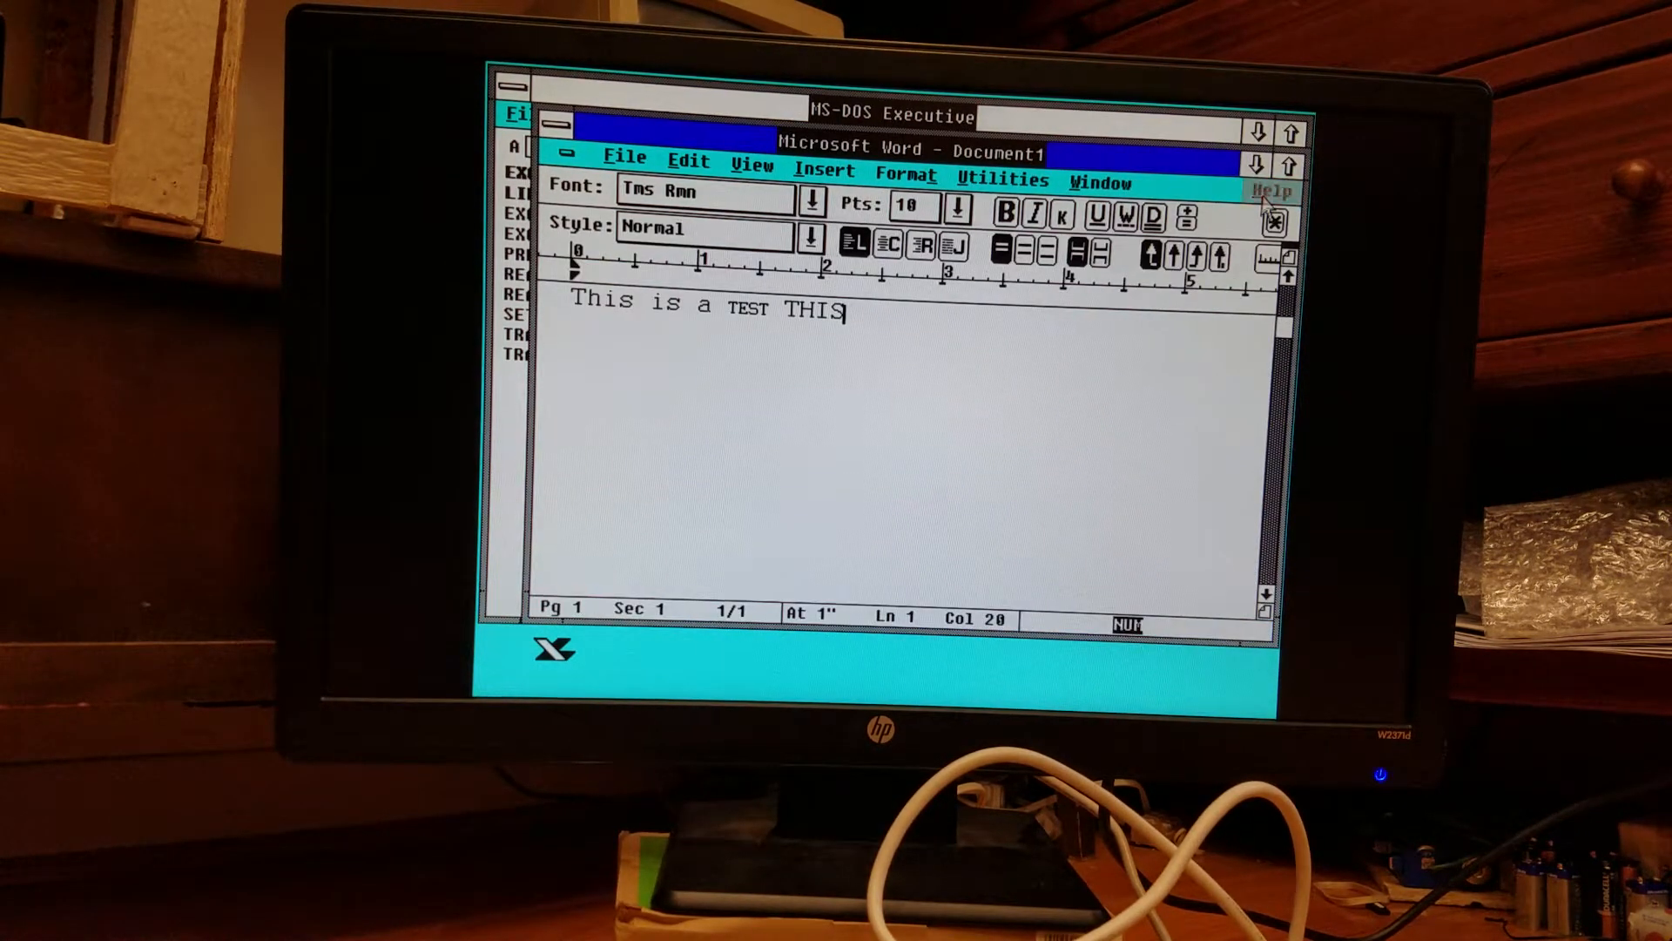
pyautogui.moveTo(1212, 397)
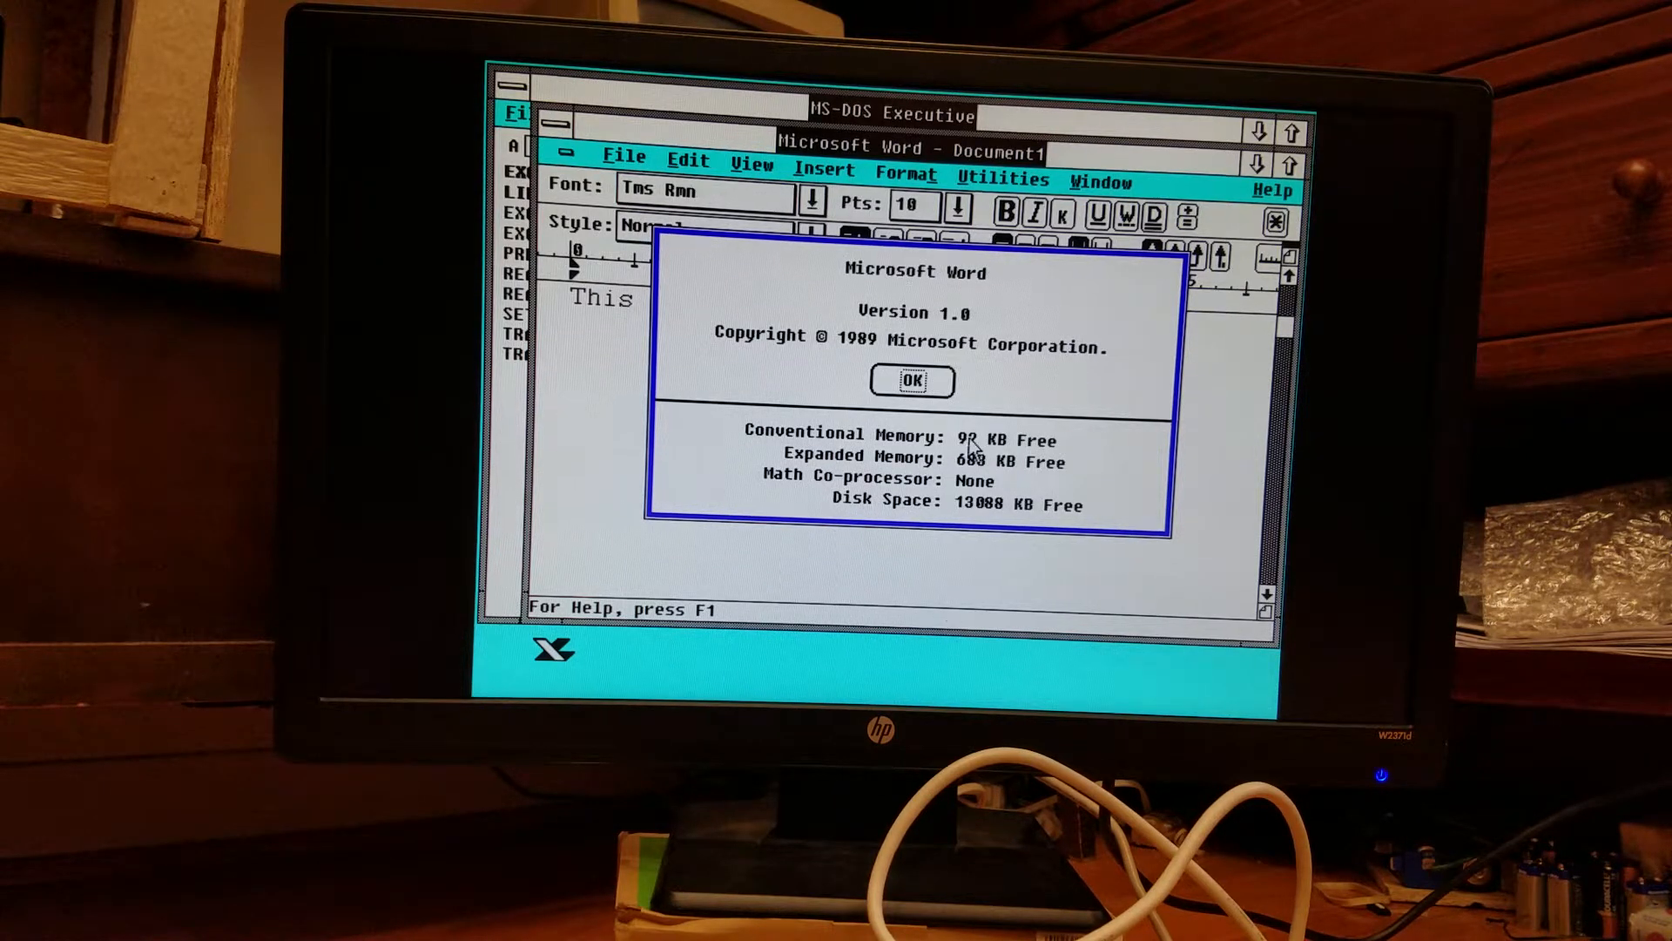
# Dismiss Word's About box after reading 92 KB conventional and 683 KB expanded free.
pyautogui.click(911, 382)
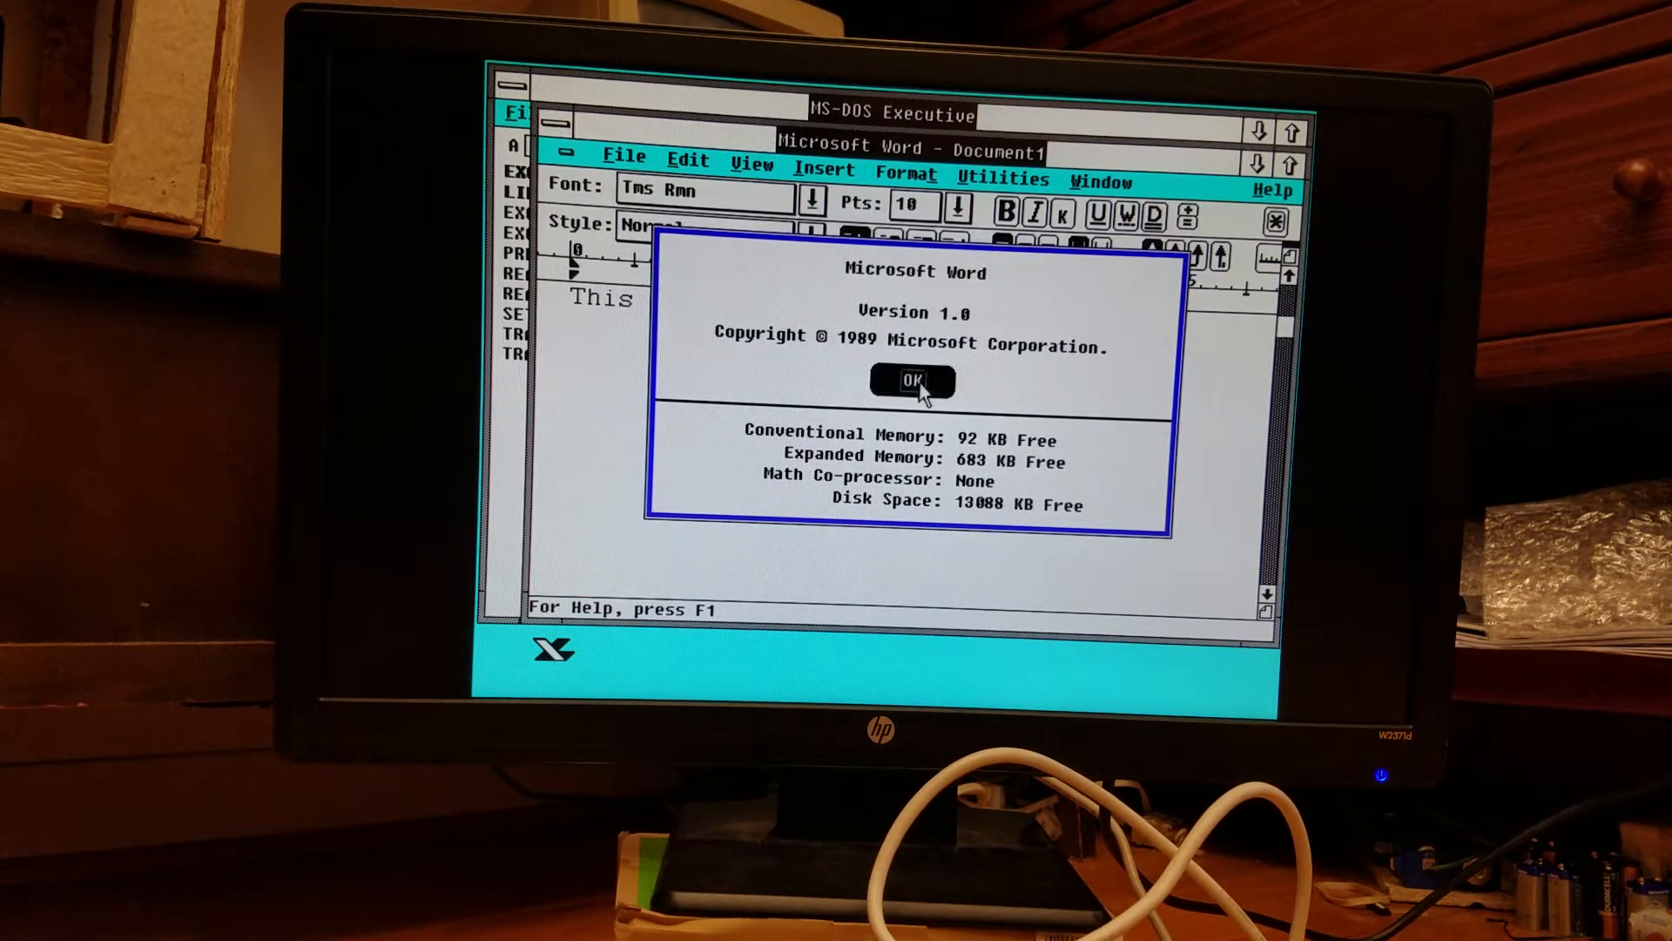
pyautogui.click(913, 380)
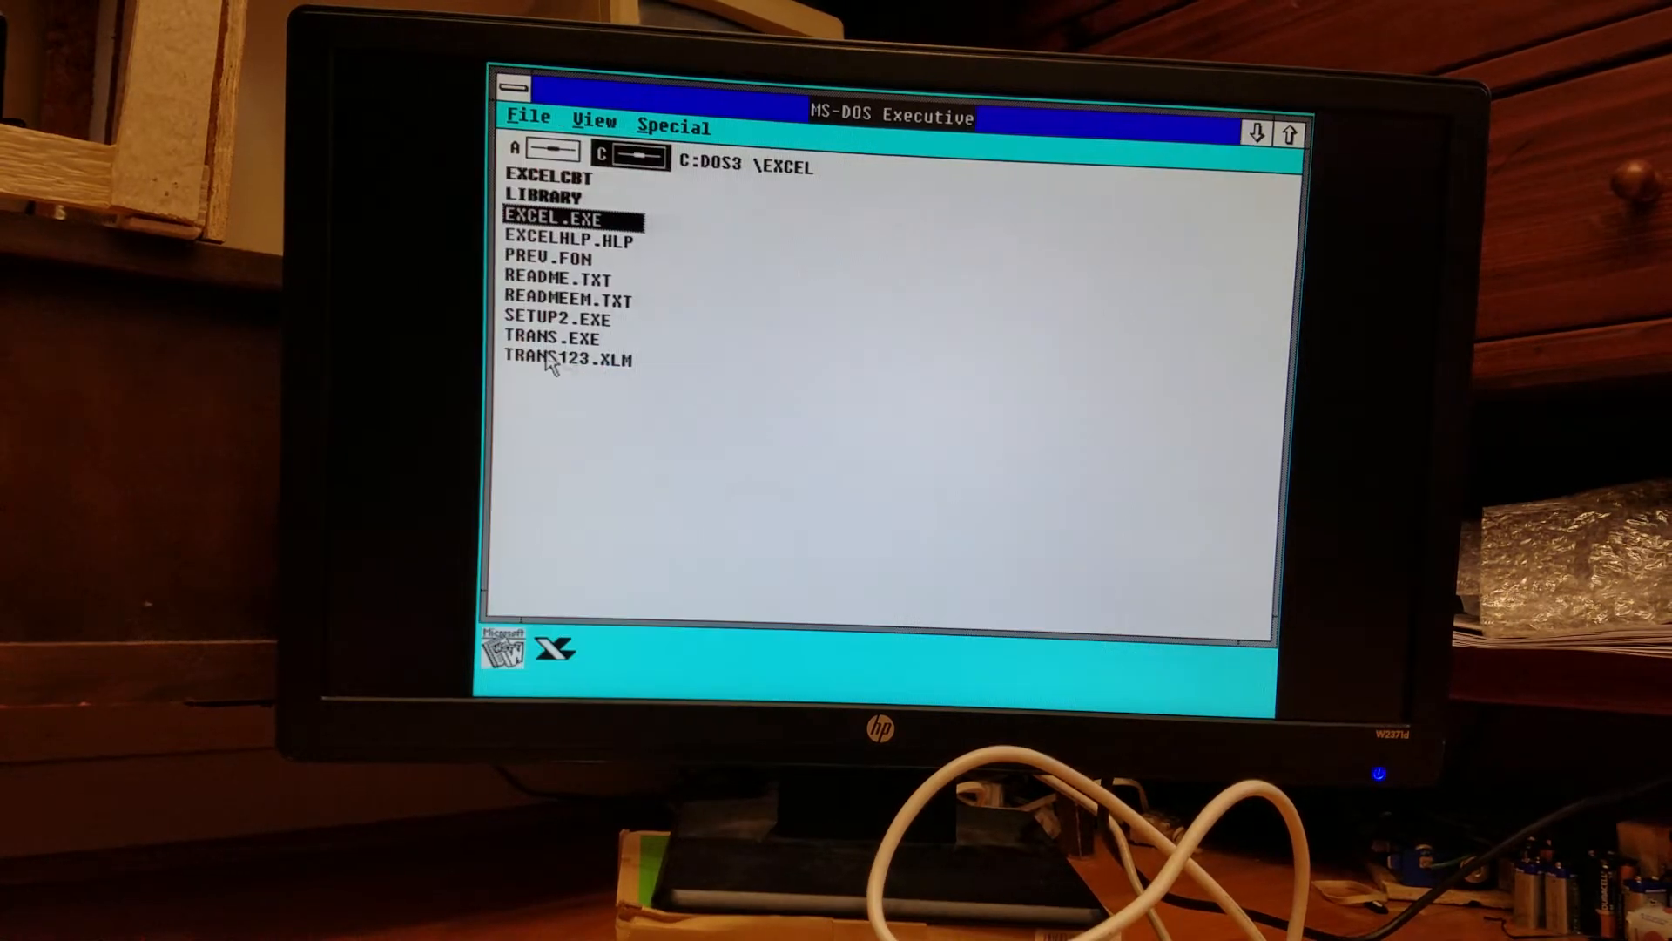
pyautogui.click(669, 127)
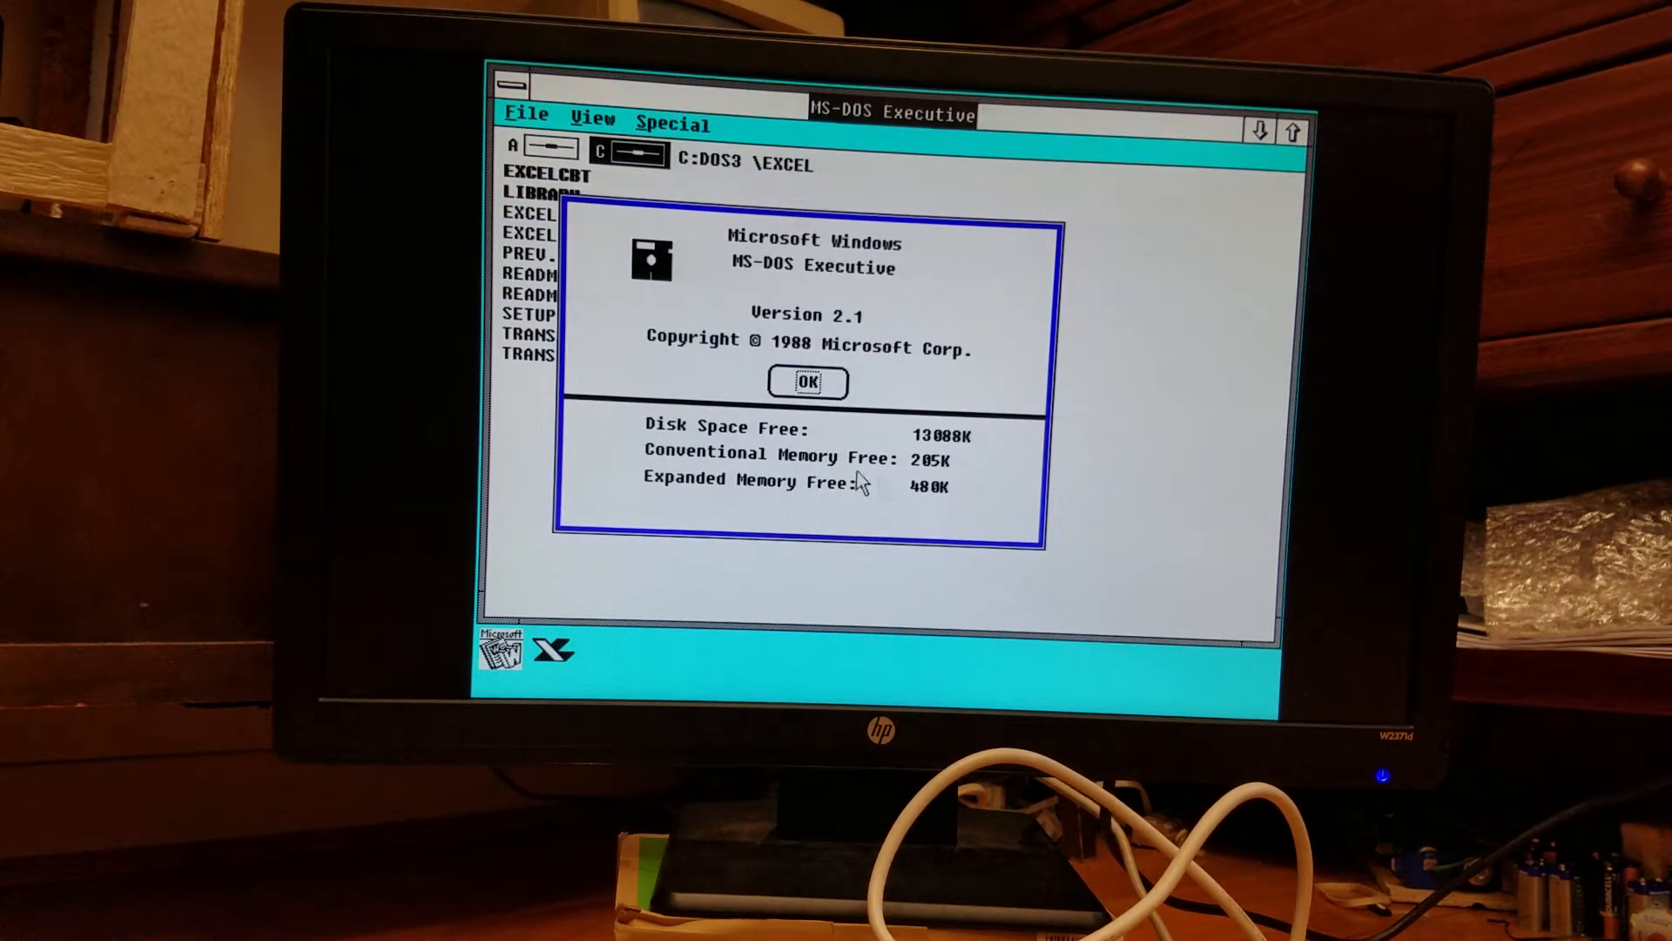
pyautogui.moveTo(945, 469)
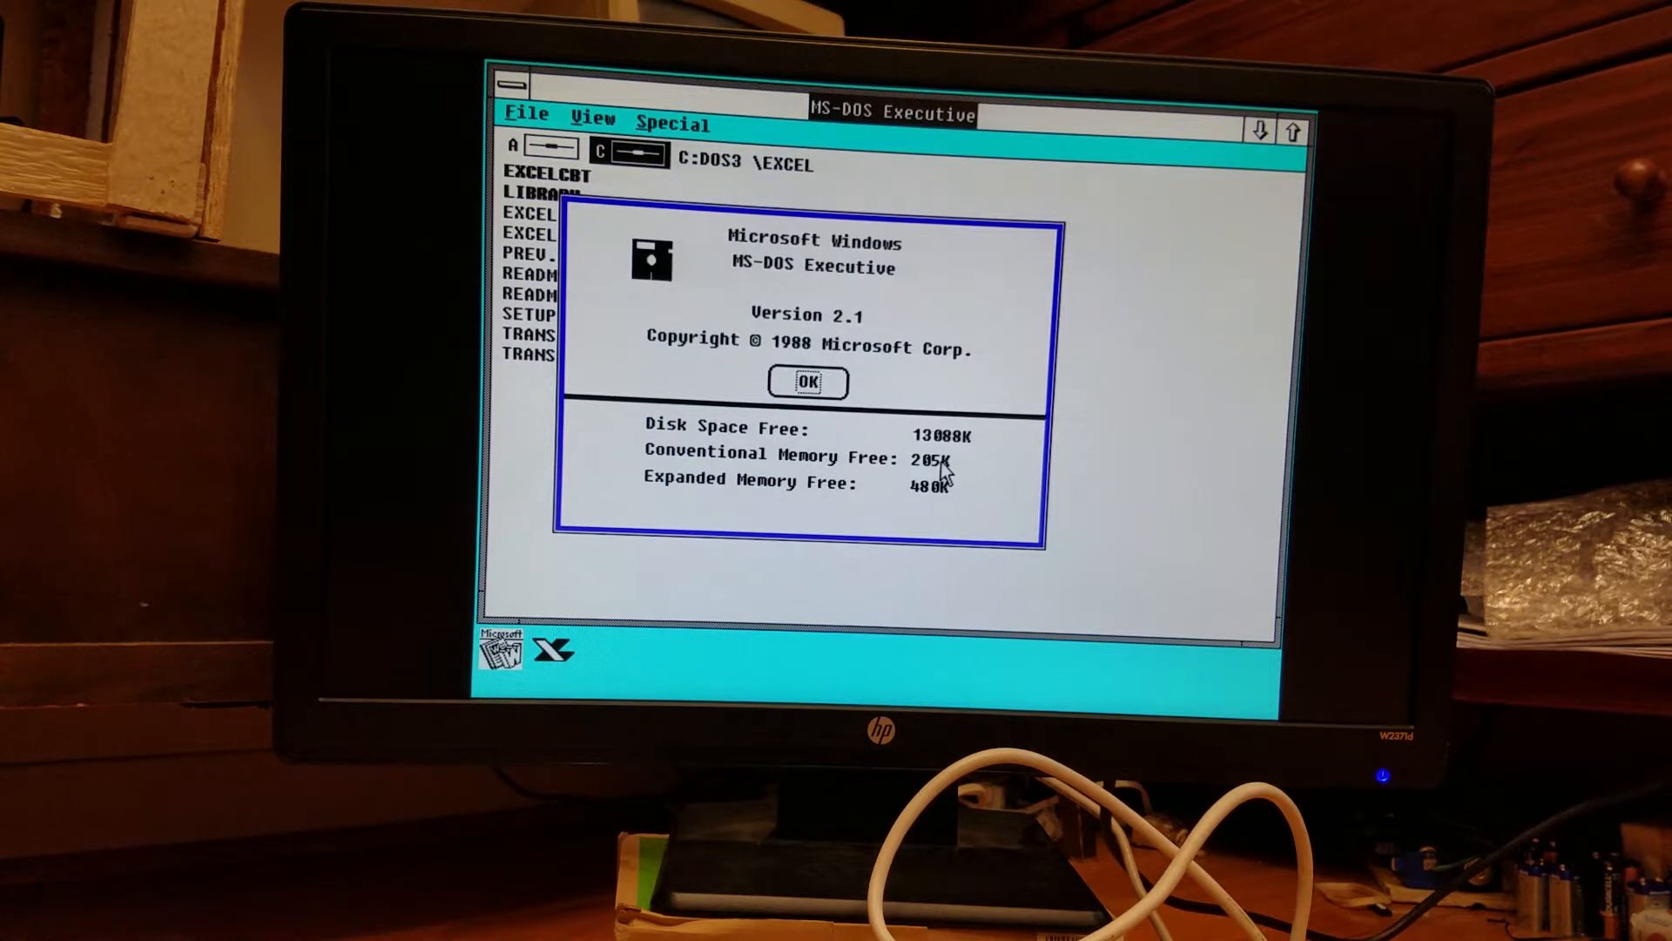
pyautogui.moveTo(937, 507)
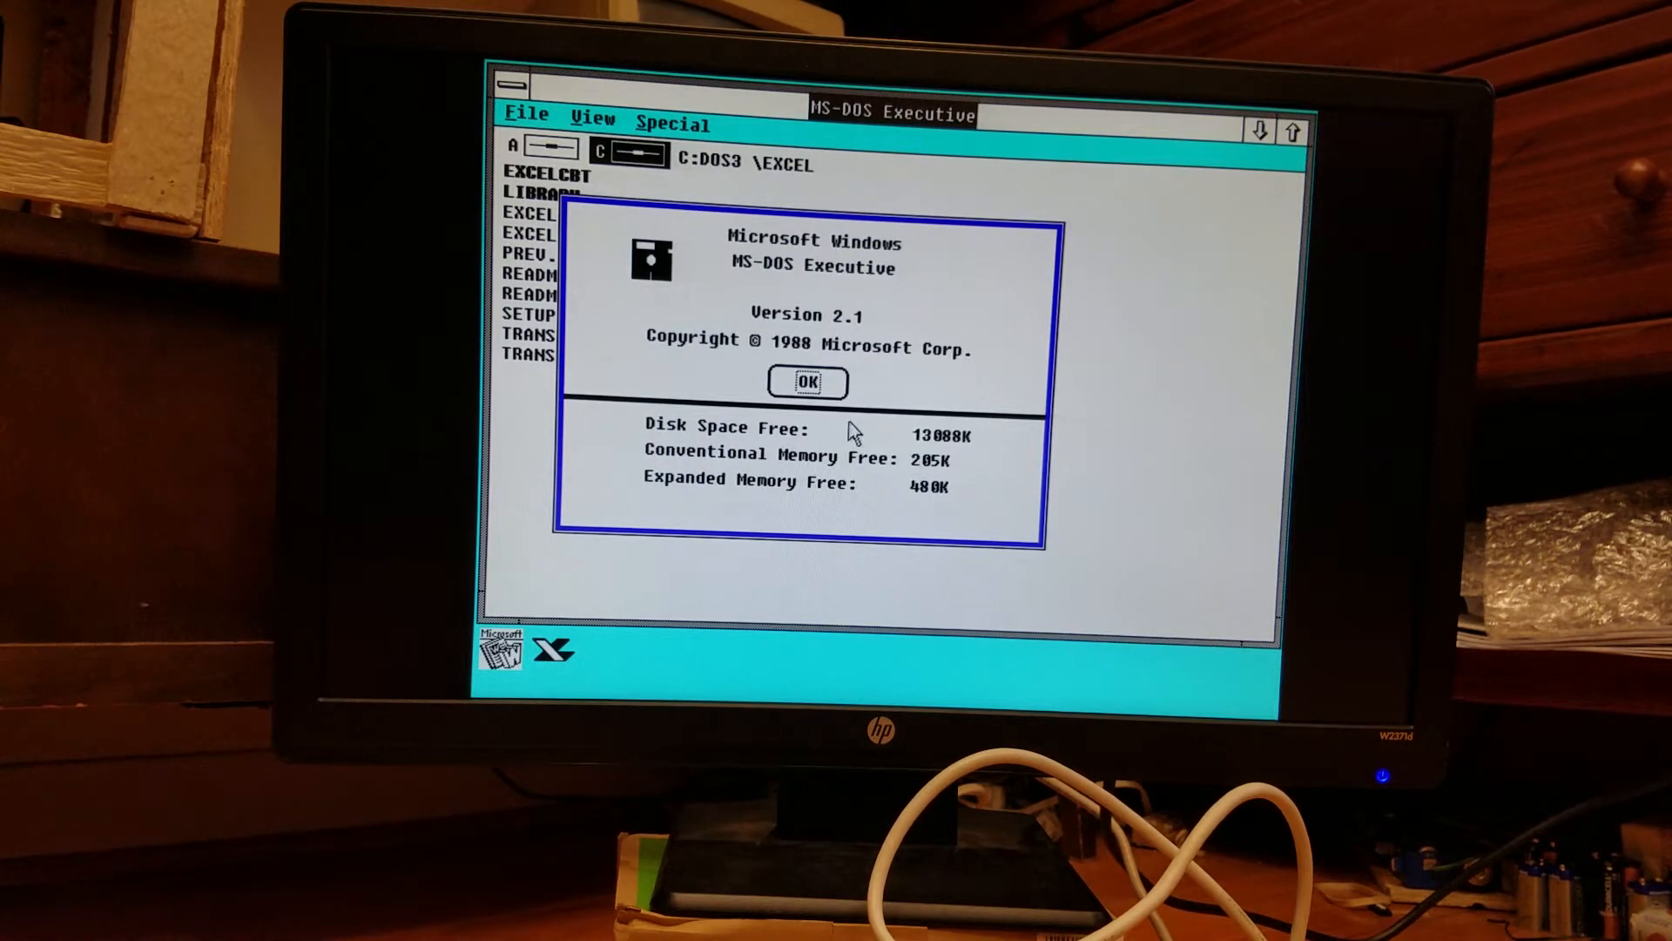
pyautogui.click(806, 381)
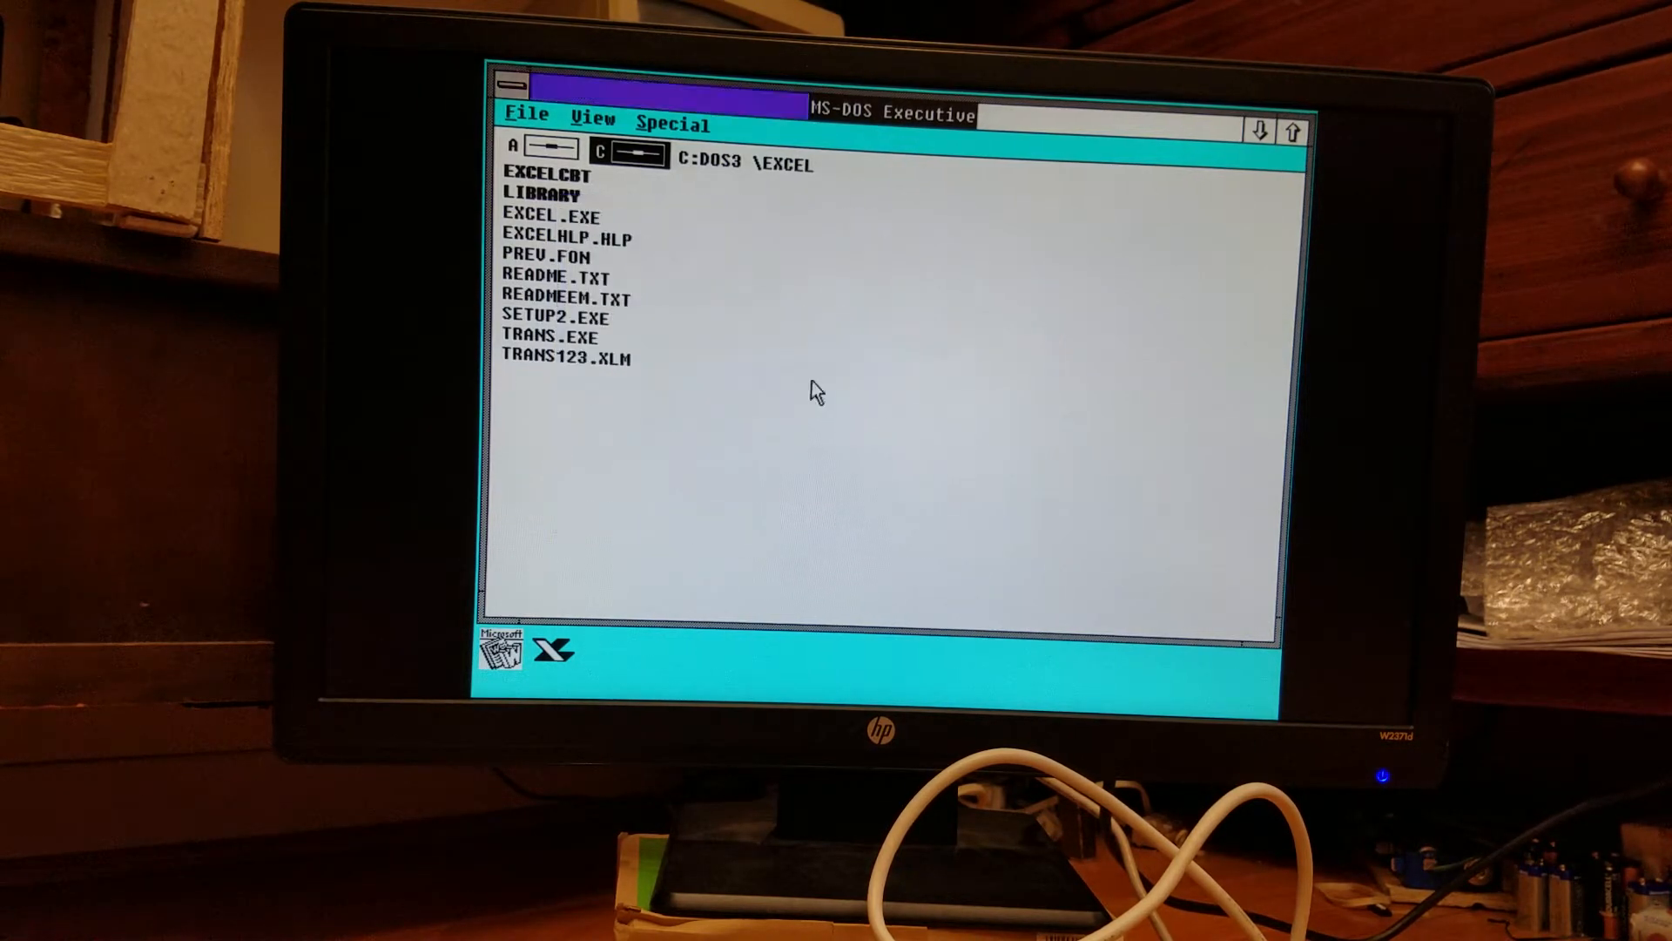
pyautogui.click(551, 220)
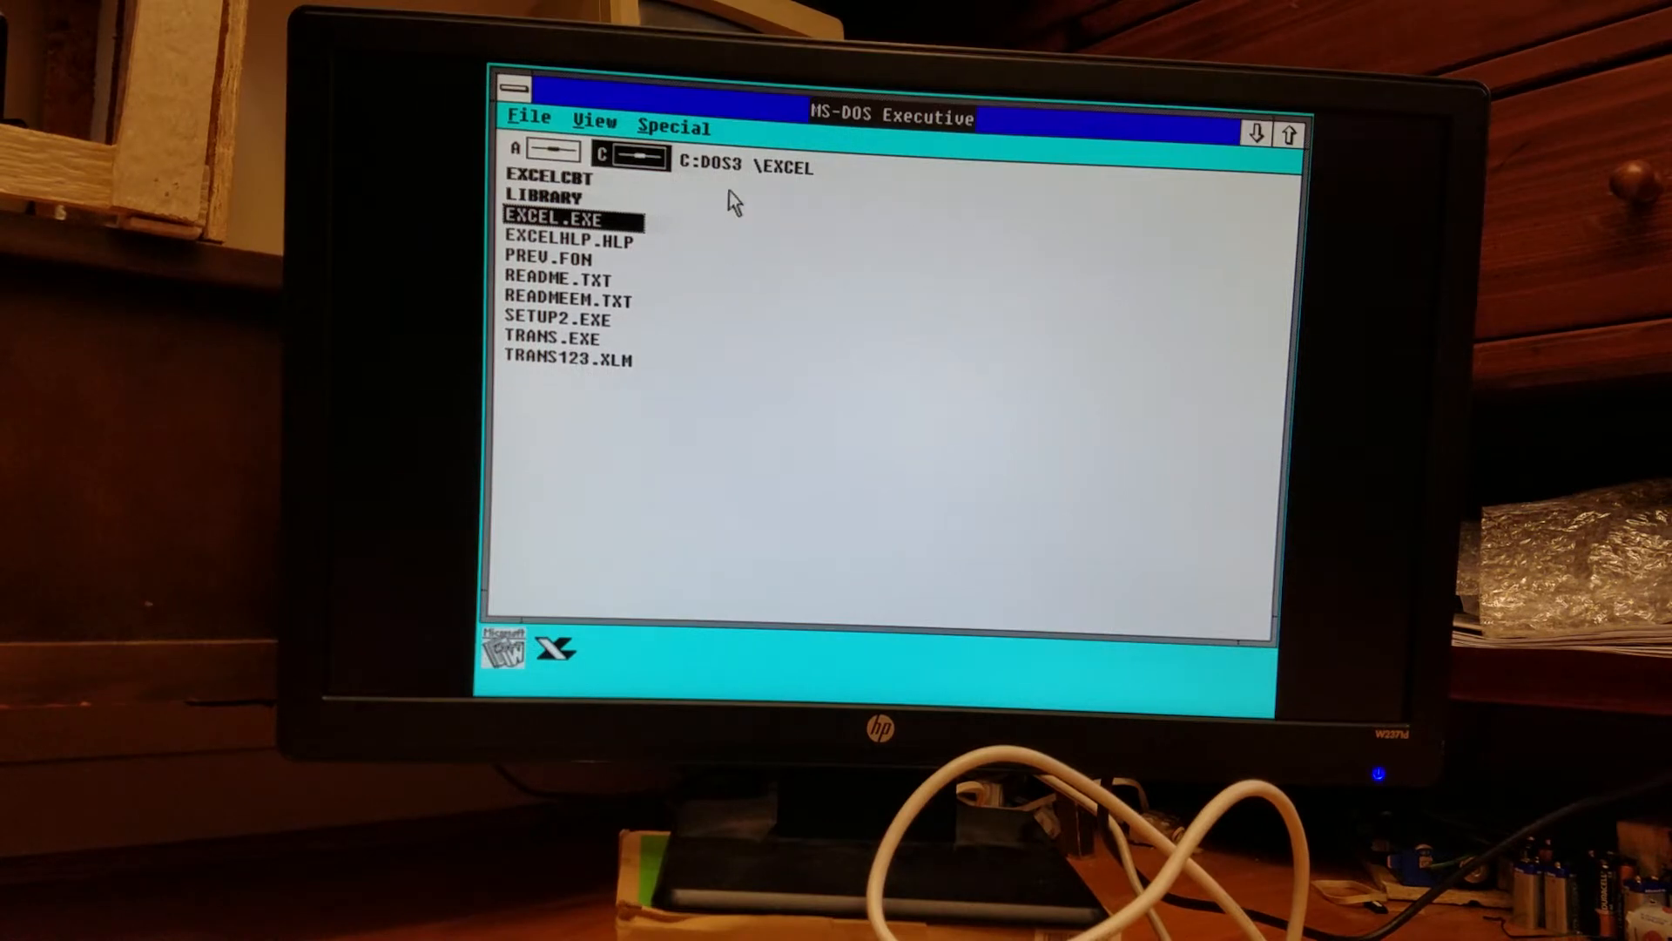
pyautogui.moveTo(733, 178)
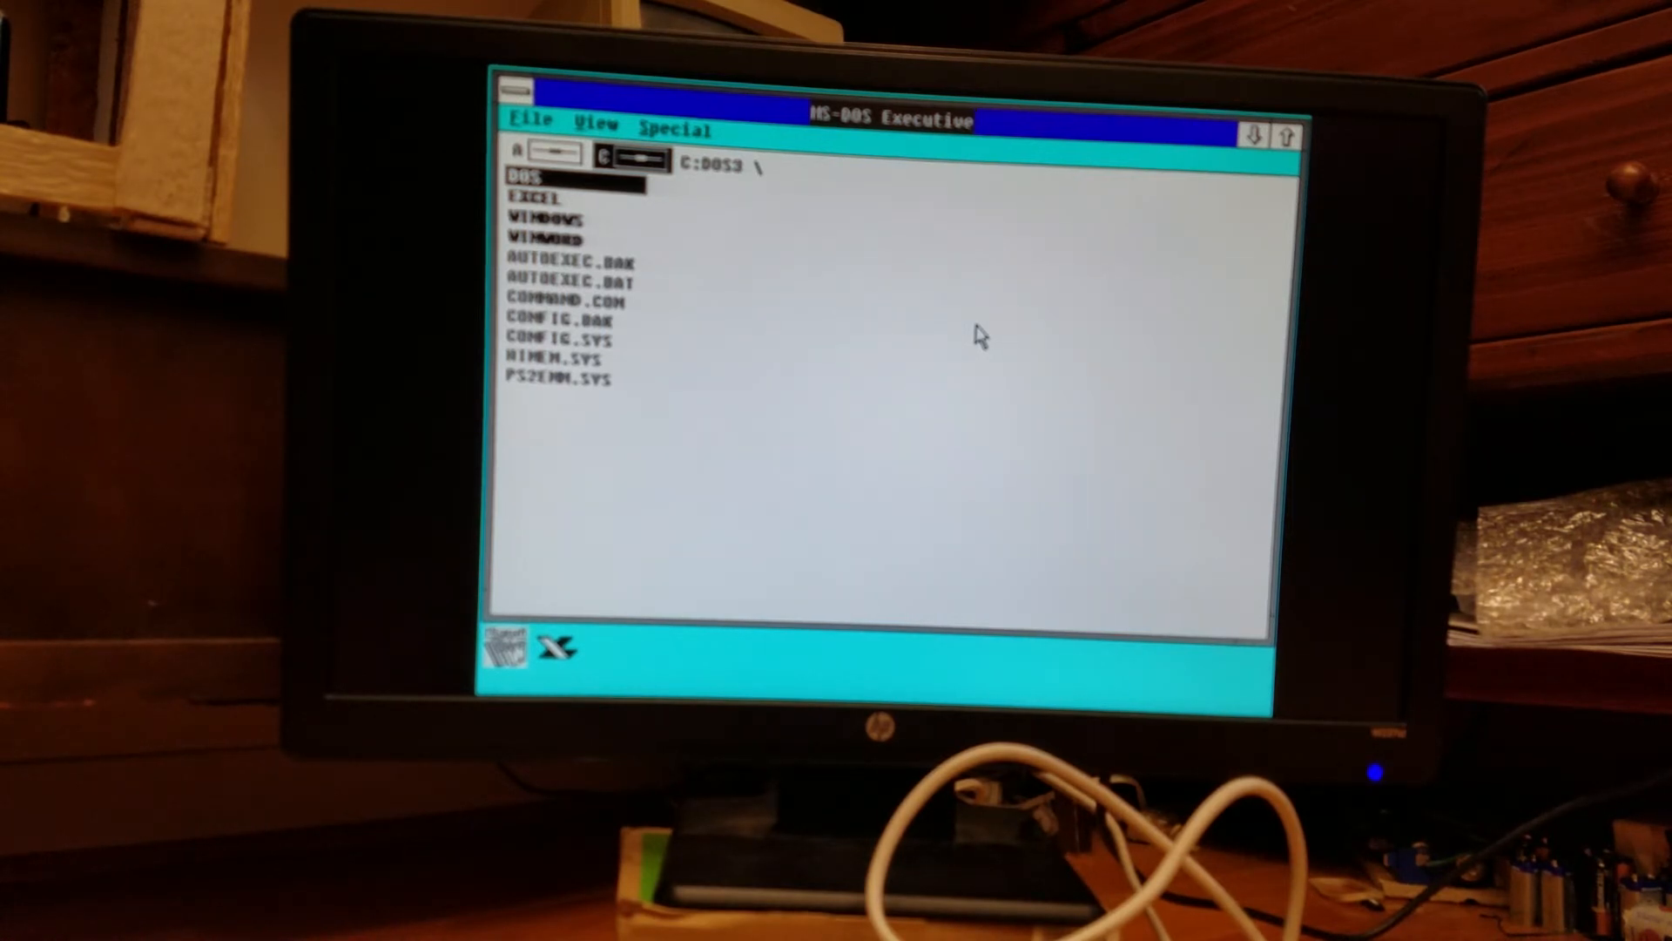
pyautogui.moveTo(838, 209)
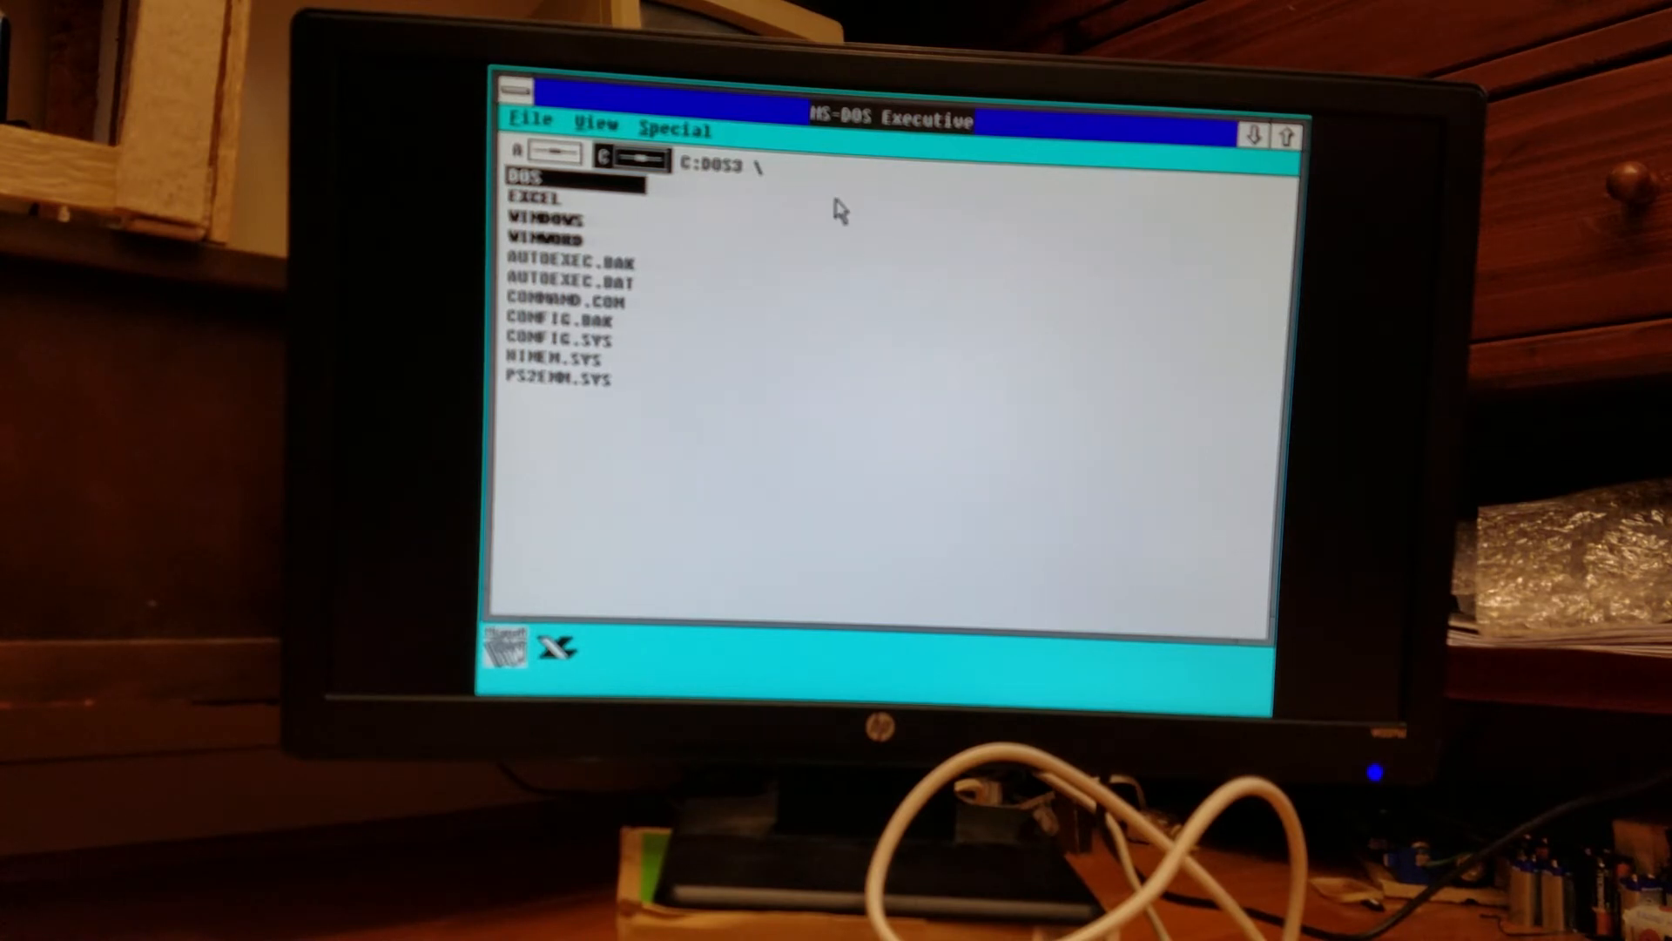
pyautogui.moveTo(876, 268)
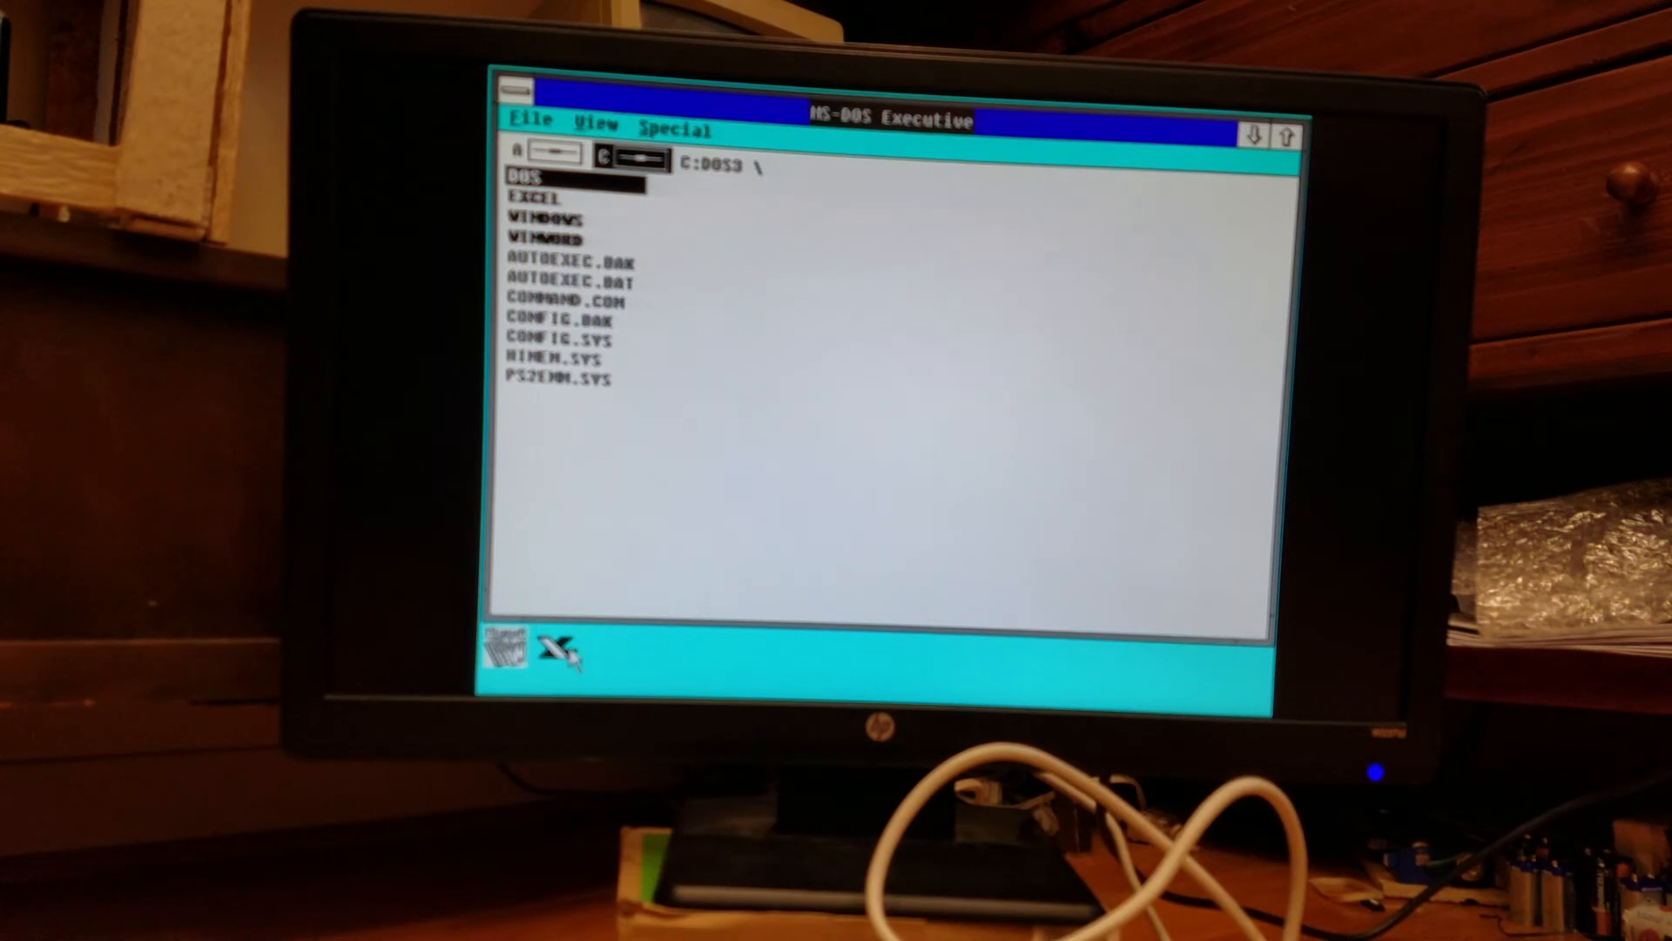
# Restore Excel from its icon to a window showing blank Sheet1, leaving its Control menu unchanged.
pyautogui.doubleClick(538, 197)
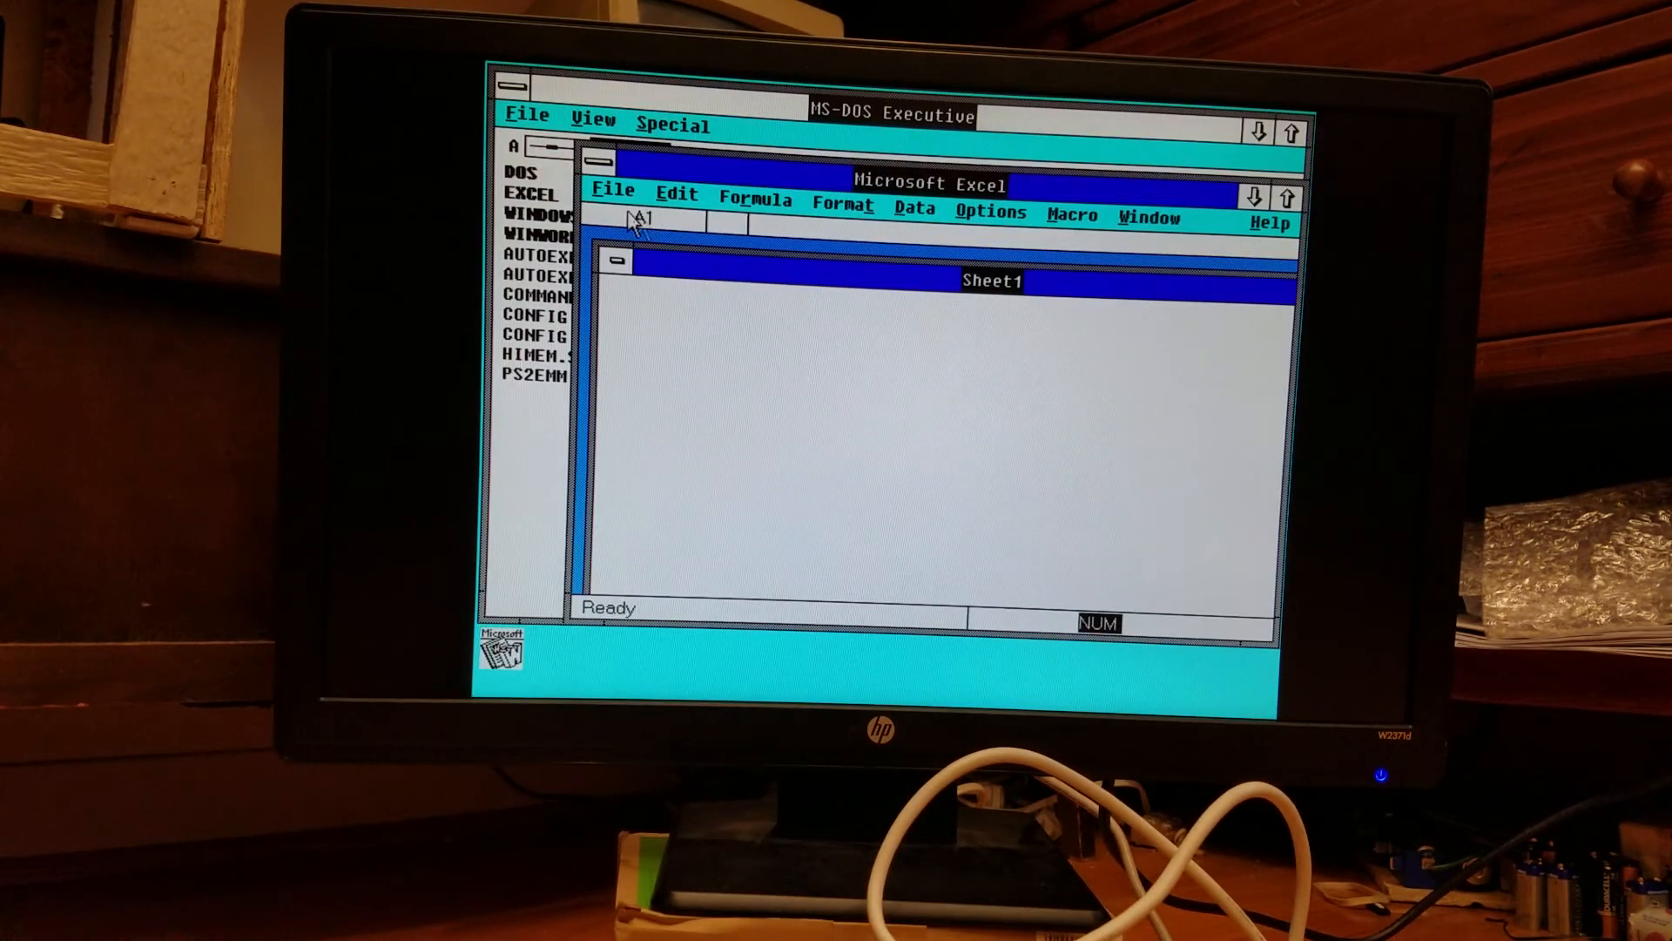
pyautogui.click(607, 166)
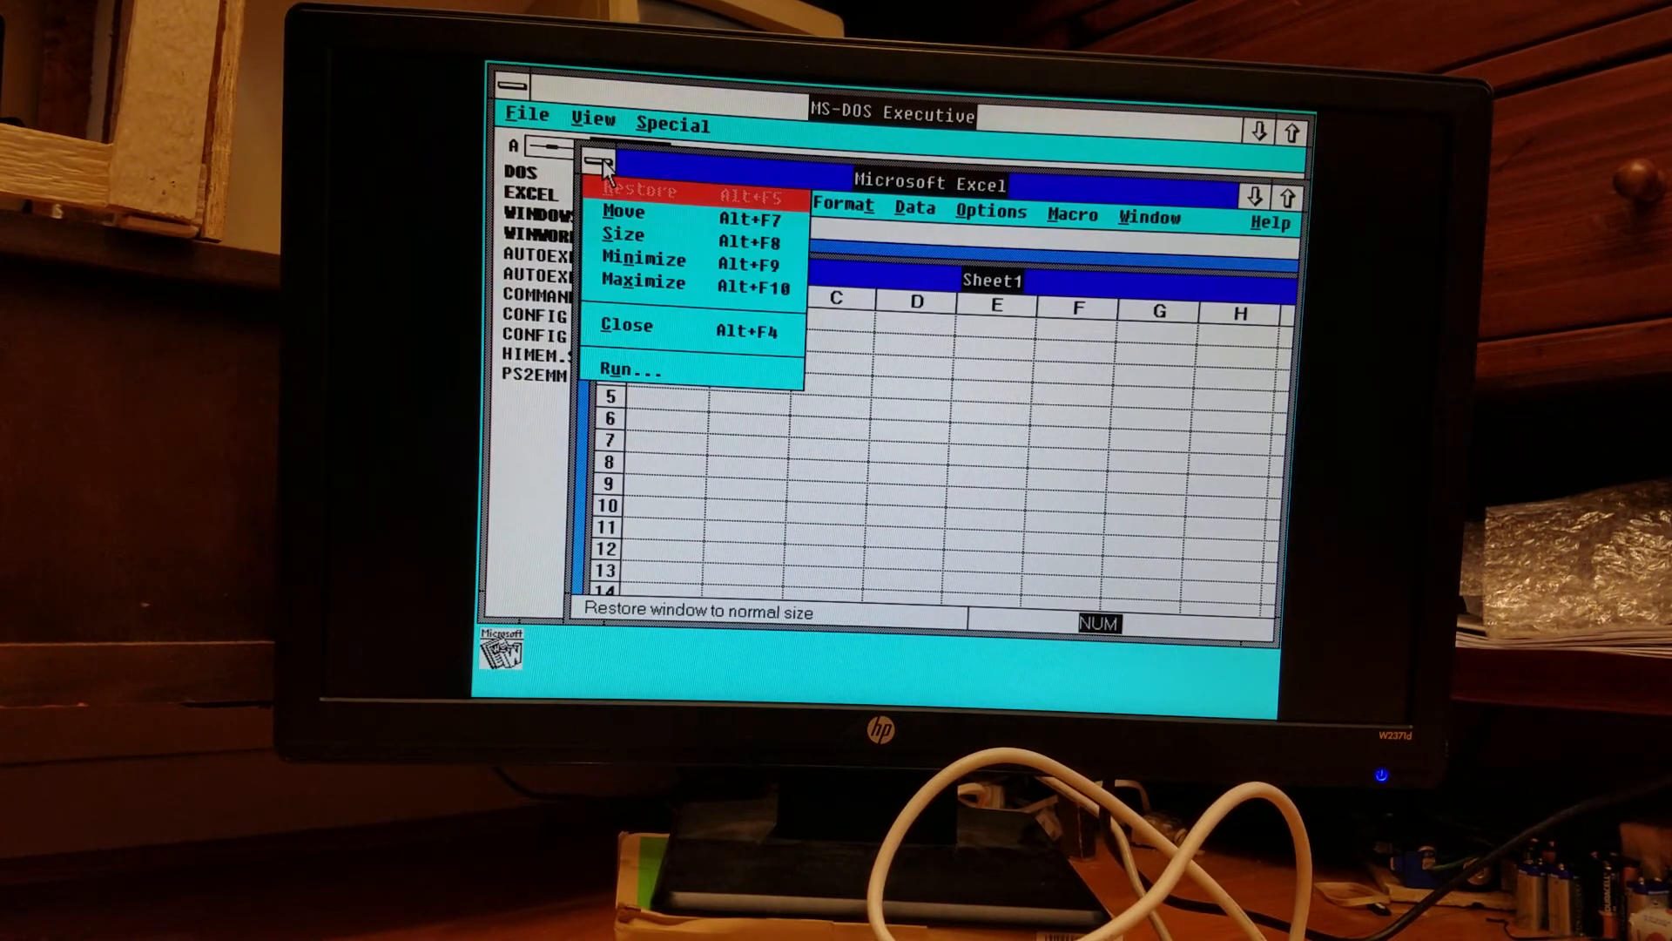
pyautogui.click(638, 192)
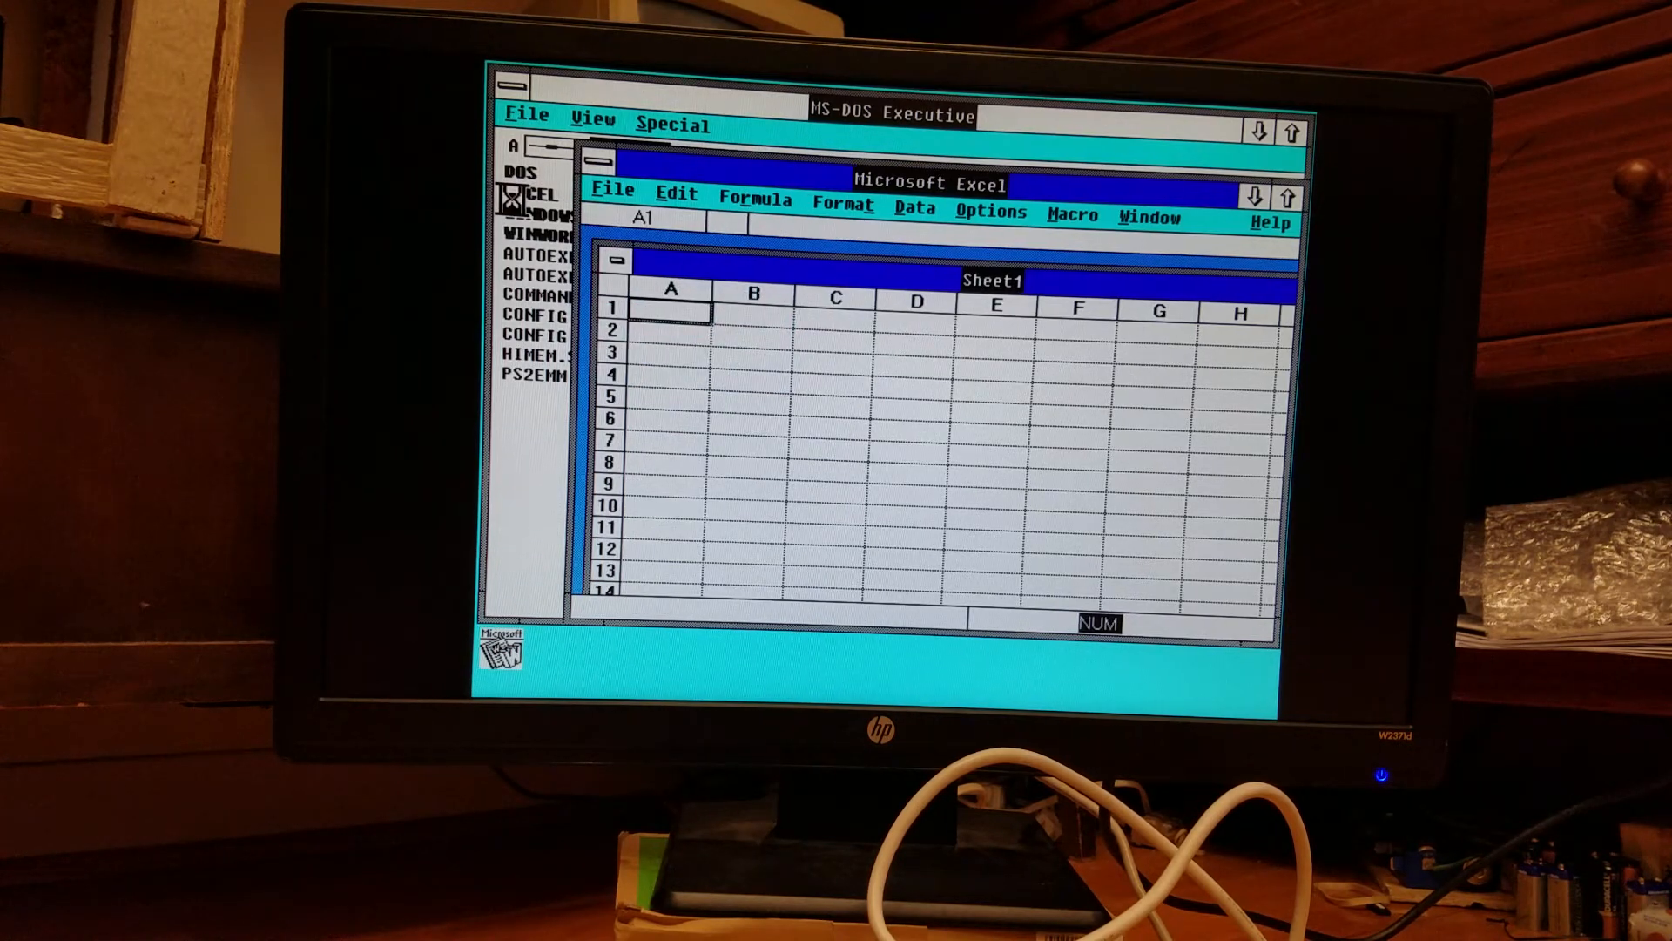